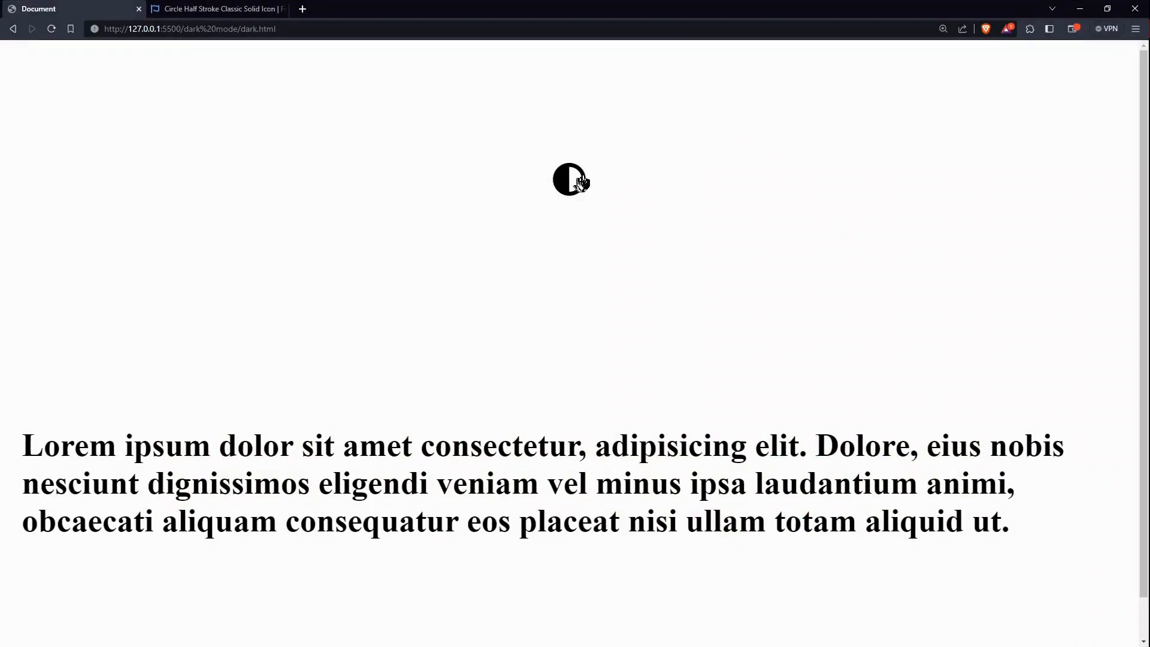
Preview the reference demo by toggling the half-circle button to dark and back to light.
click(570, 178)
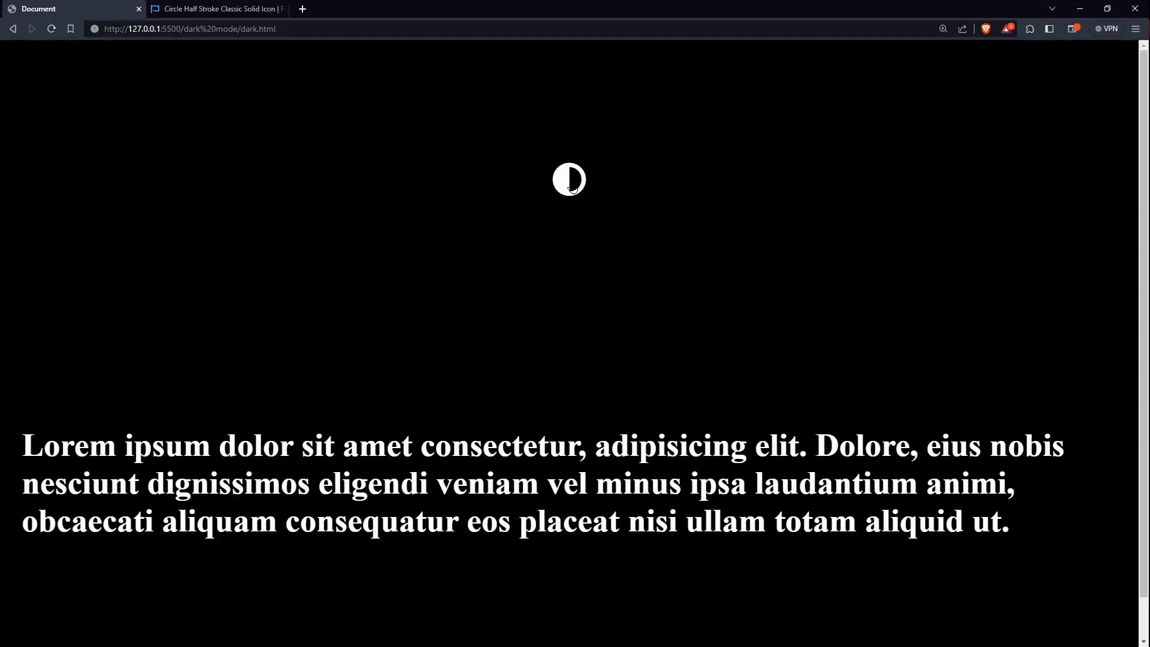
click(569, 179)
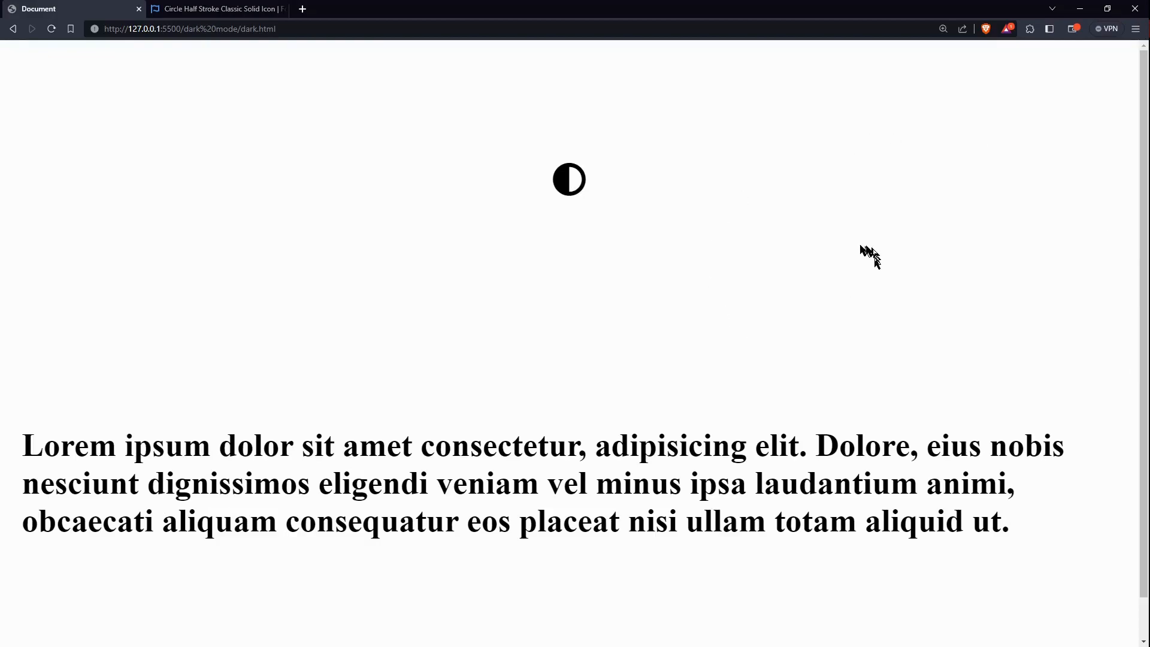
mouse_move(857, 243)
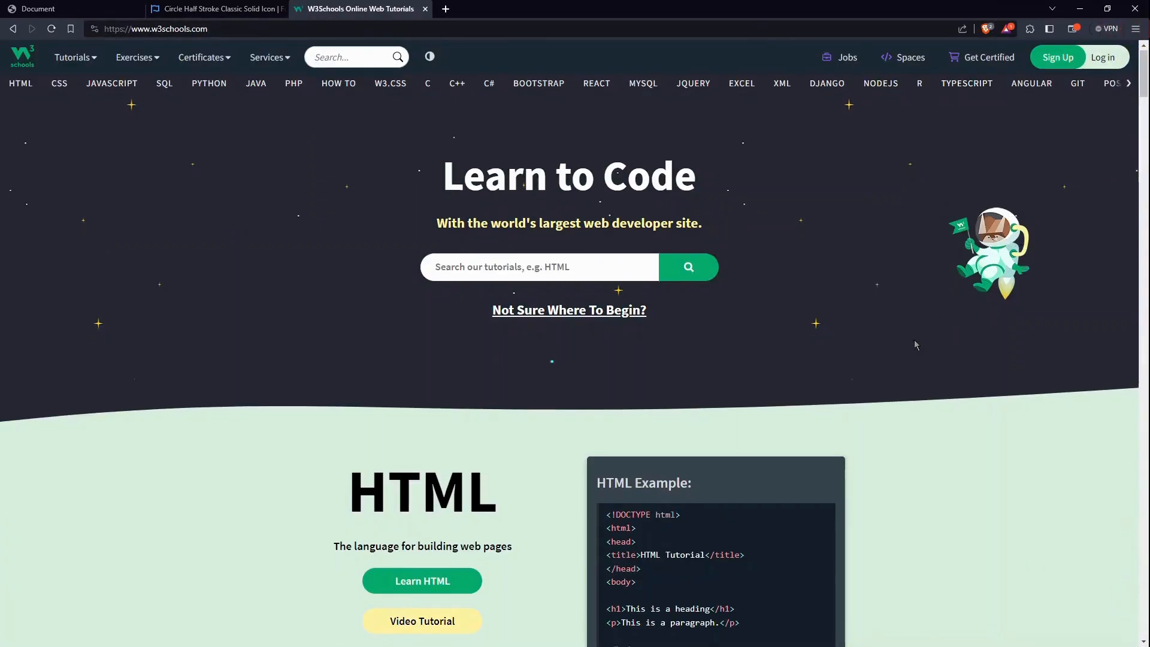
View the W3Schools HTML Tutorial, then close the W3Schools tab to return to the demo page.
scroll(down, 3)
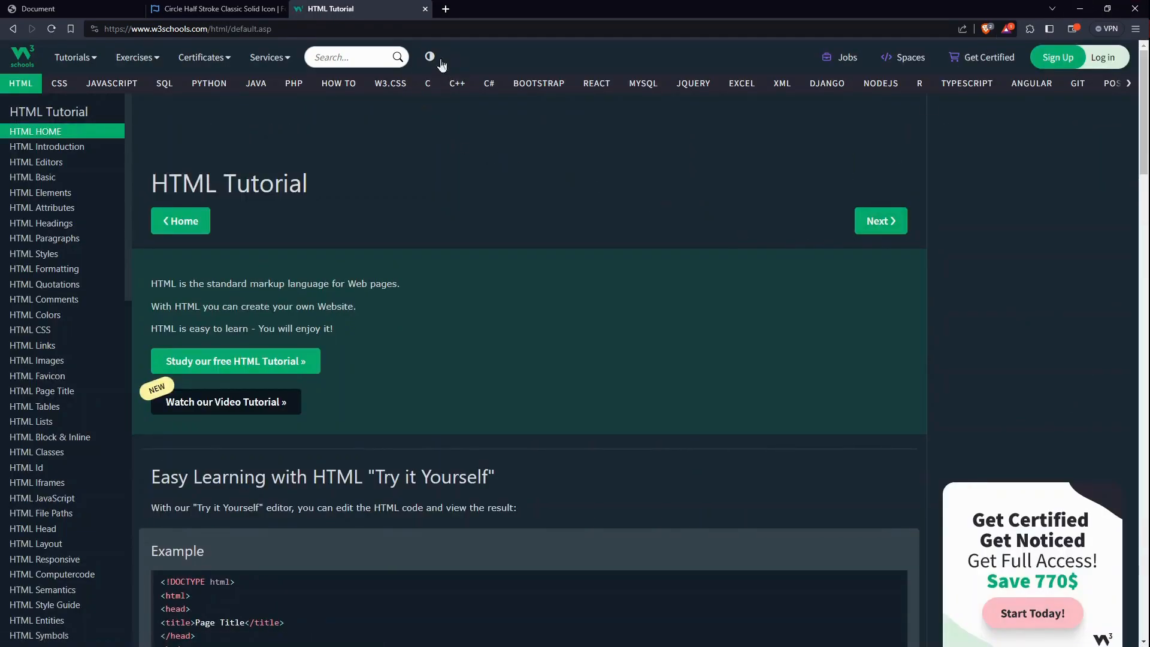
click(430, 58)
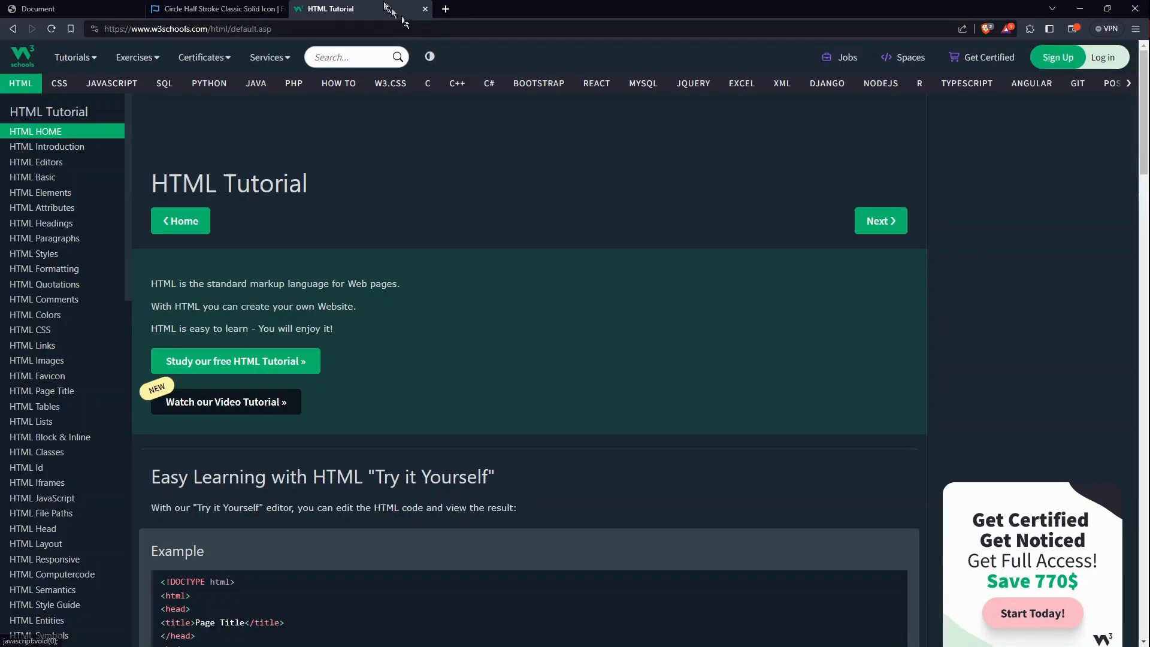
click(56, 8)
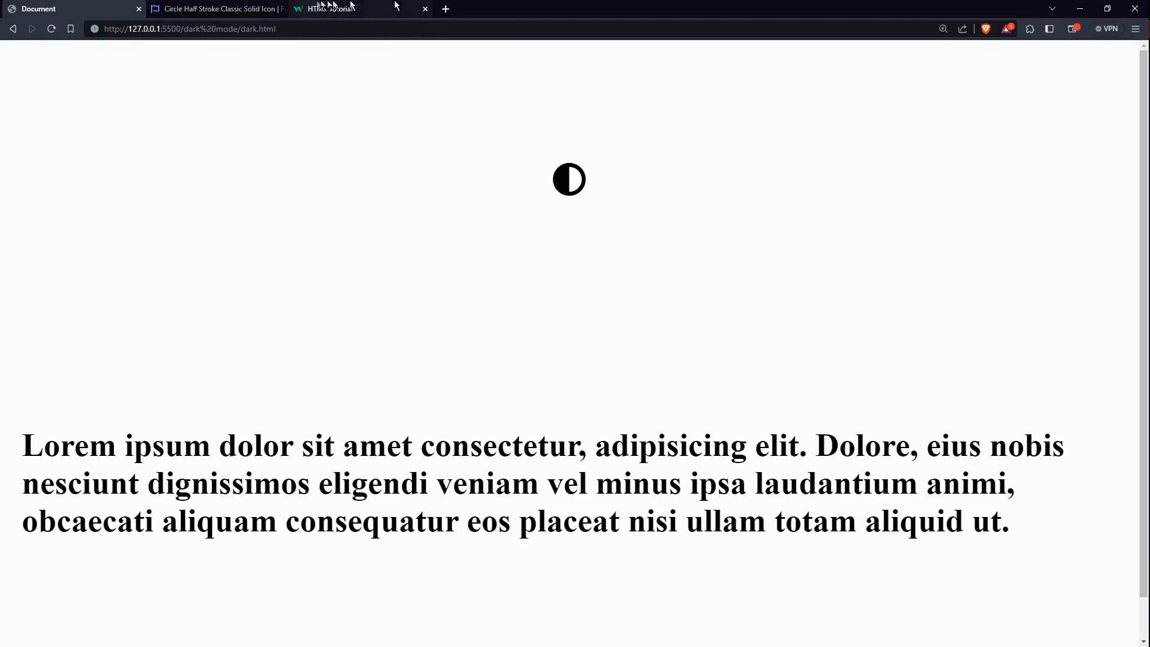
View the Font Awesome circle-half-stroke icon page, then switch to the VS Code project tab.
click(330, 8)
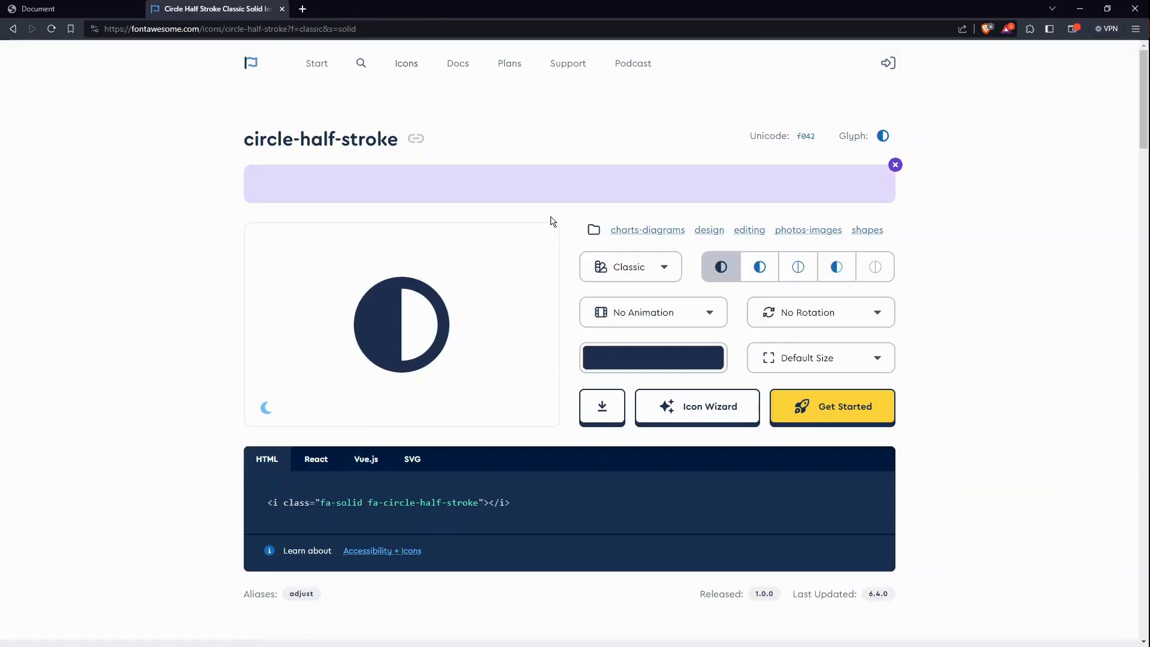
click(65, 9)
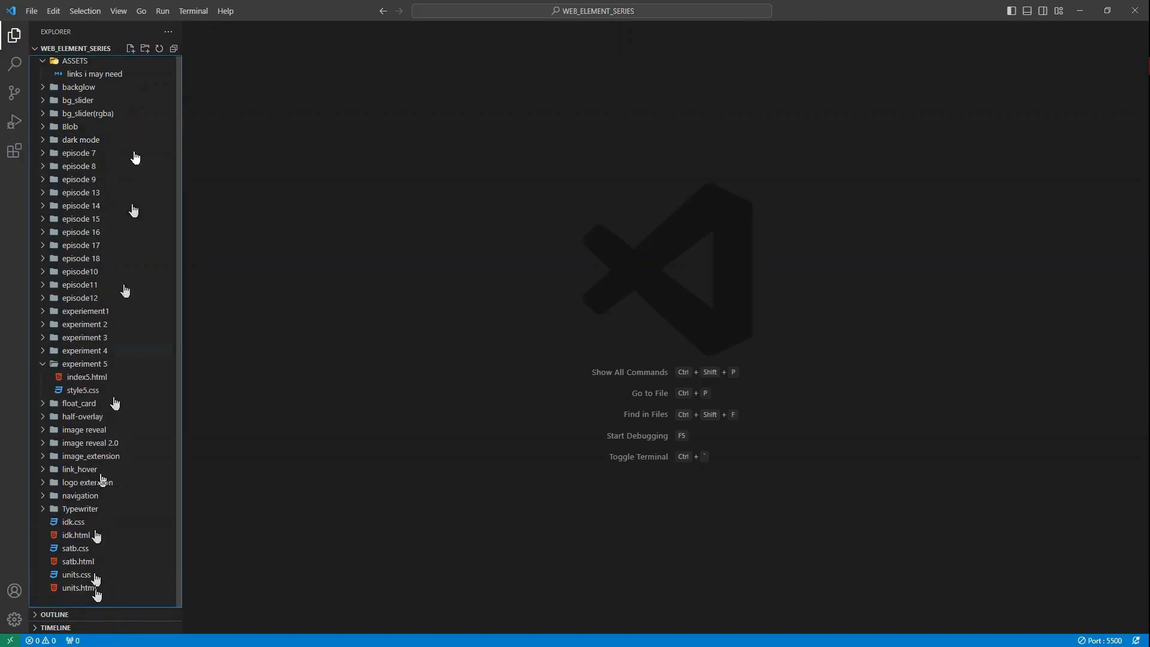
Create an 'episode 19' folder containing index19.html and style19.css.
click(145, 48)
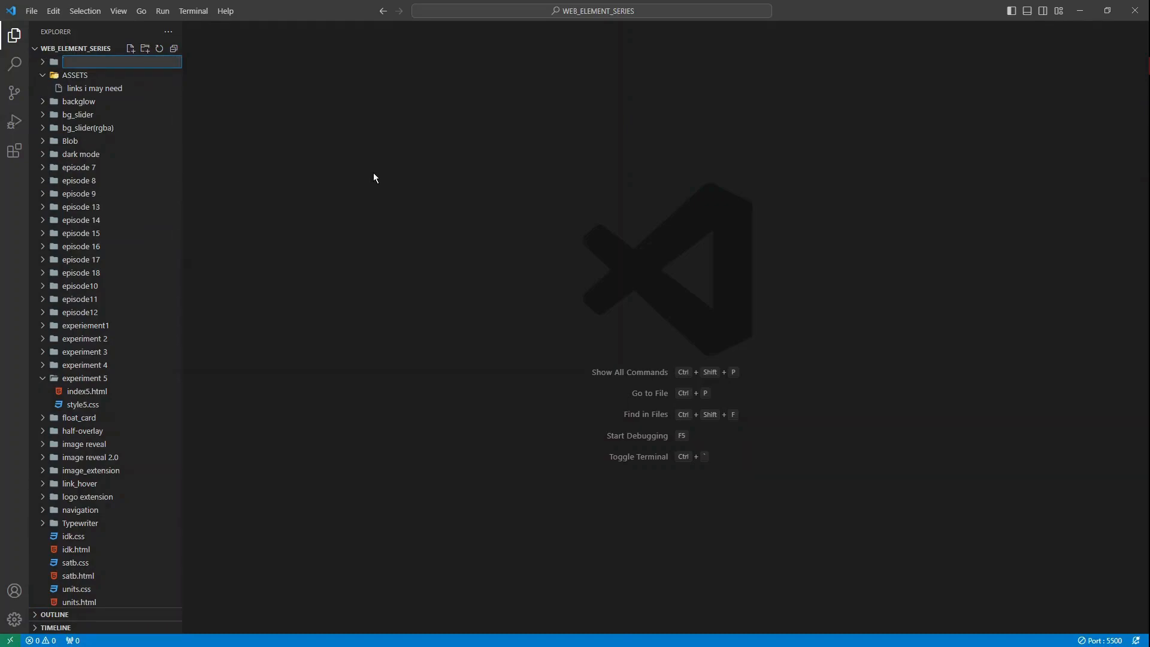
text(e)
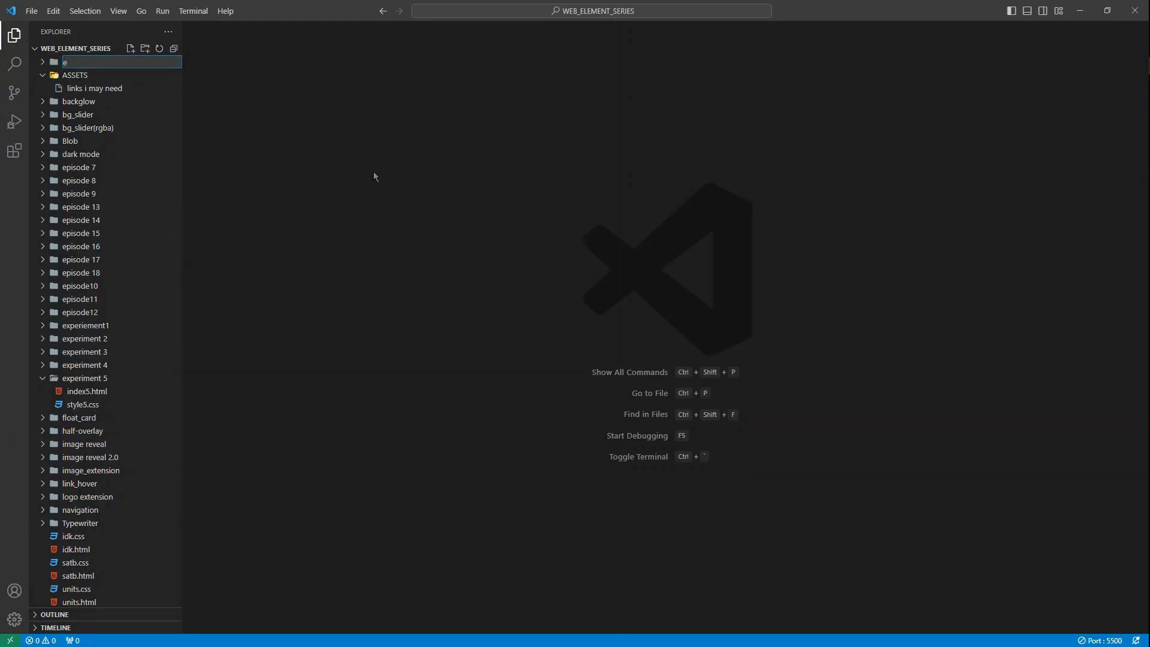
text(pisode 19)
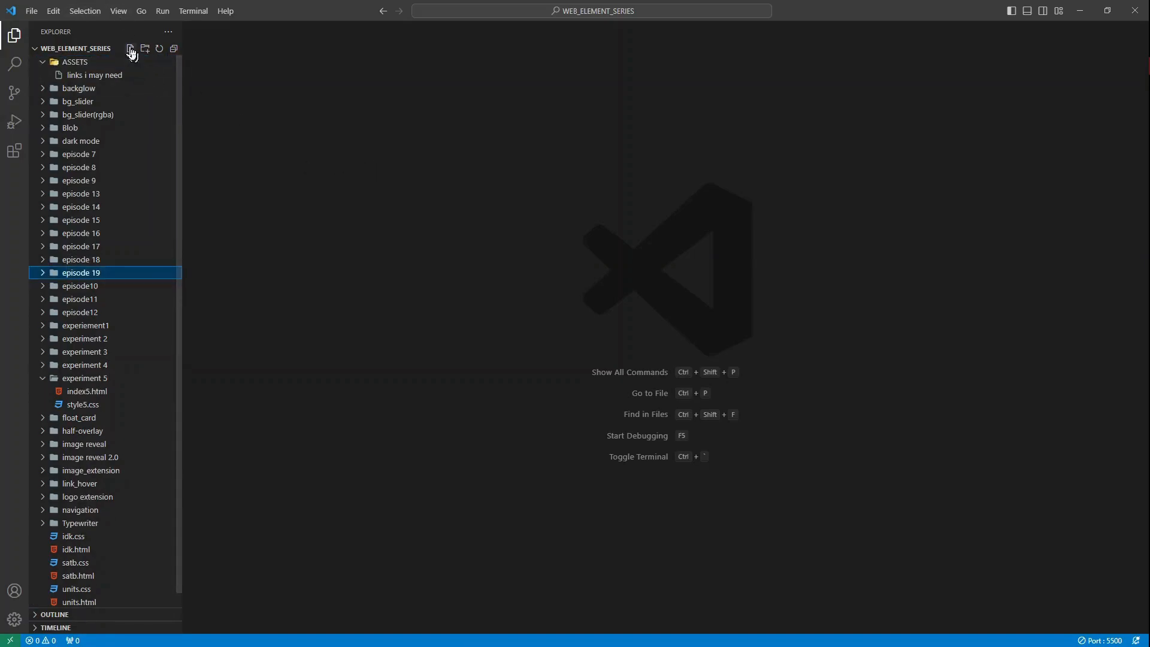
click(130, 48)
text(index19.html)
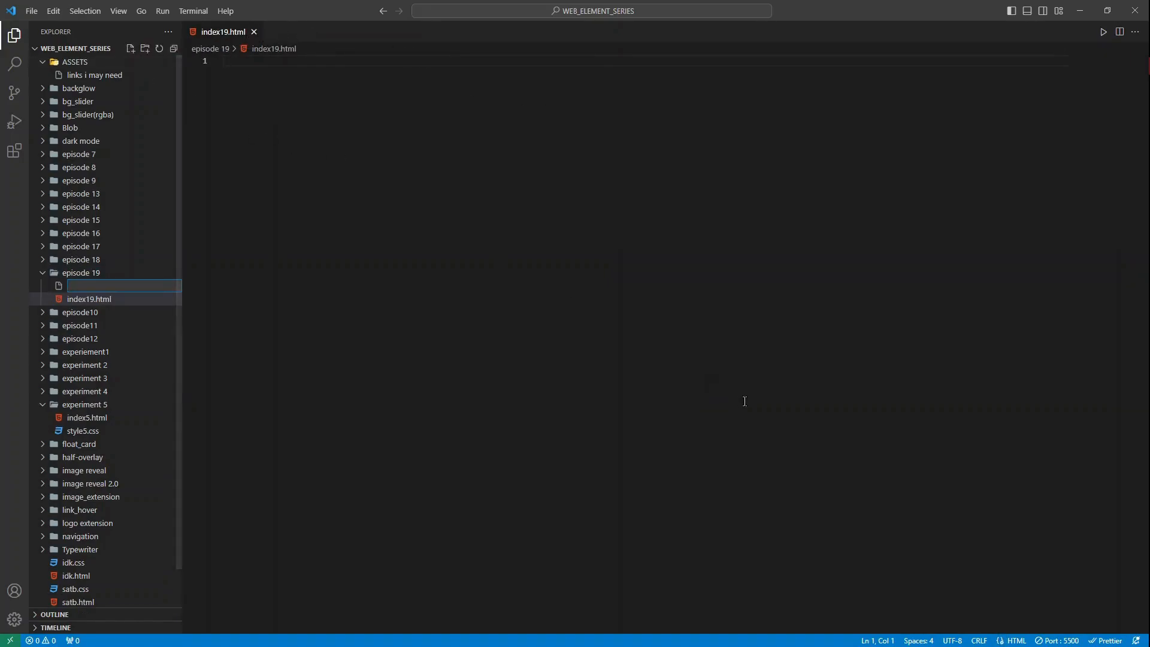
text(style19.css)
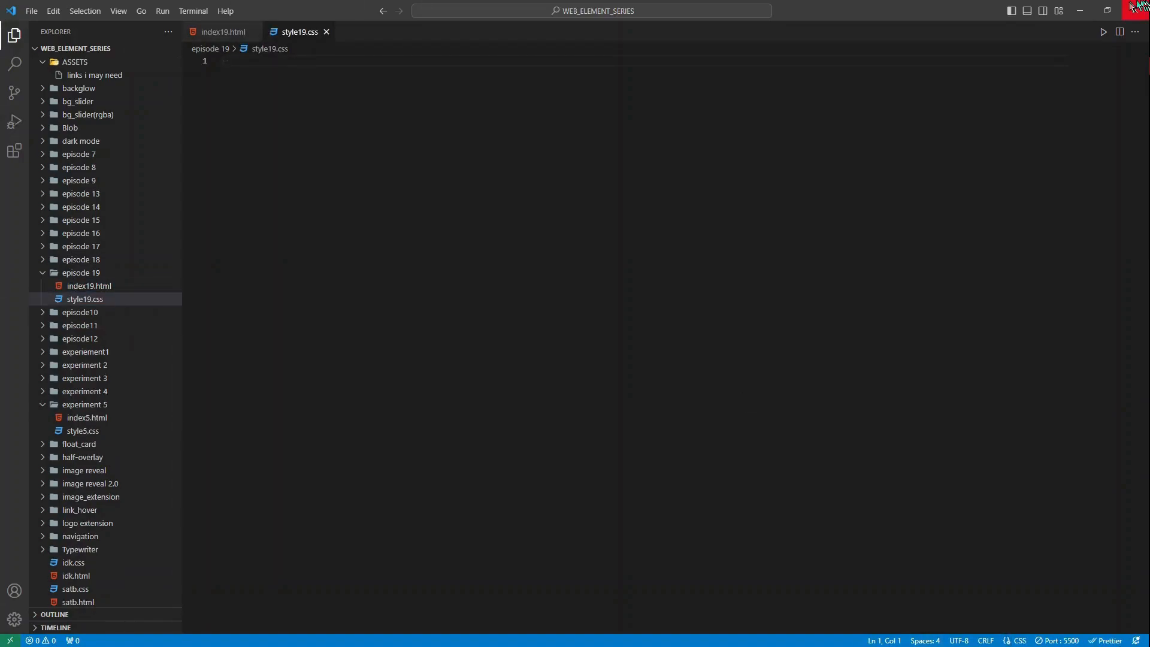
Hide the Explorer sidebar and split the editor to show both files side by side.
click(14, 35)
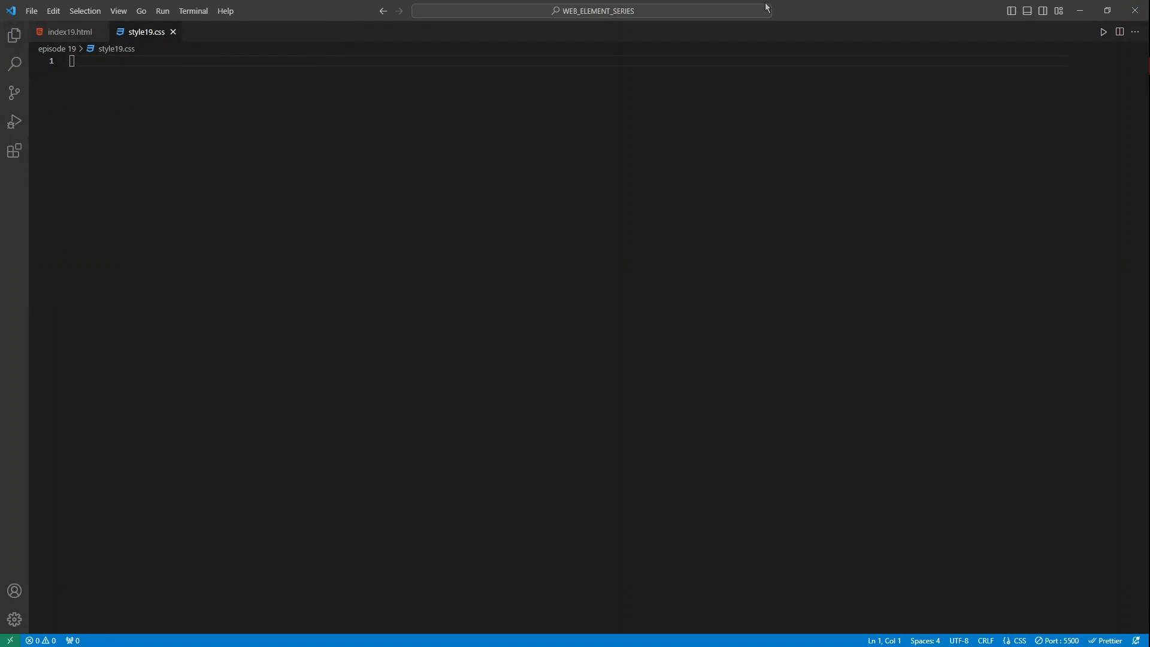
click(1119, 31)
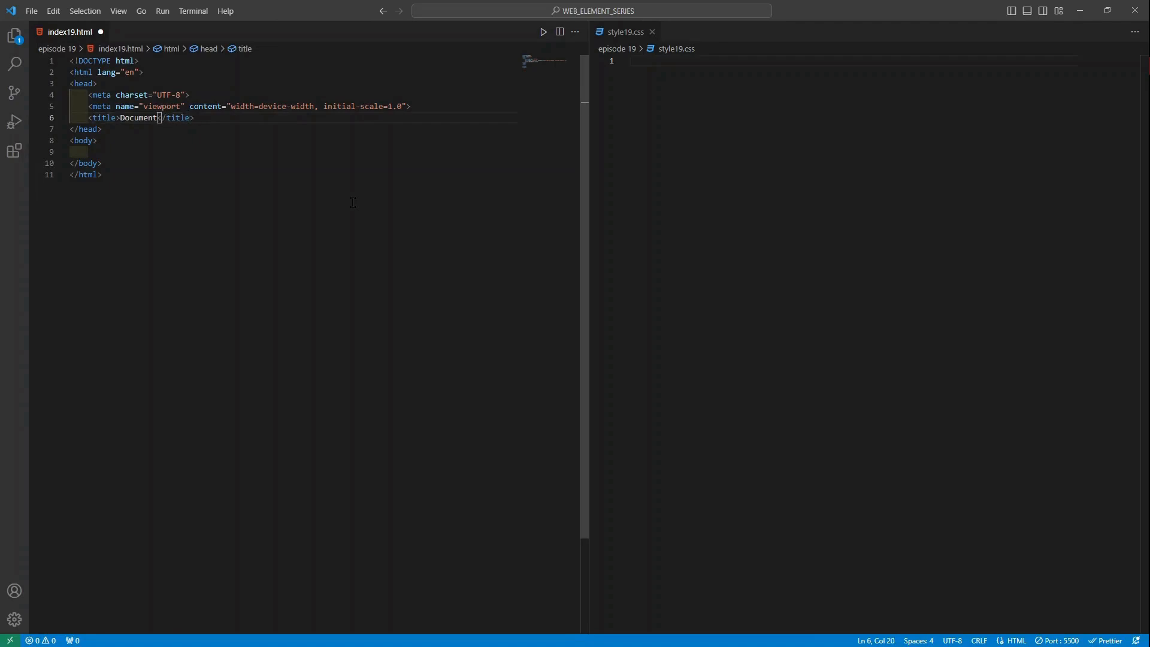
Retitle the HTML boilerplate page 'Dark Mode Button'.
key(Backspace)
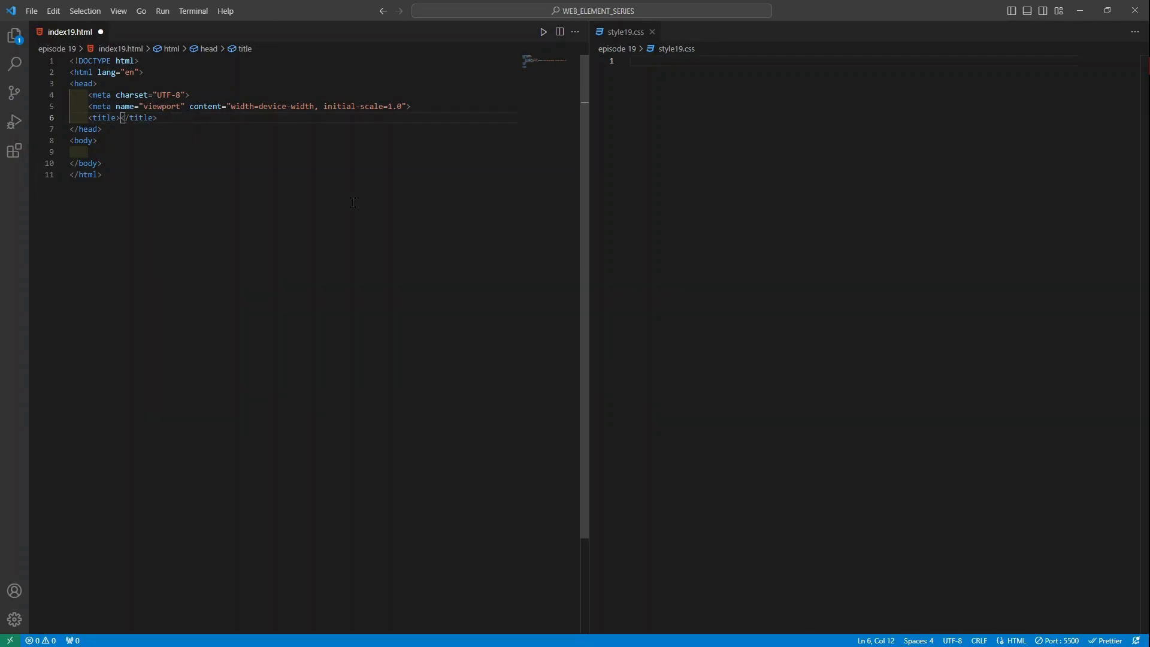
text(Dark)
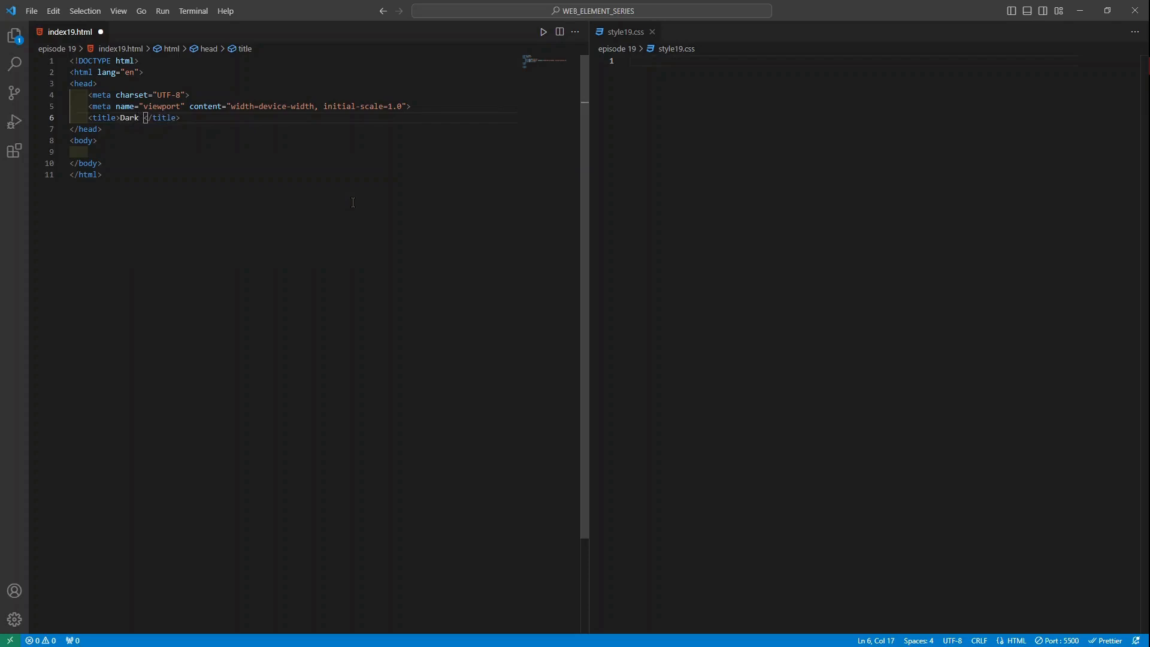
text(Mode Button)
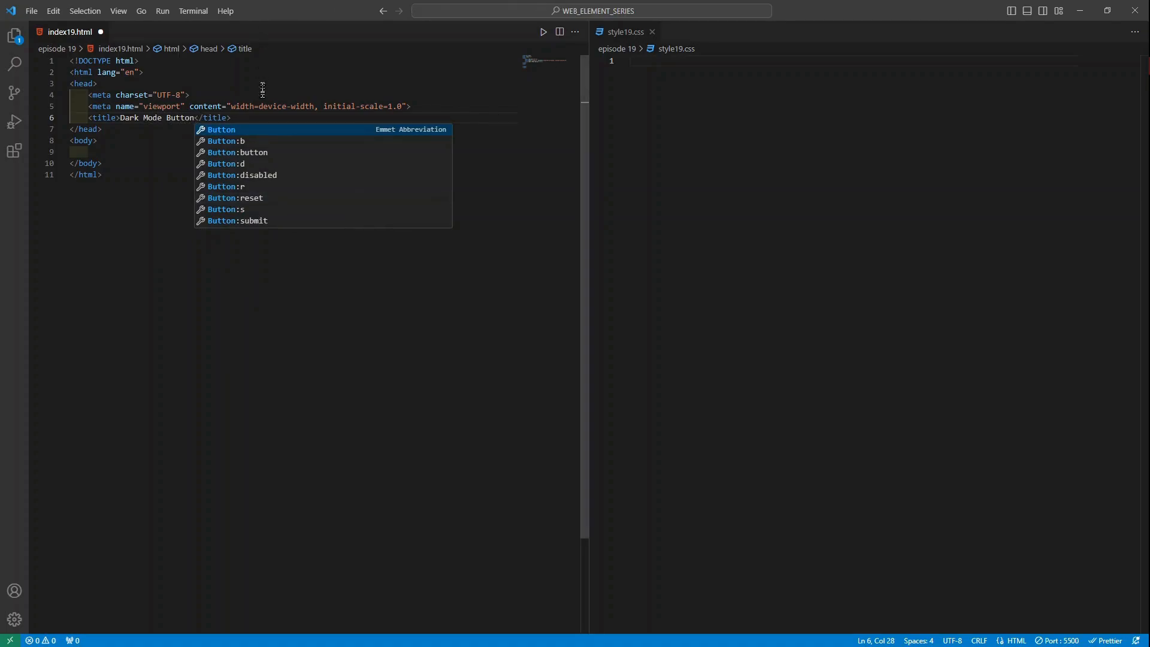
Link the style19.css stylesheet in the head section.
click(15, 35)
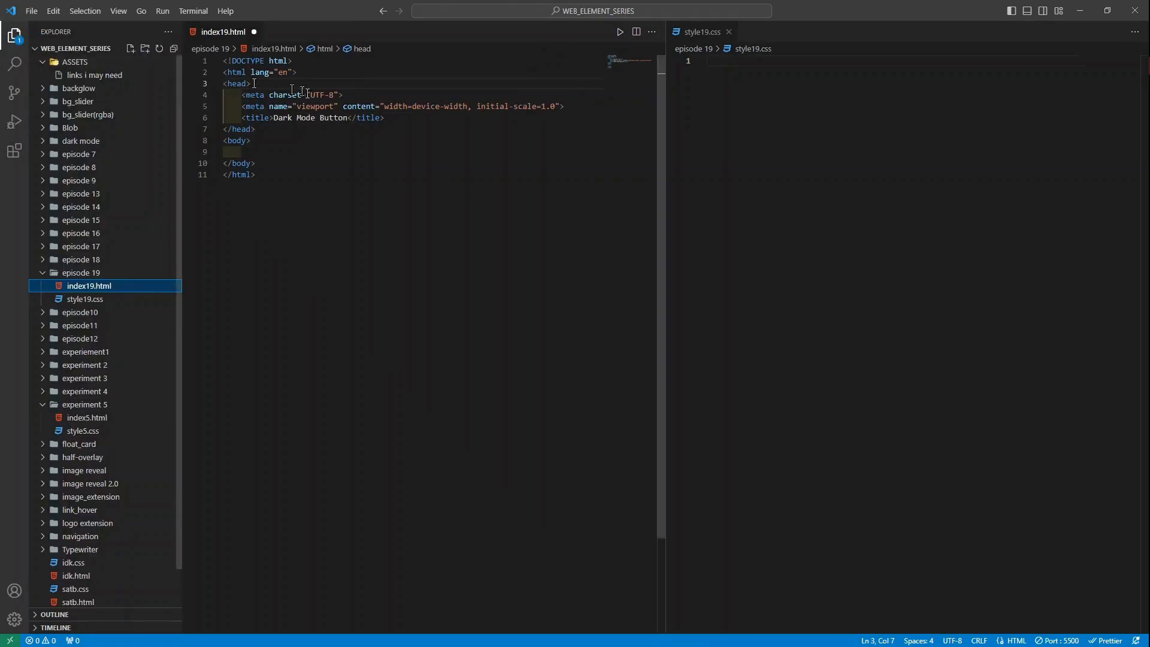
key(Enter)
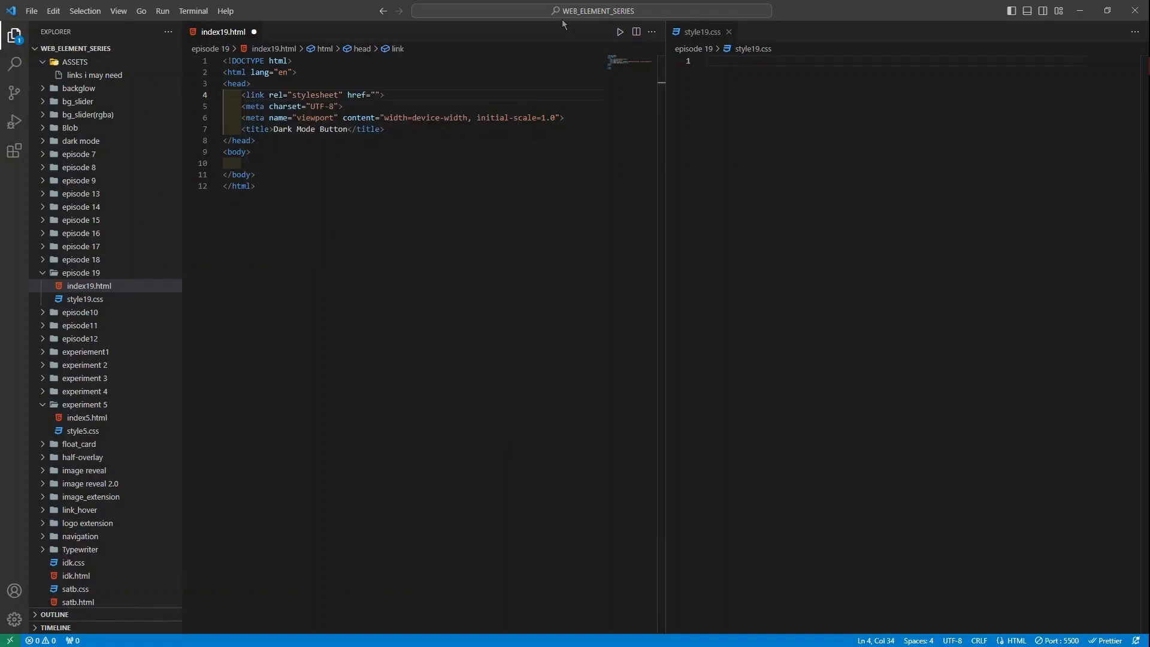
text(sty)
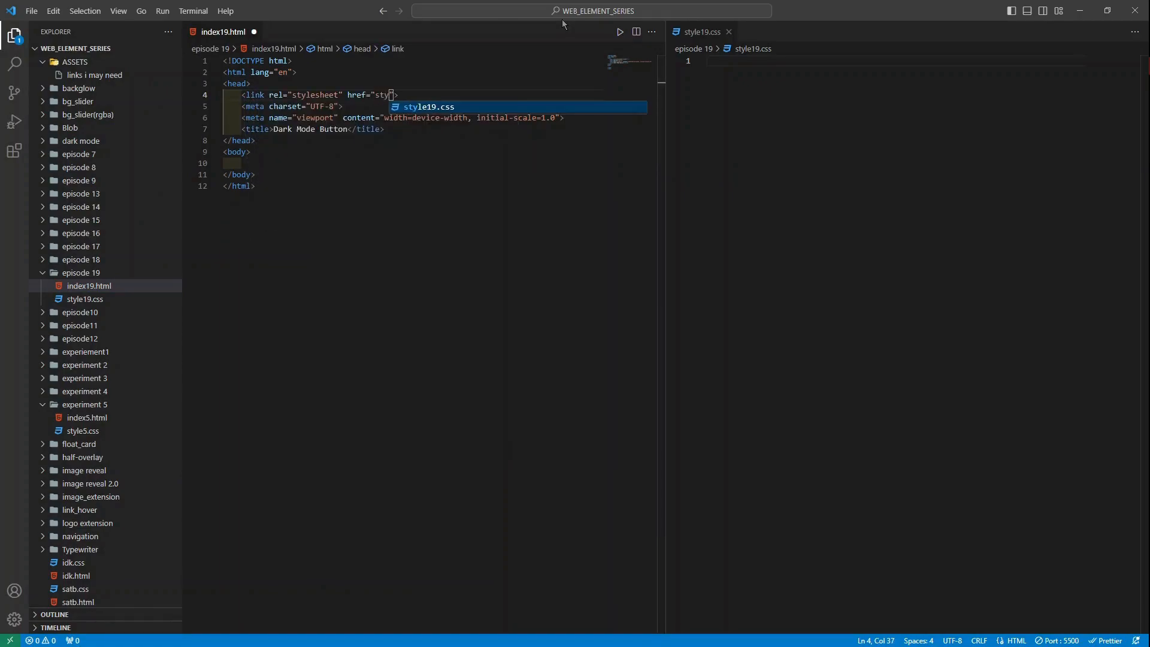
key(Tab)
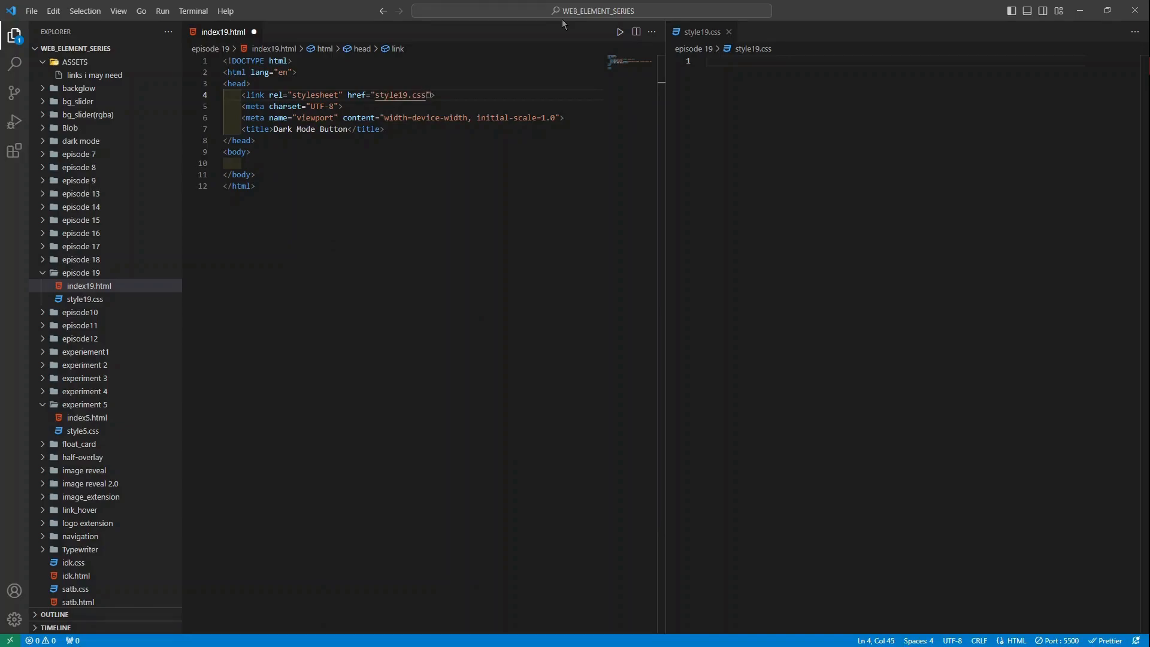
key(enter)
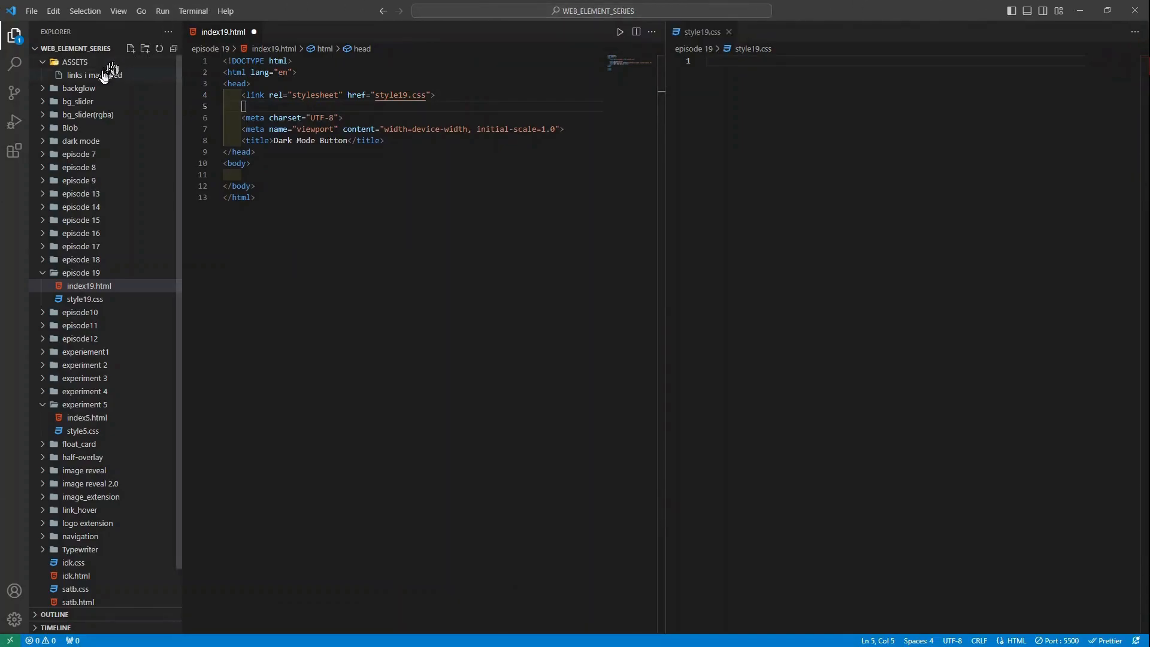
Find and select the Font Awesome CDN stylesheet link in the 'links i may need' file.
click(94, 75)
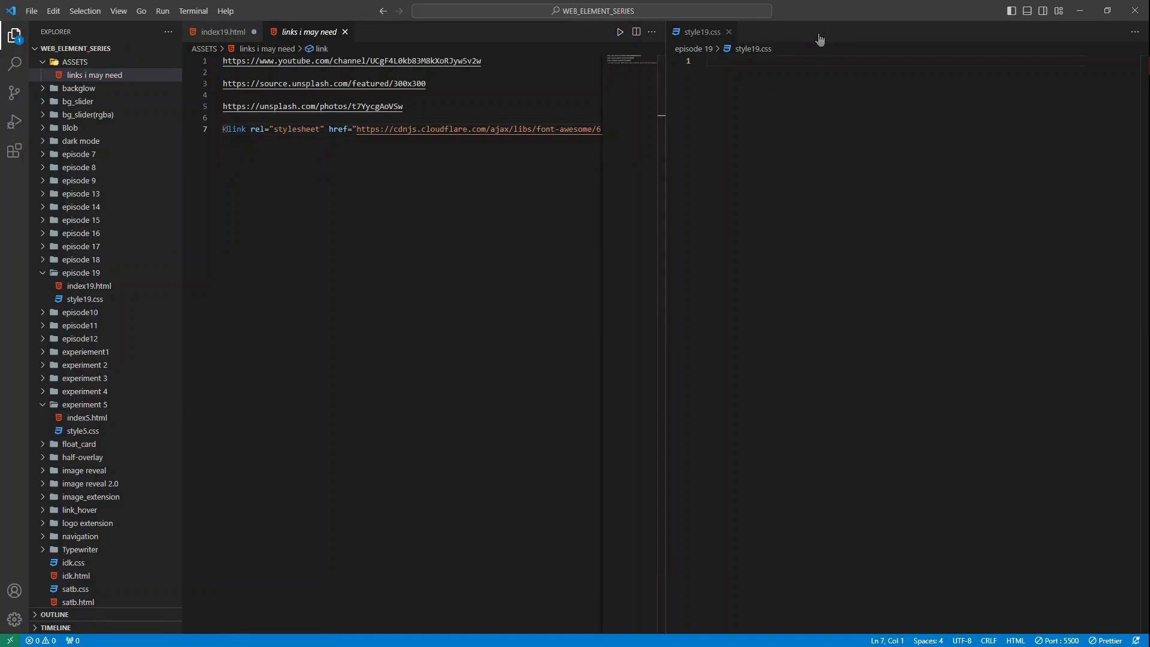
drag(222, 129, 418, 129)
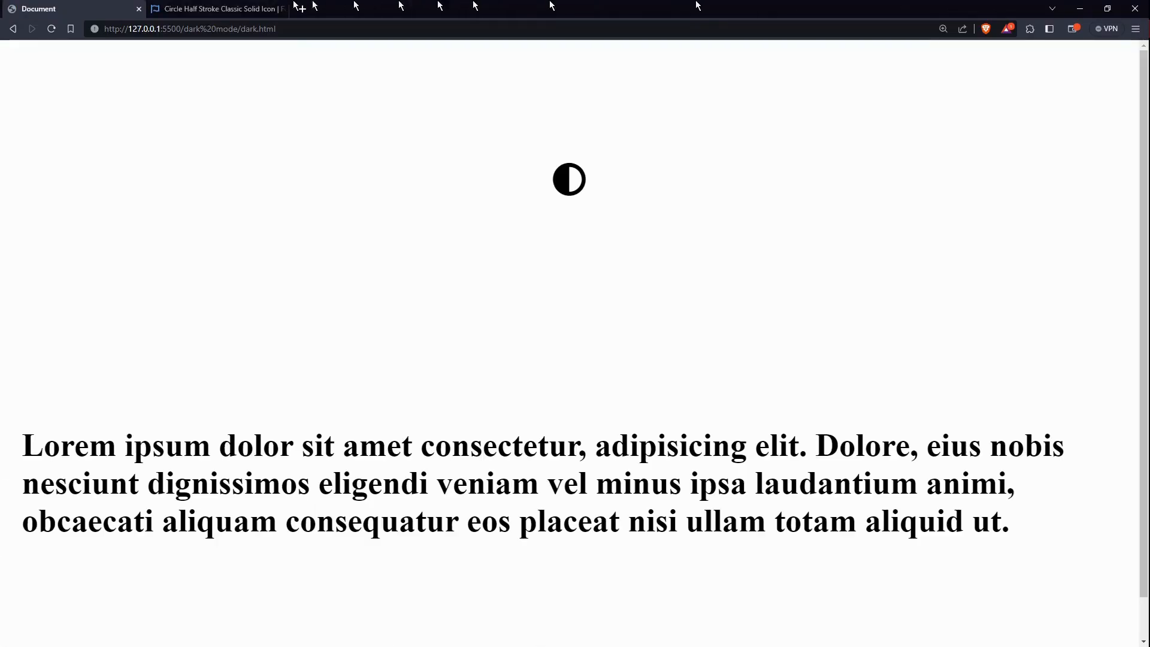
On the circle-half-stroke icon page, set its colour to #000000 and copy its HTML snippet.
click(213, 8)
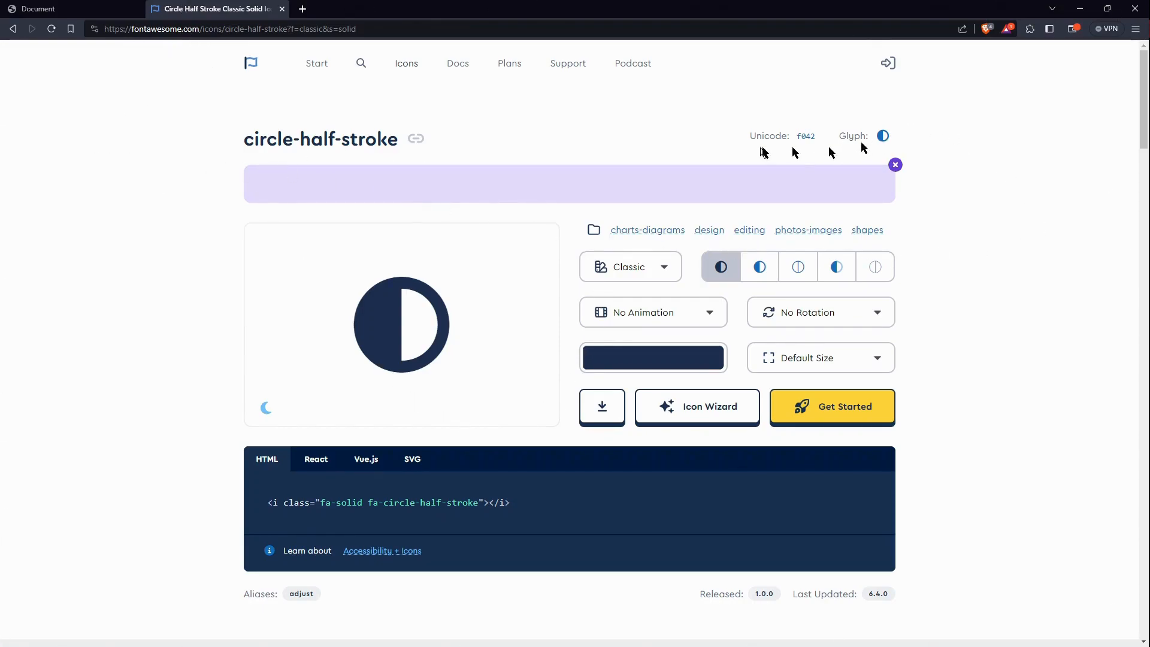
click(883, 136)
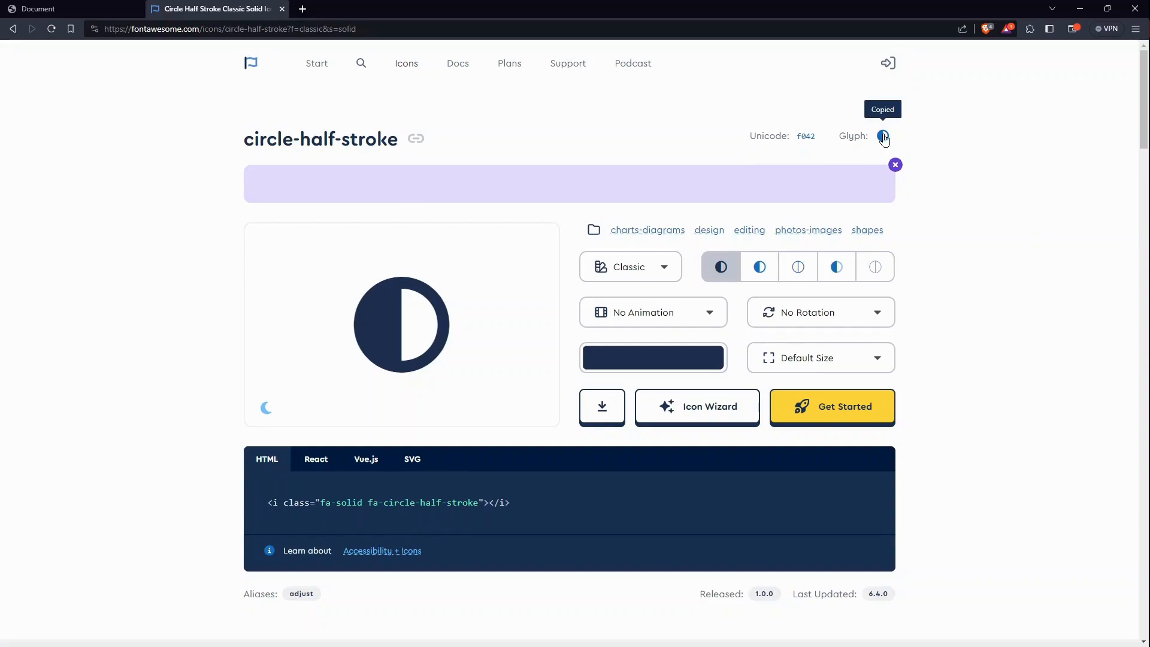
mouse_move(477, 432)
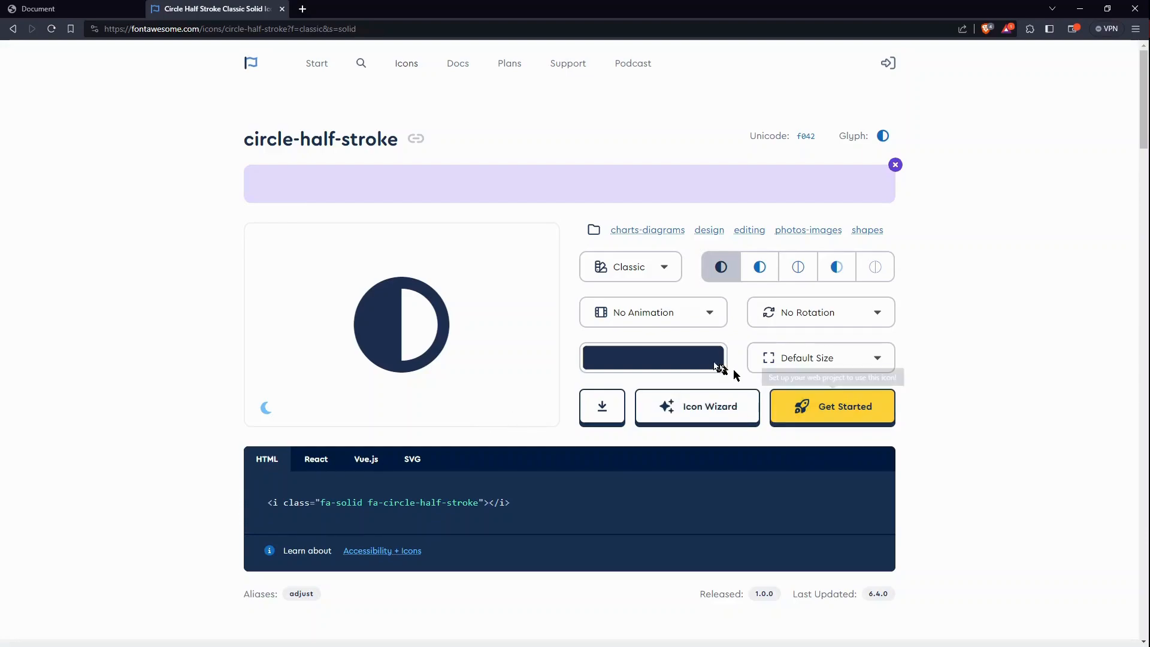
click(652, 358)
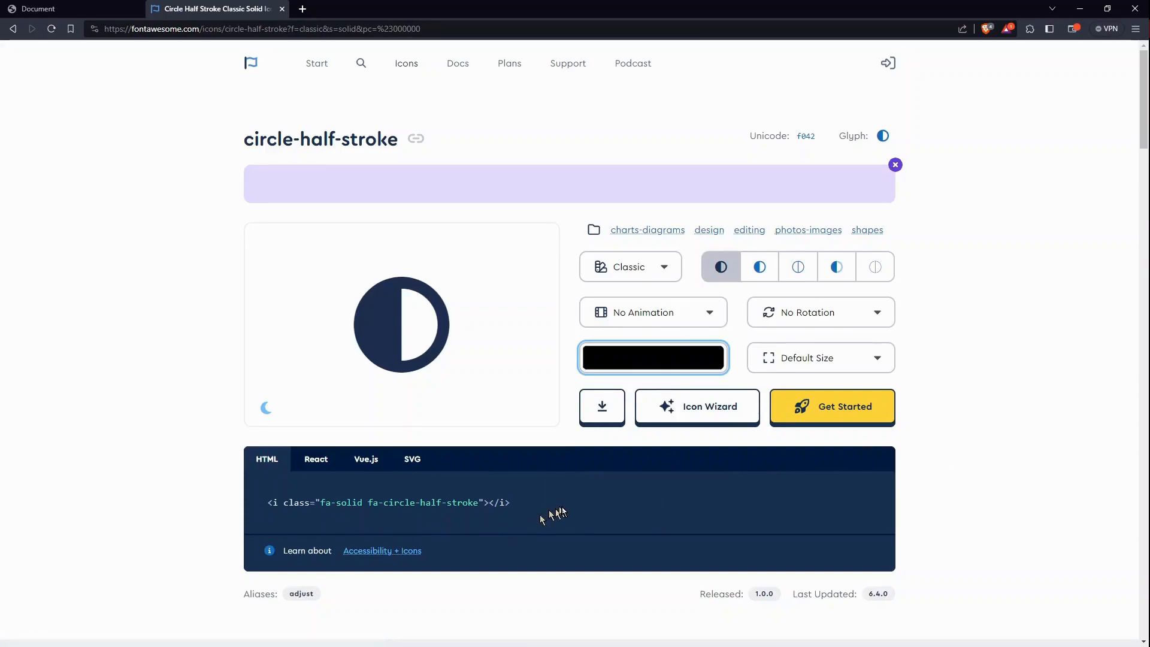
click(652, 358)
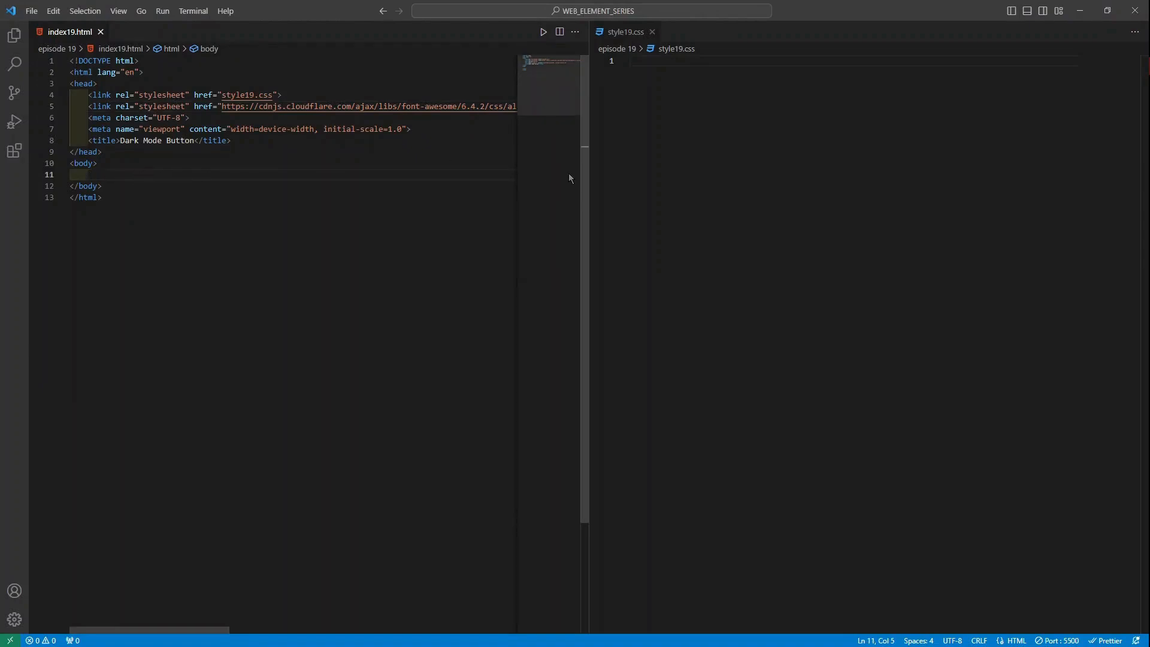
Add a div holding a button with class="btn" and onclick="darkMode()" in the body.
text(div>)
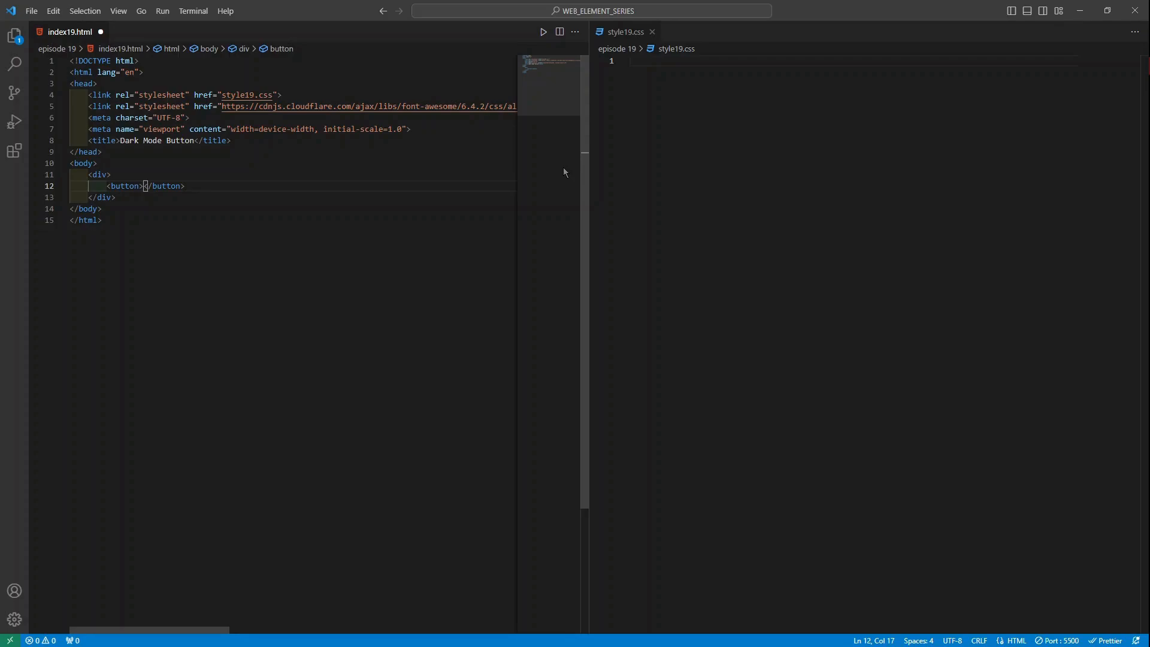
mouse_move(573, 174)
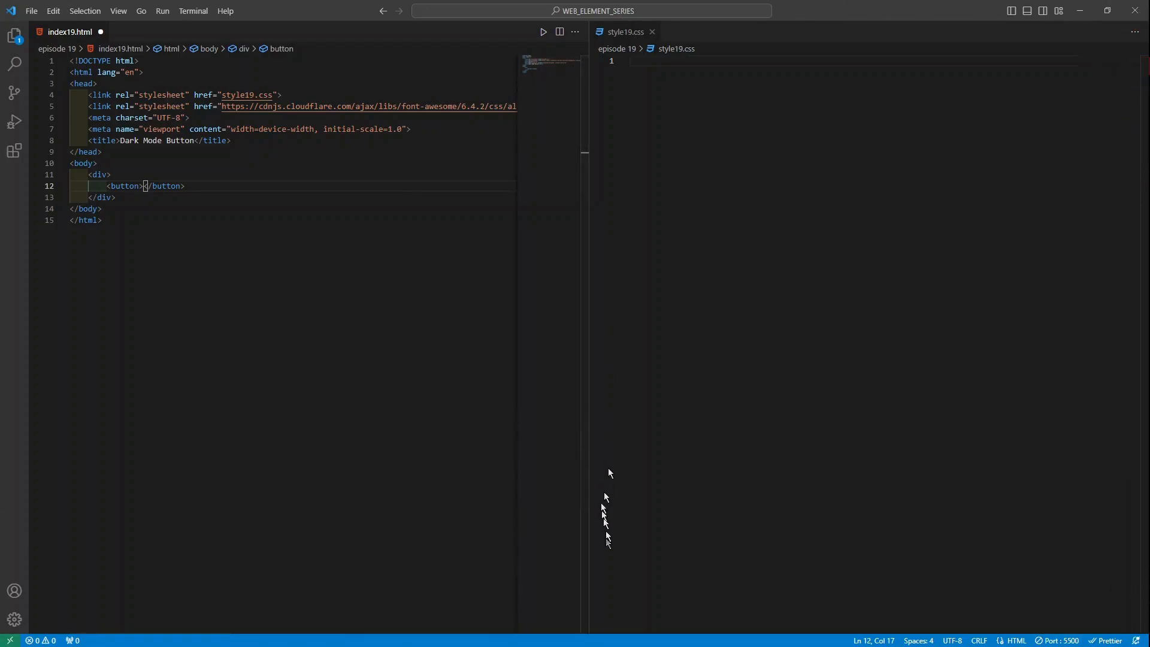
text(" ")
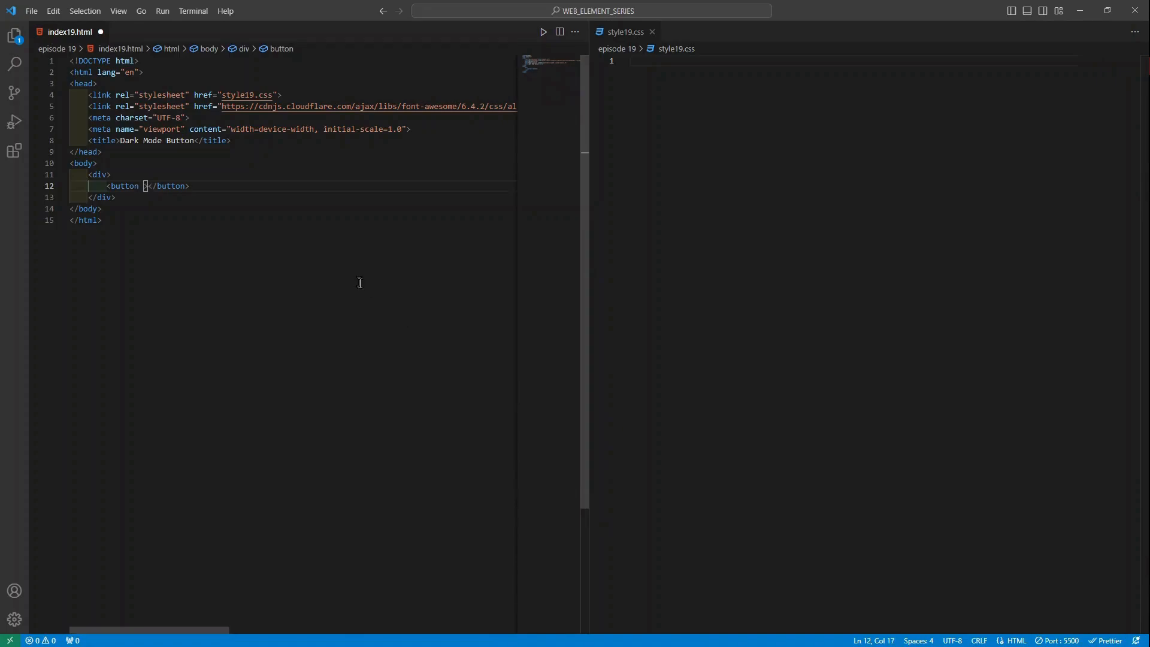
text(class="")
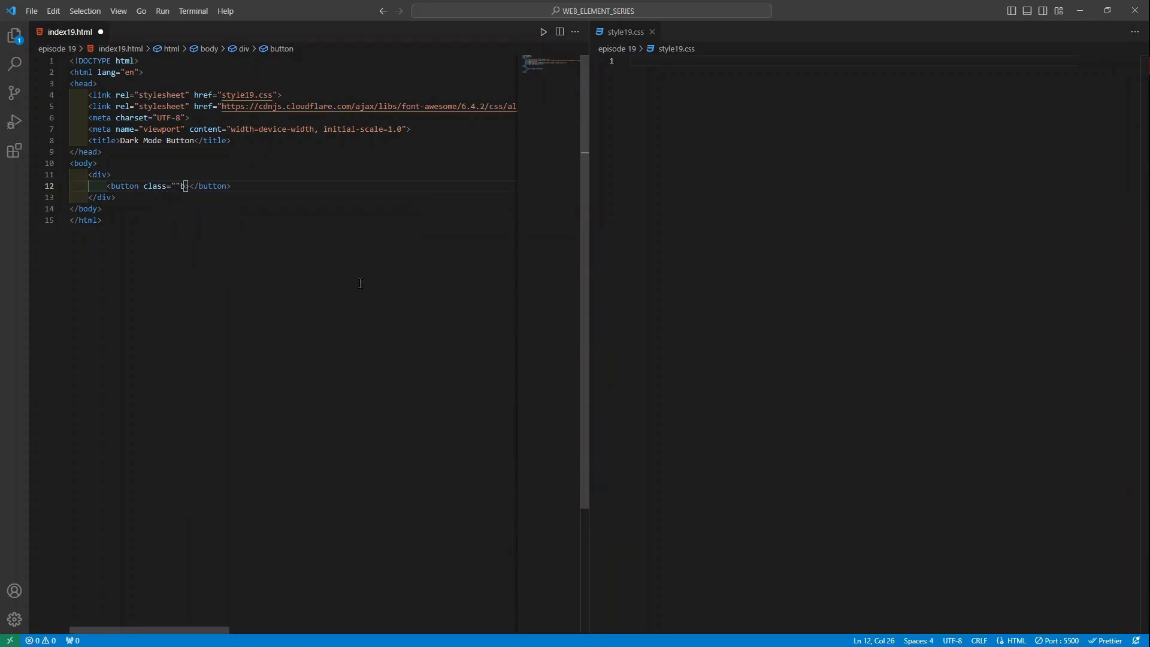
text(b)
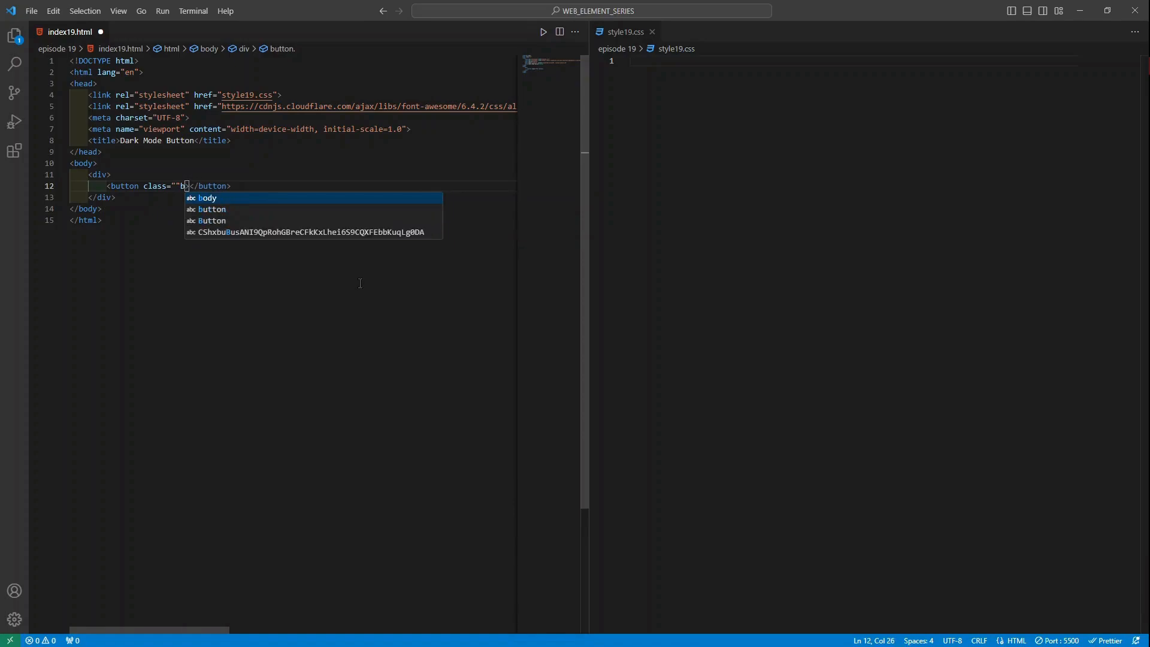
text(tn)
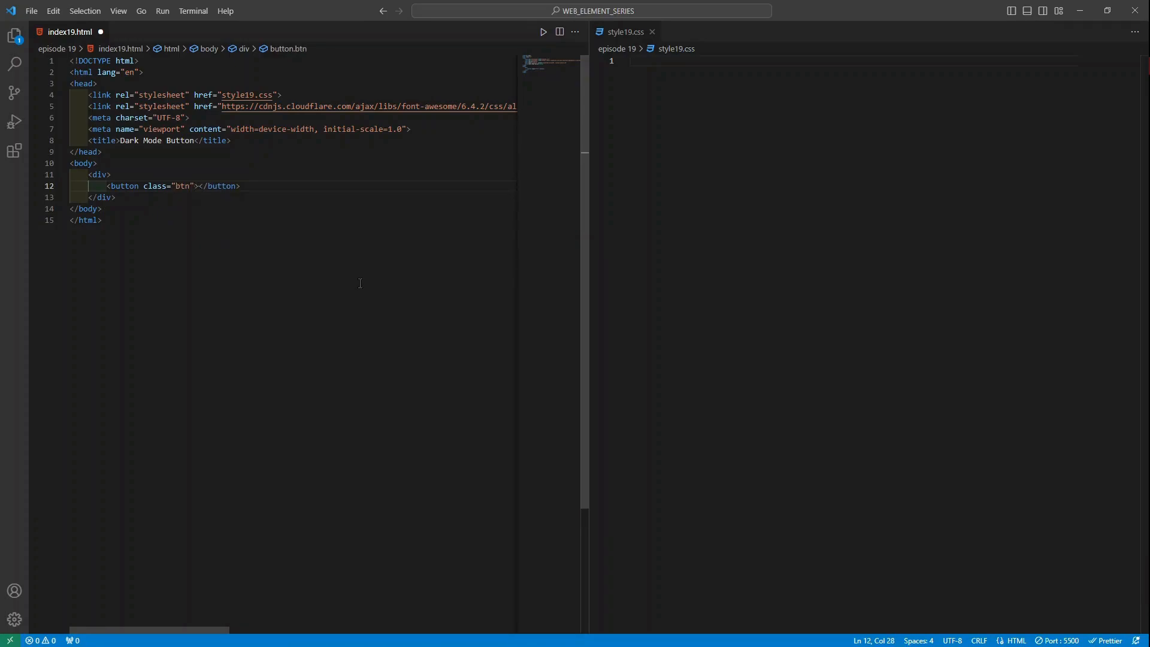
text(onclick)
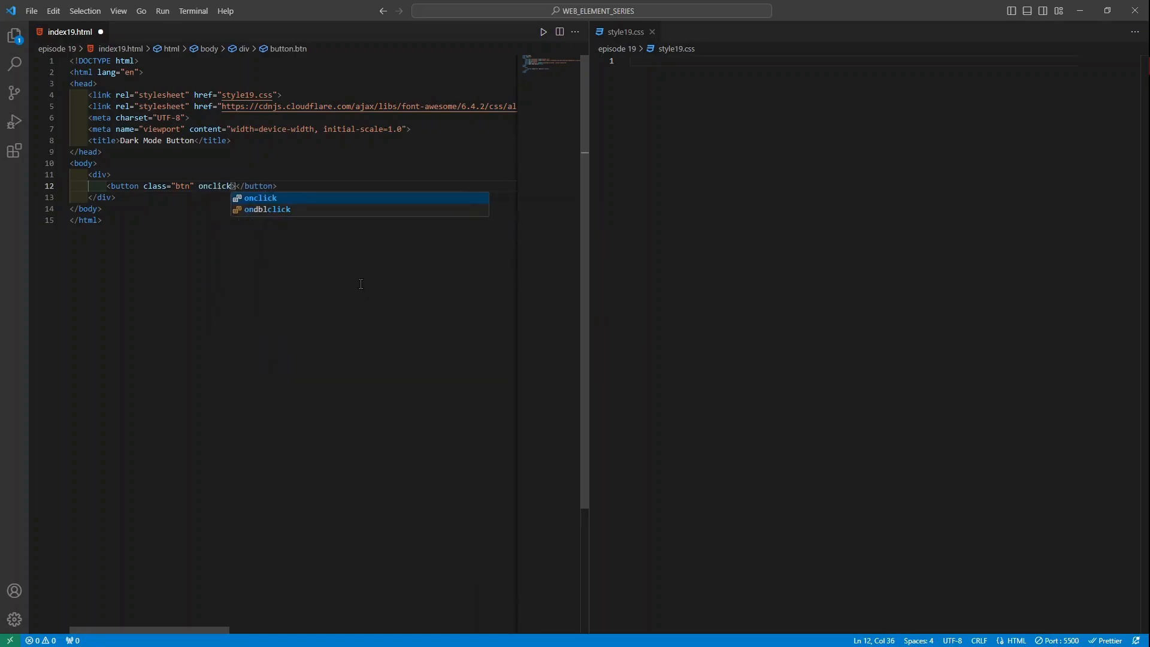
text(=")
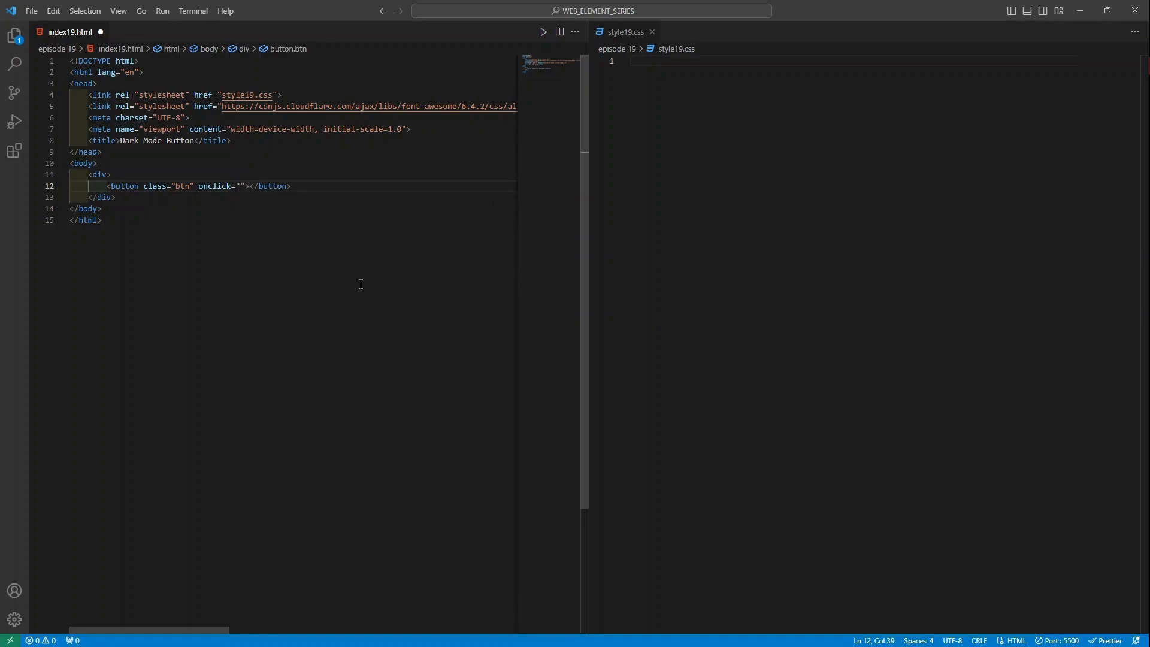
text(dark)
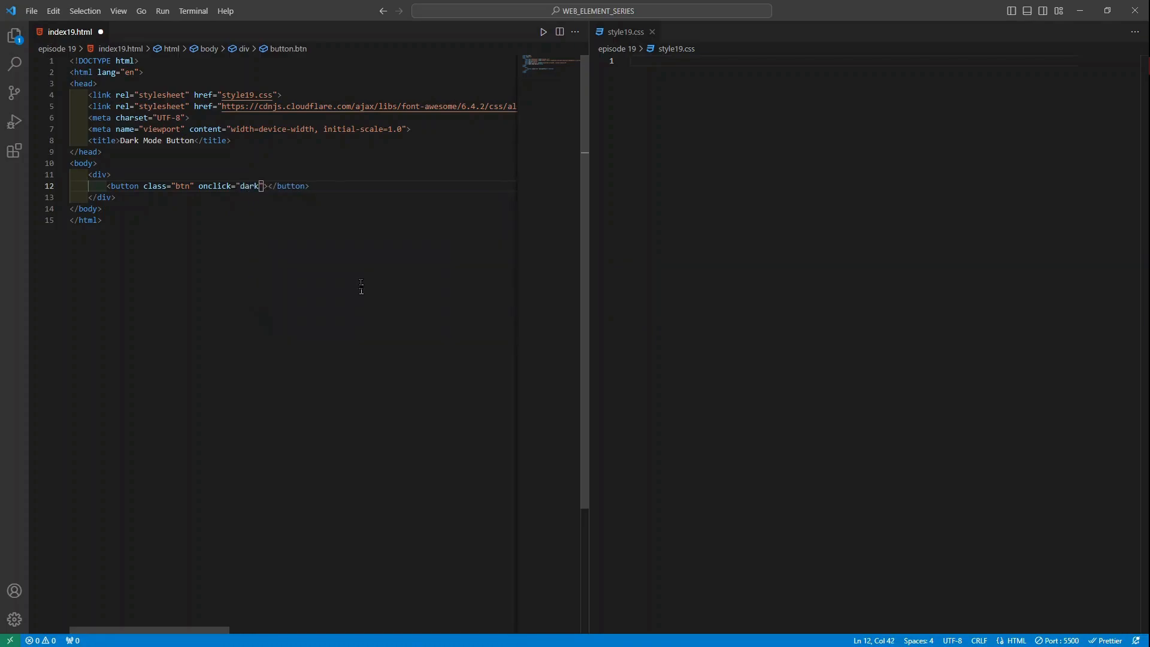
text(Mode")
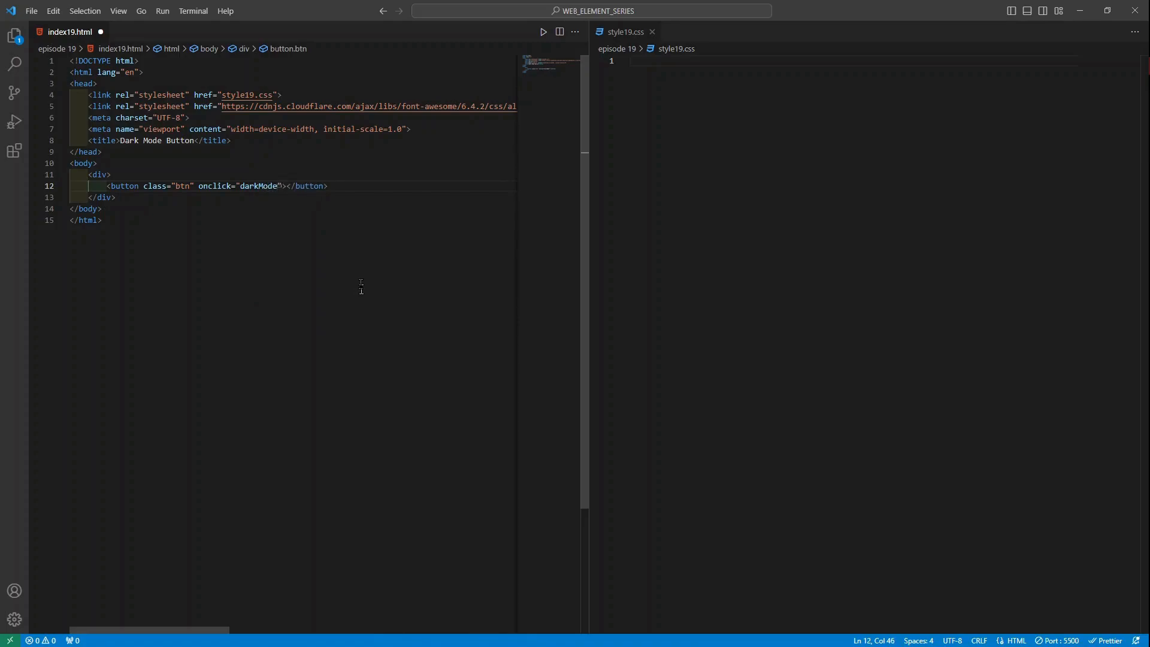
text(())
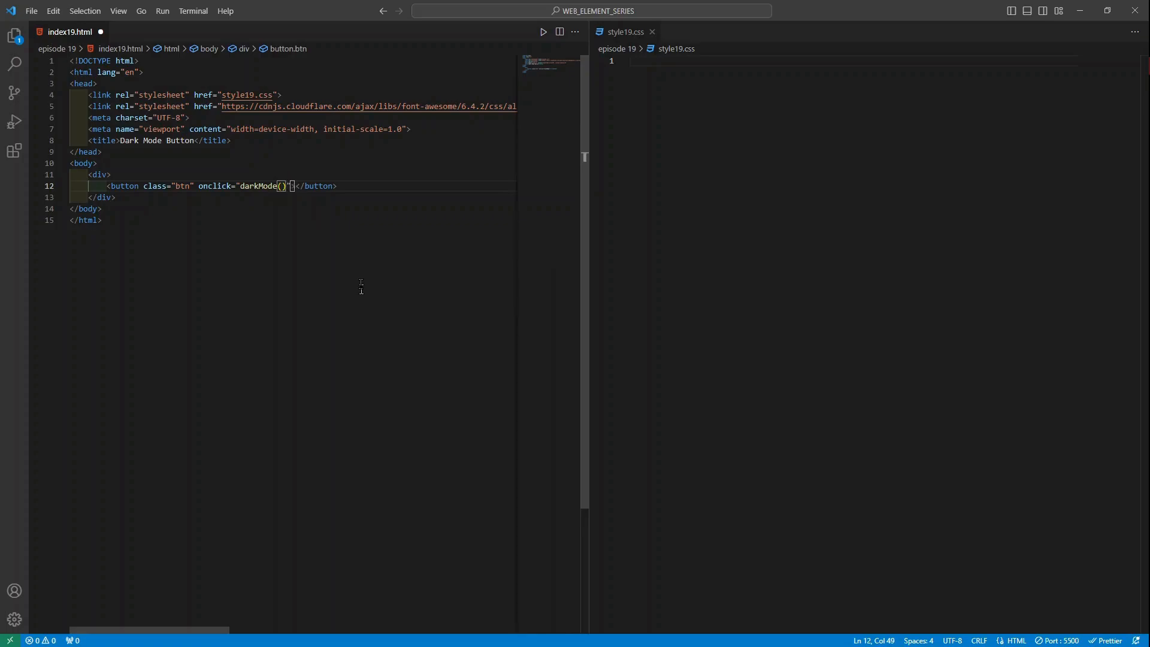
Move the closing button tag down, leaving an indented line for the button's content.
key(Enter)
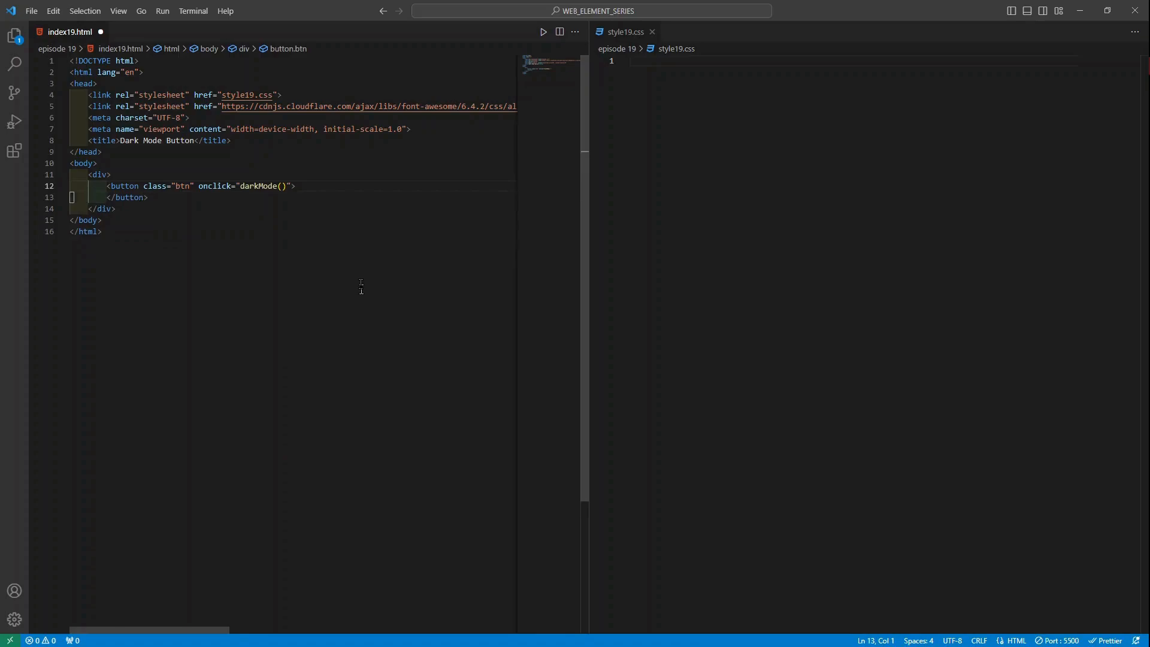
key(enter)
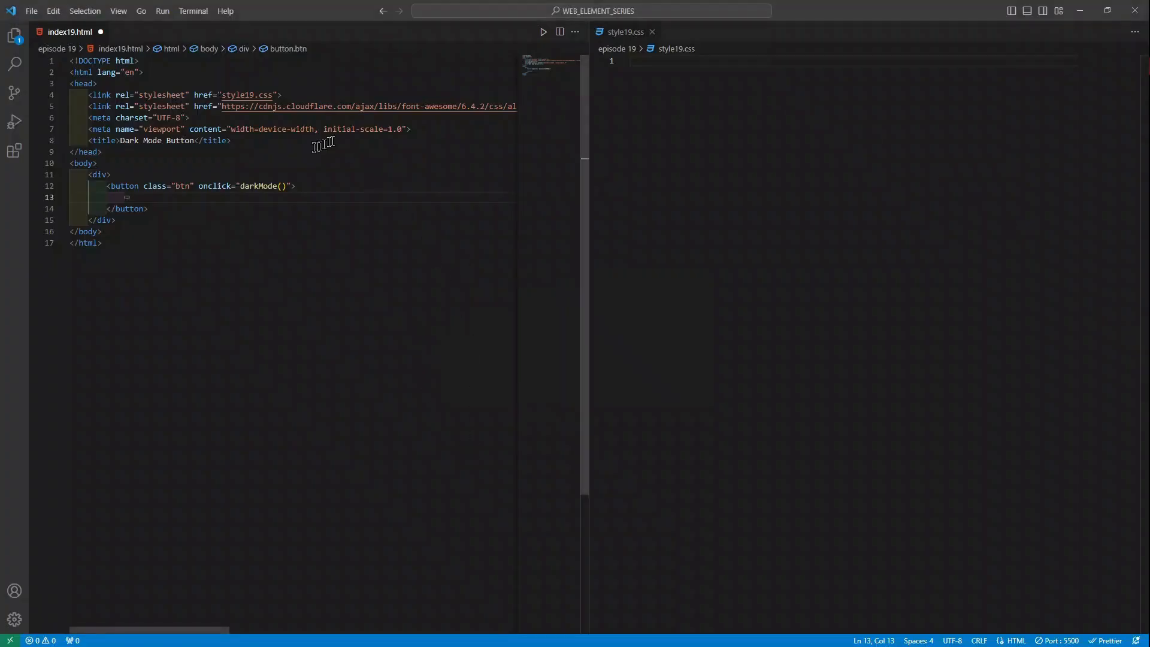
Place the fa-circle-half-stroke icon with color #000000 inside the button and check the reference demo.
text(<i class="fa-solid fa-circle-half-stroke" style="color: #000000;"></i>)
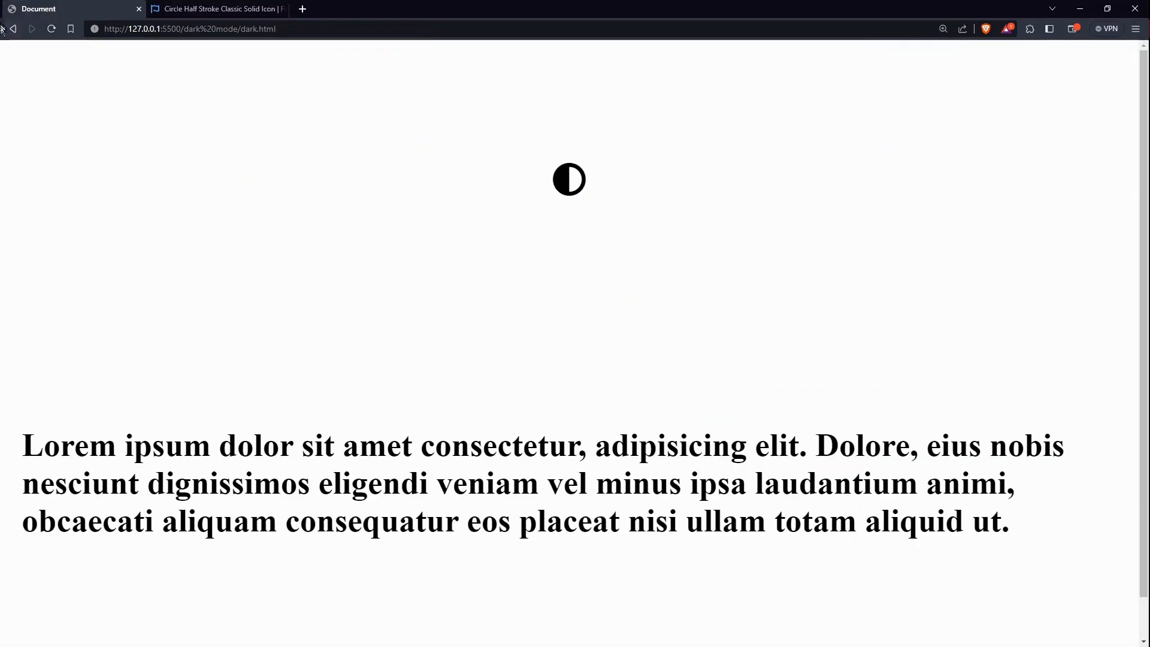
click(12, 28)
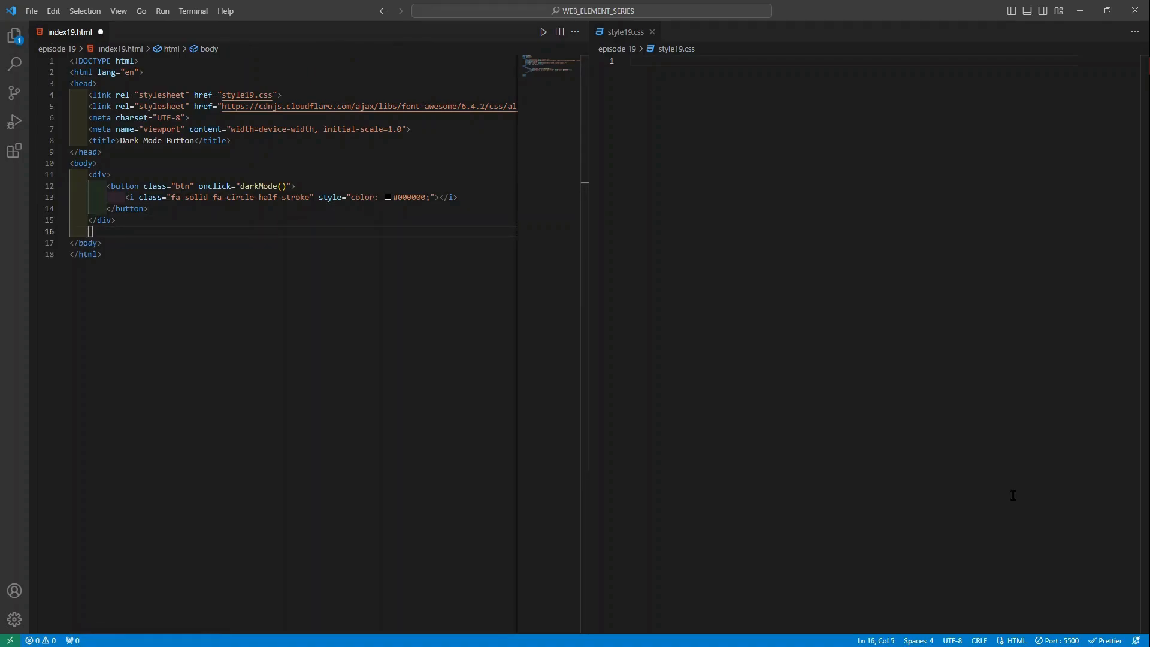
Add a lorem ipsum h1 below the button div and save to refresh the preview.
text(h1>Lor</h1>)
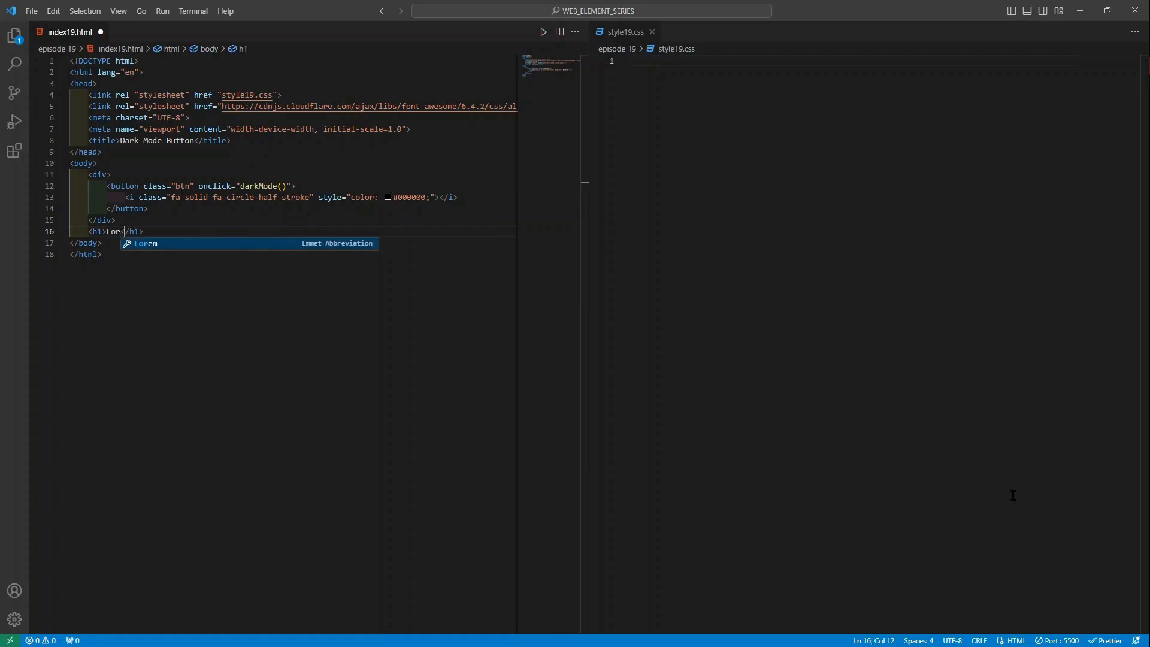
key(Tab)
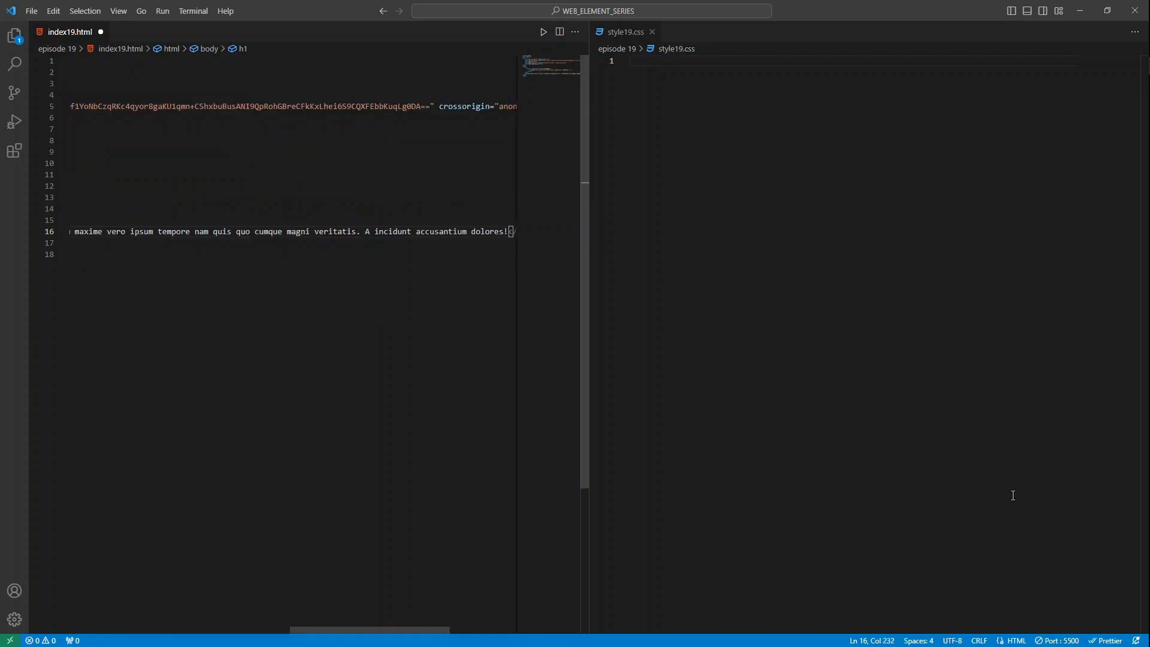
key(ctrl+s)
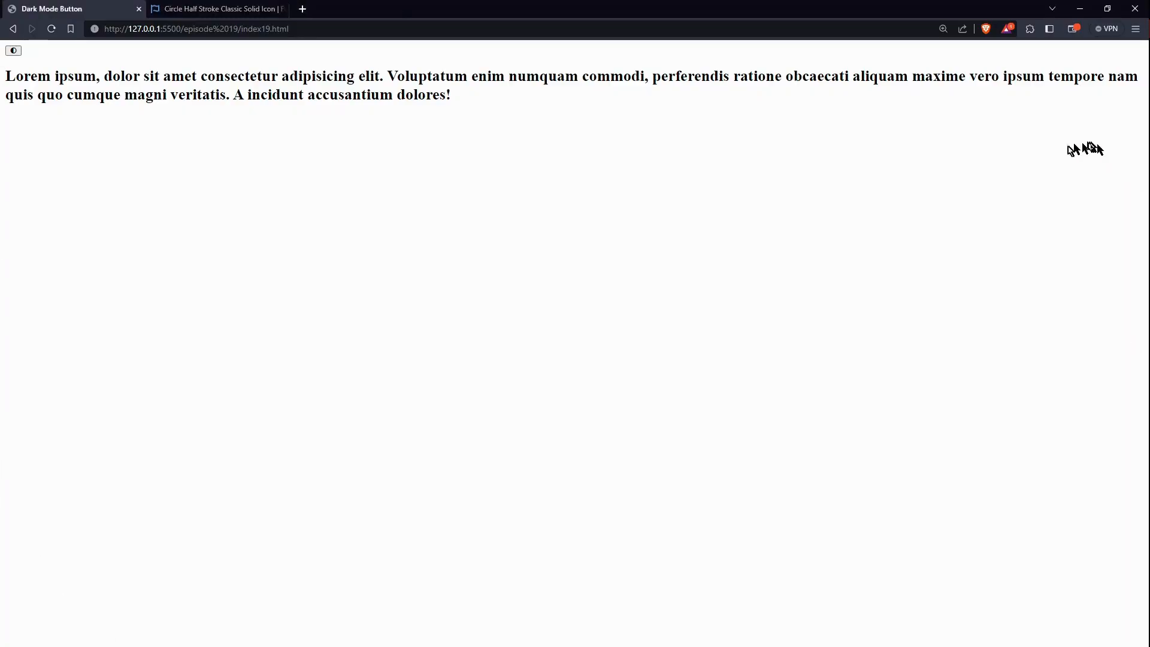
mouse_move(791, 182)
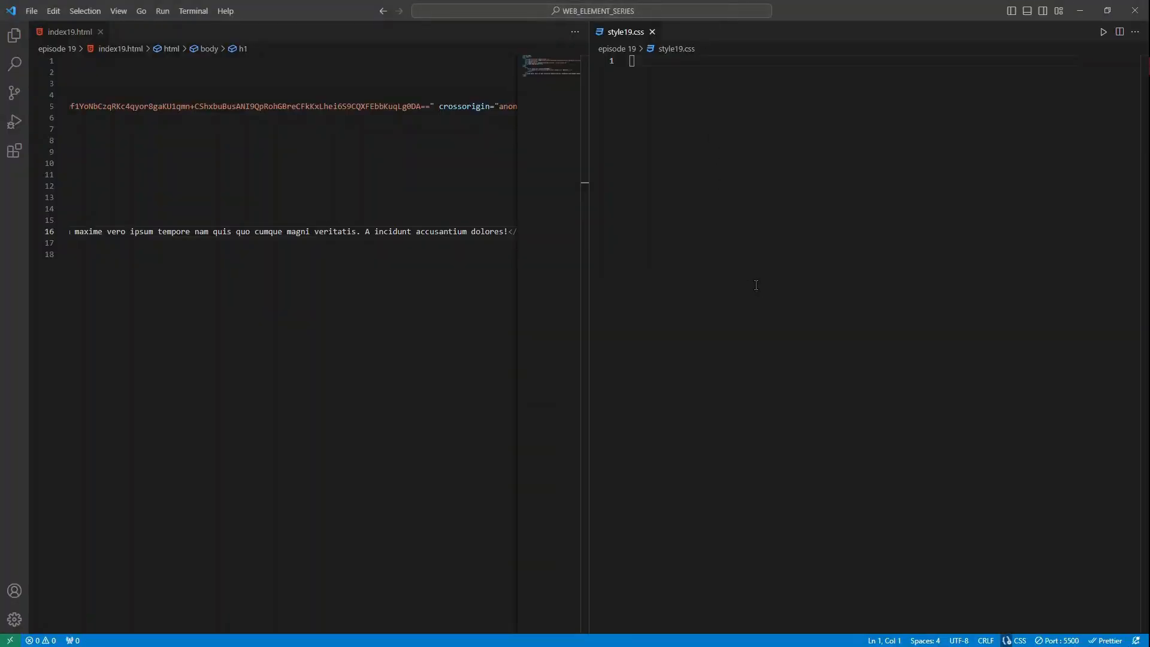
mouse_move(753, 287)
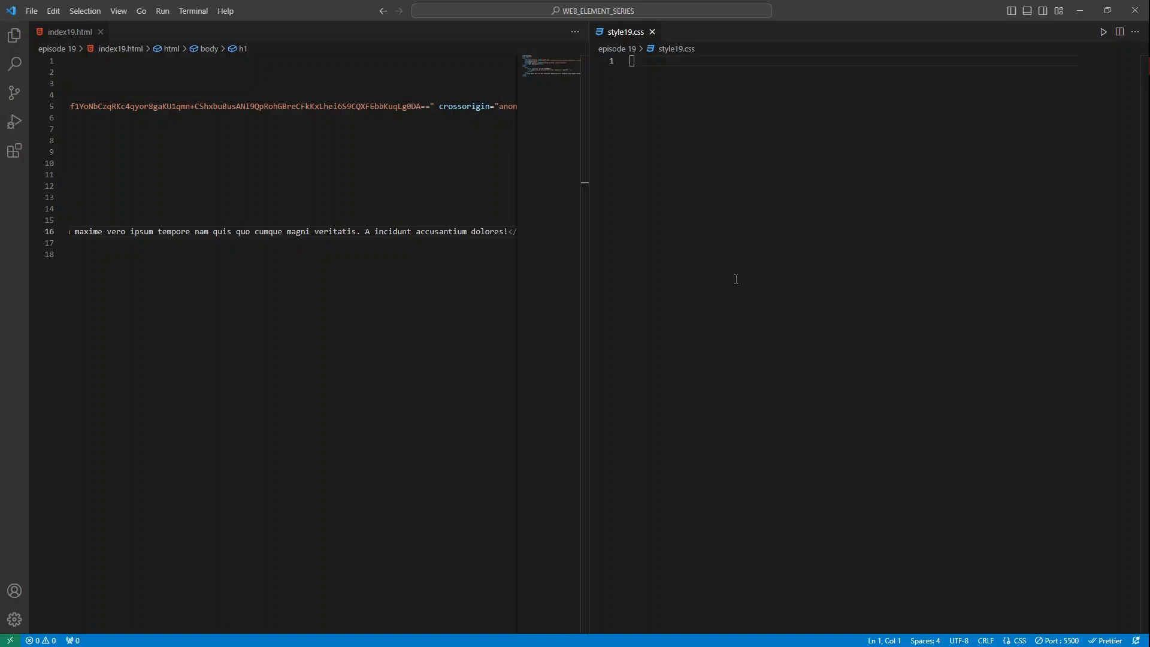
Start a body rule in style19.css, try a padding: 0 declaration, then clear it back out.
text(body{})
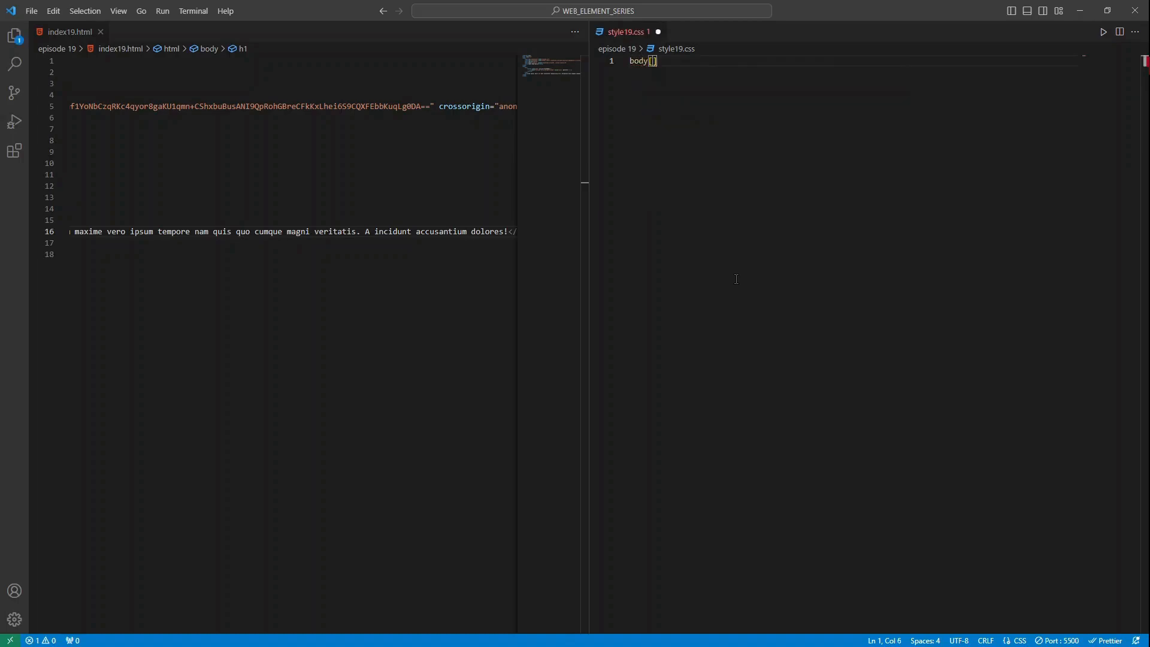
text(padidng)
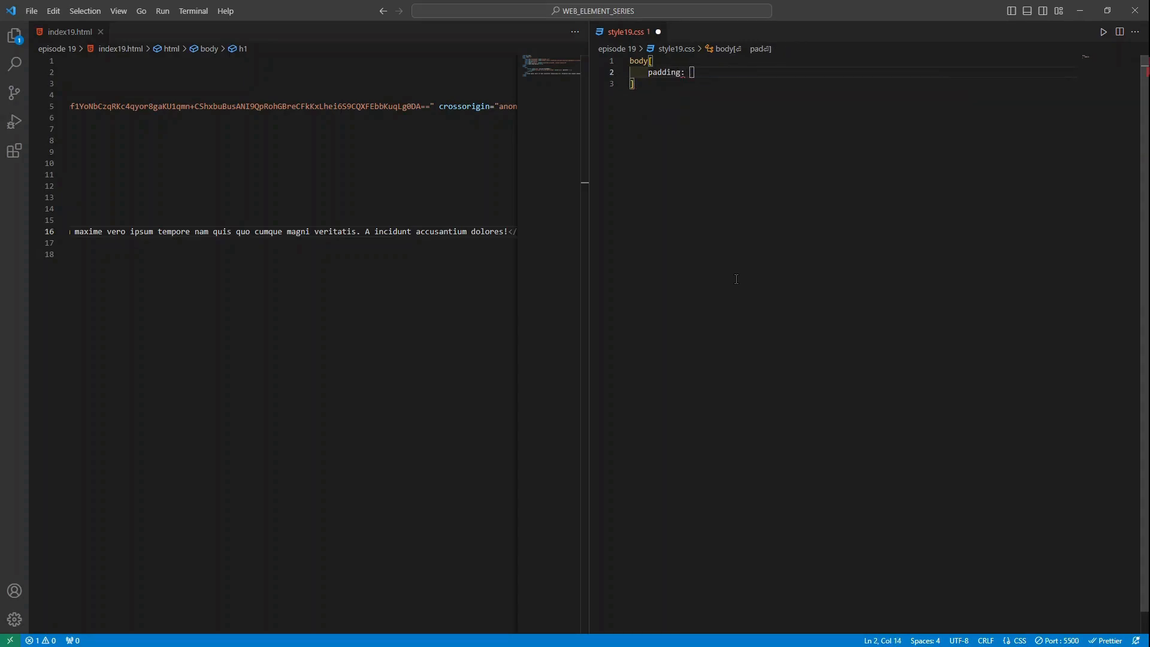
text(0;)
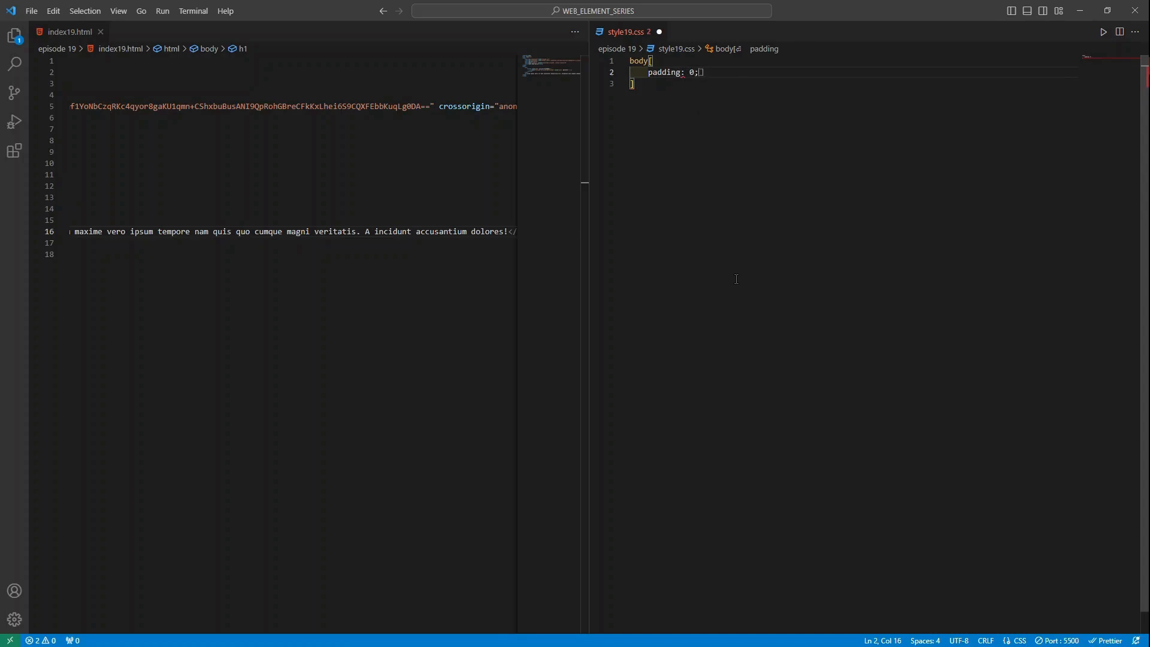
key(Backspace)
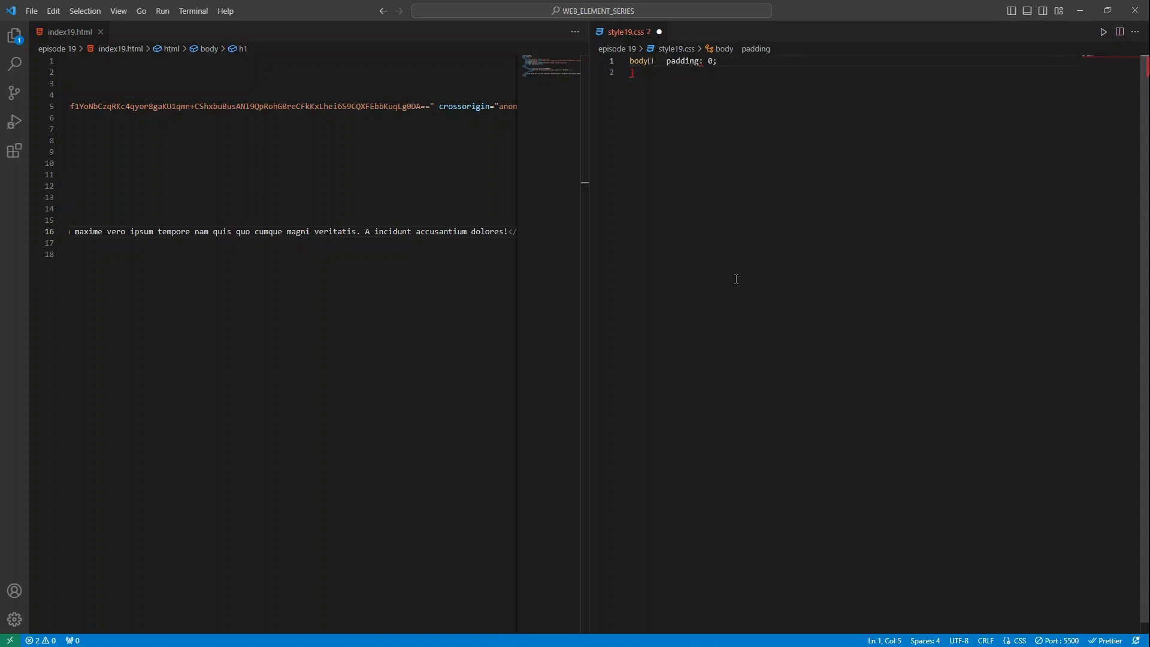
text({)
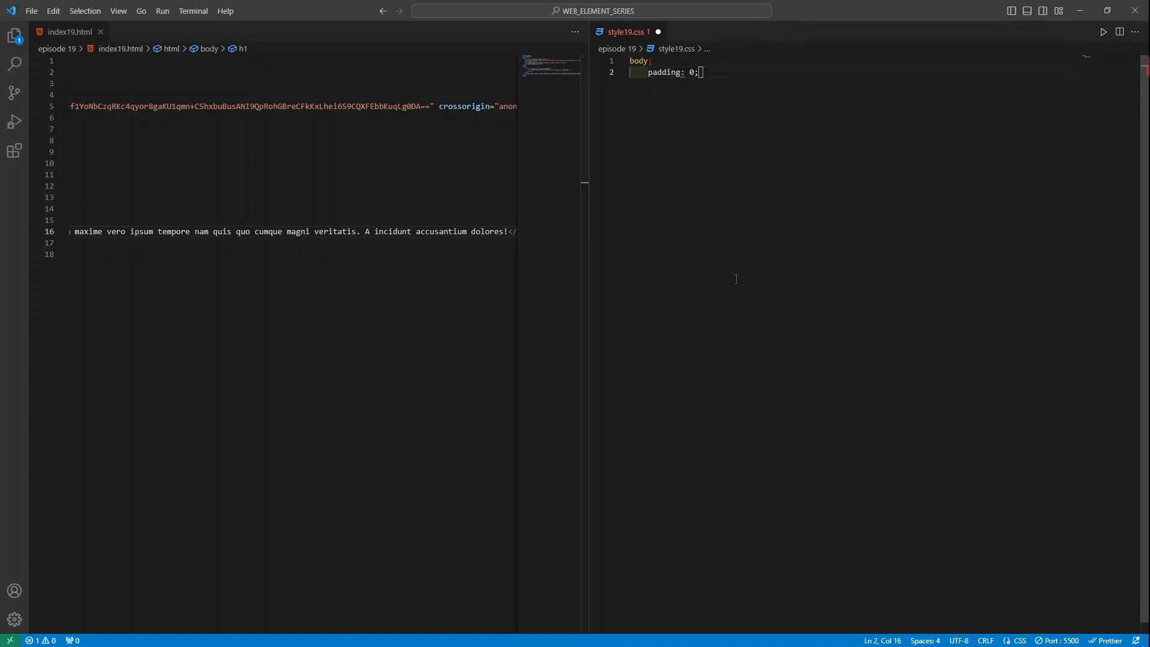
key(ctrl+a)
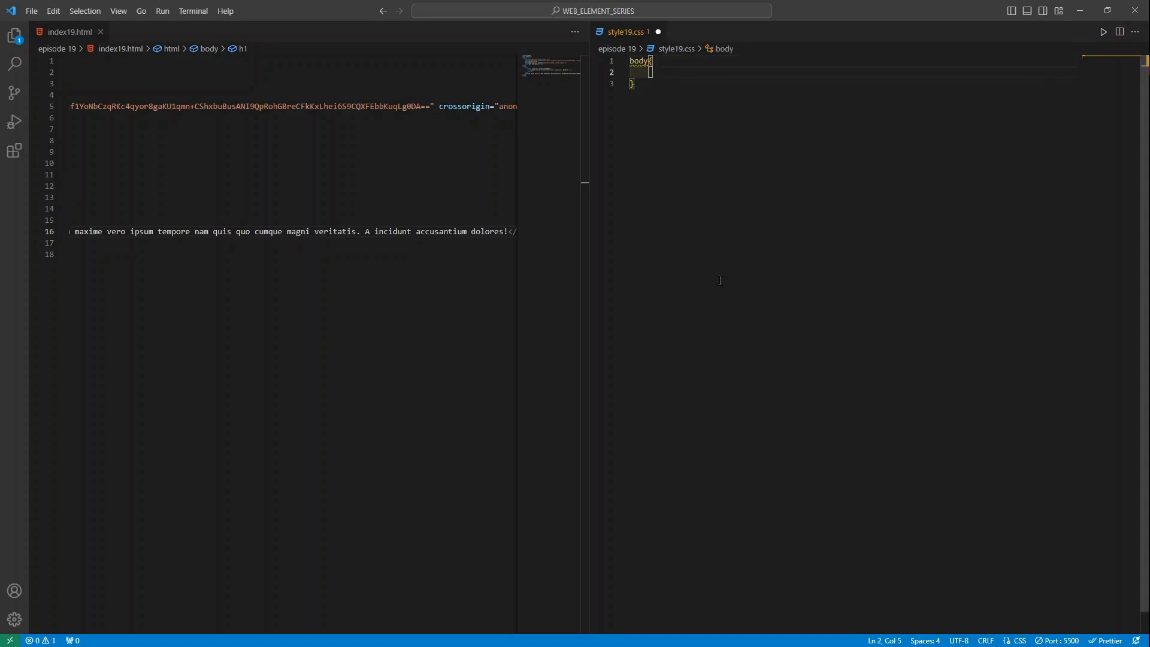
Give the body rule padding 0, color black and font-size 50px.
text(padding: ;)
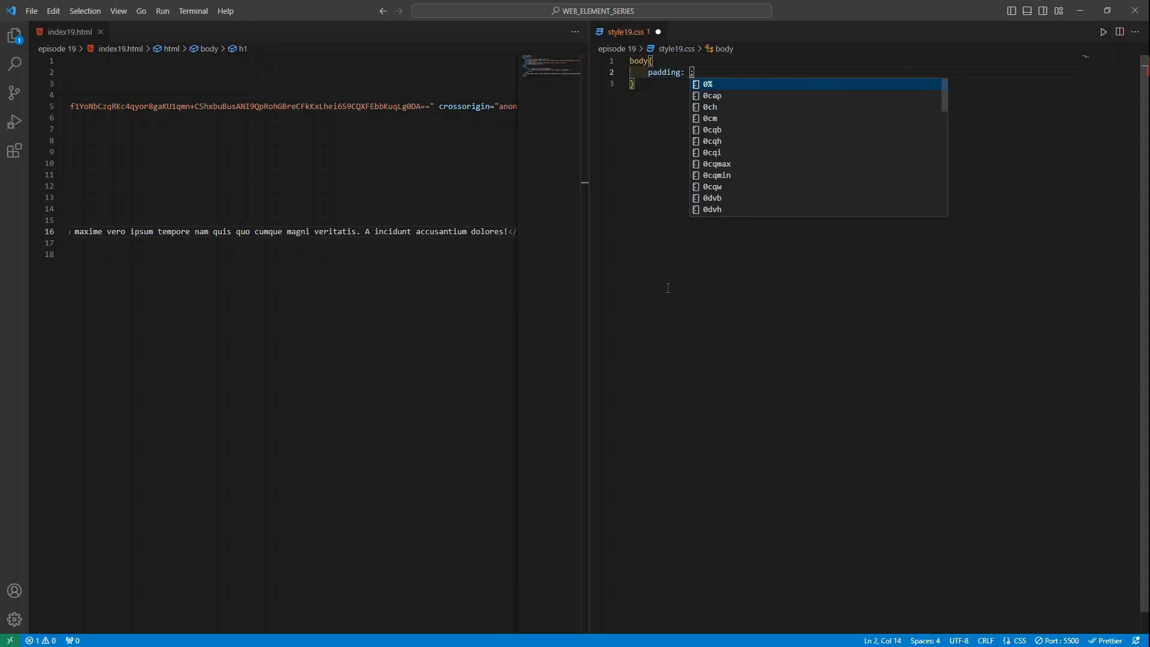
text(0;)
text(margin: 0;)
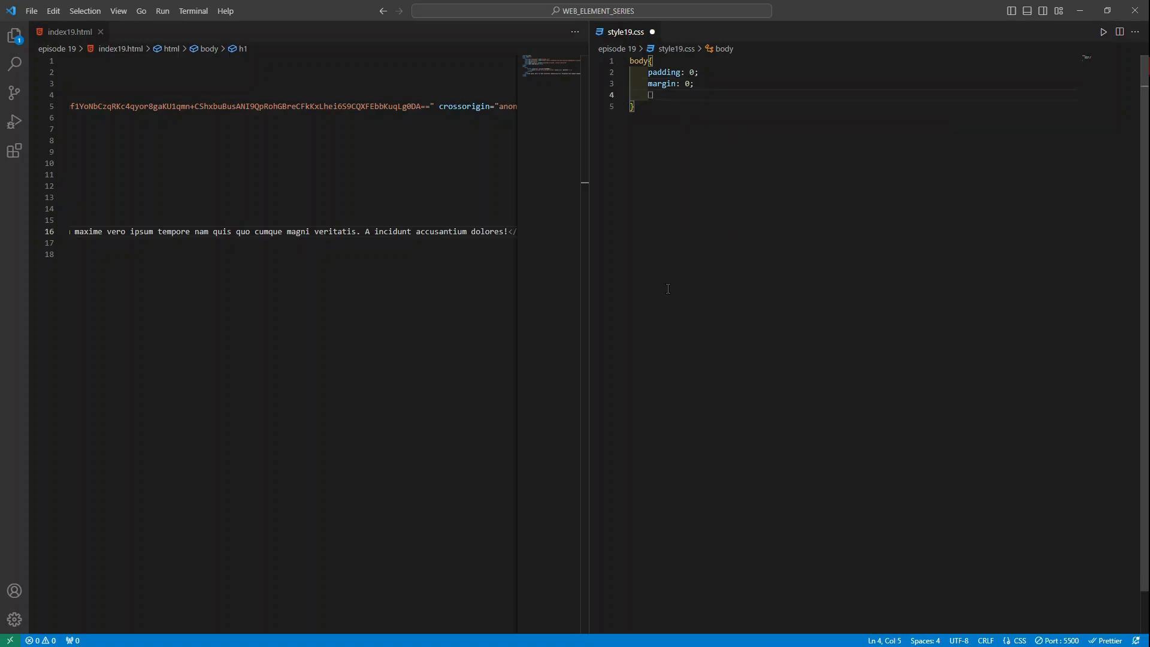
text(color:)
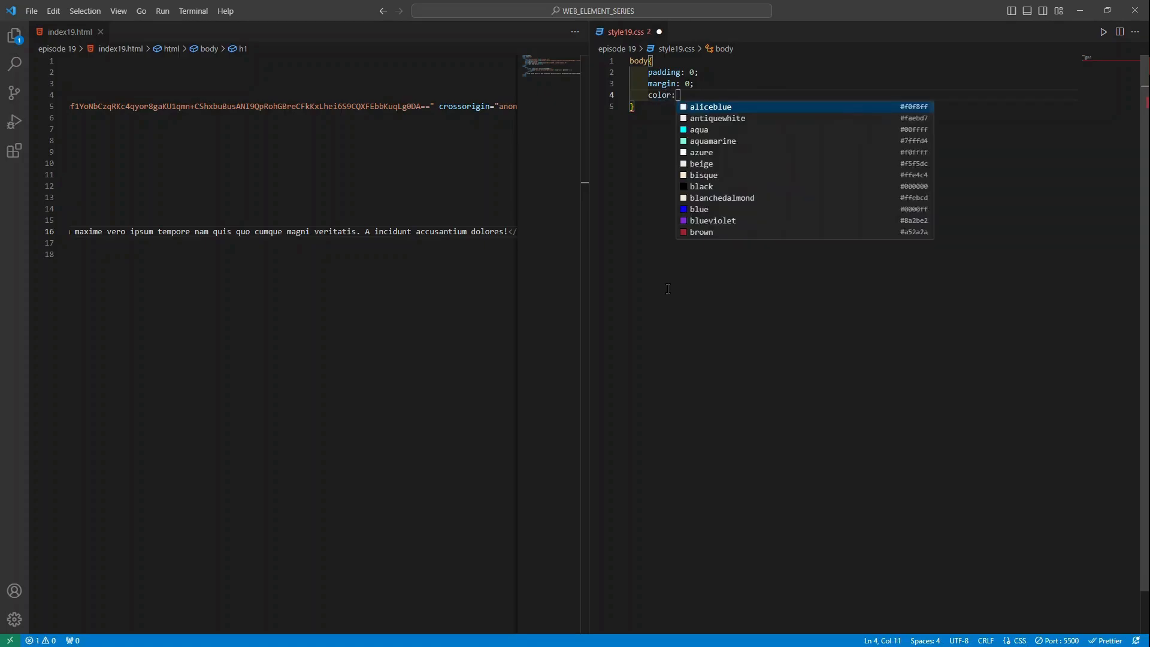
text(black;)
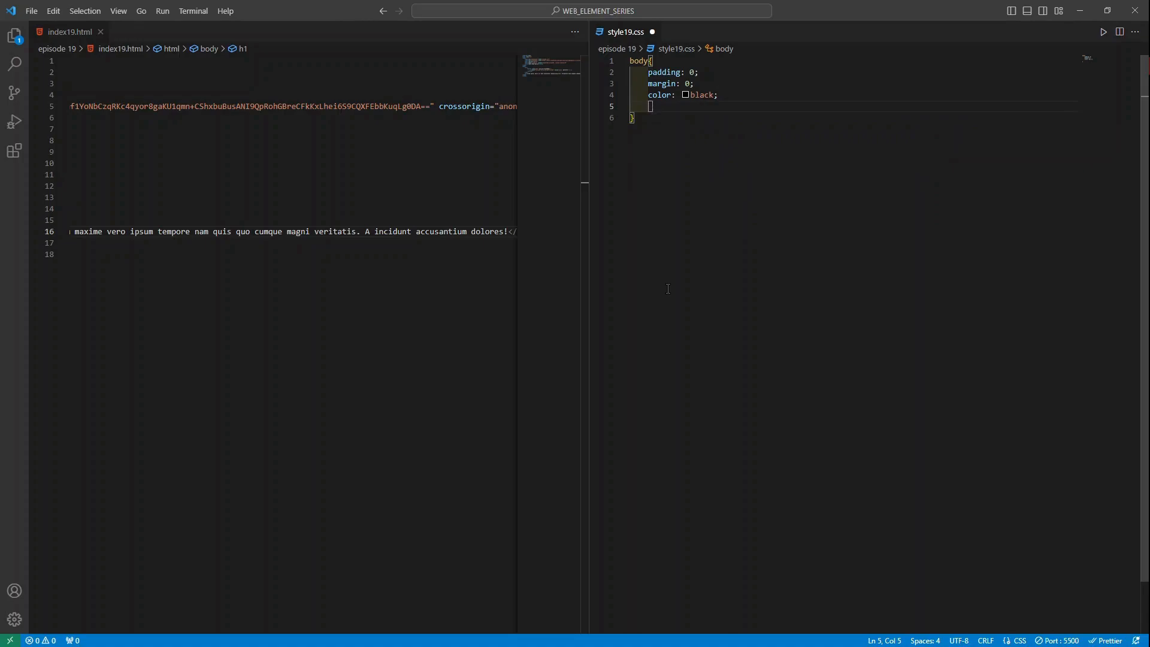
text(font-size: ;)
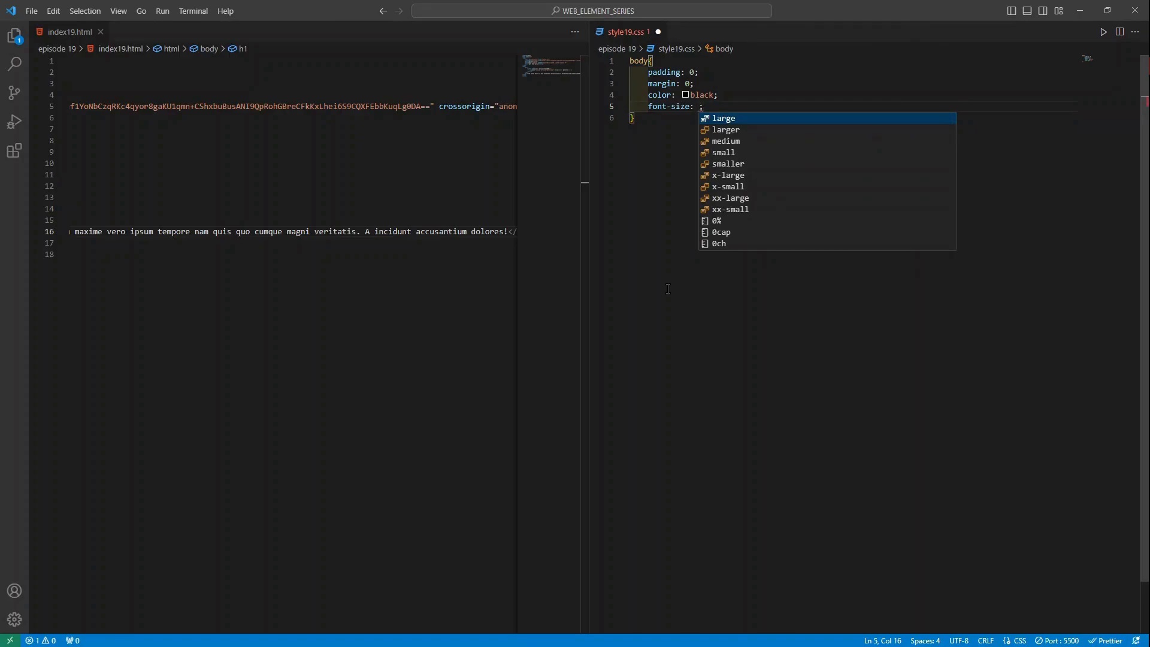
text(50px;)
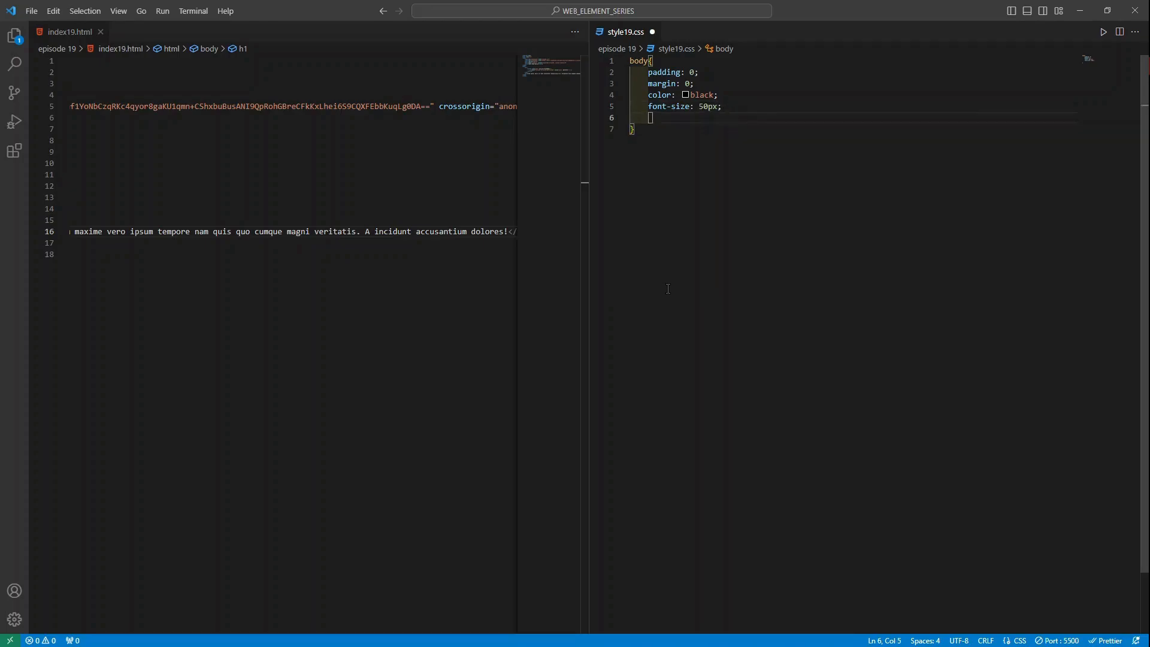
Add height 100vh, display grid and place-content center to the body rule.
text(hei)
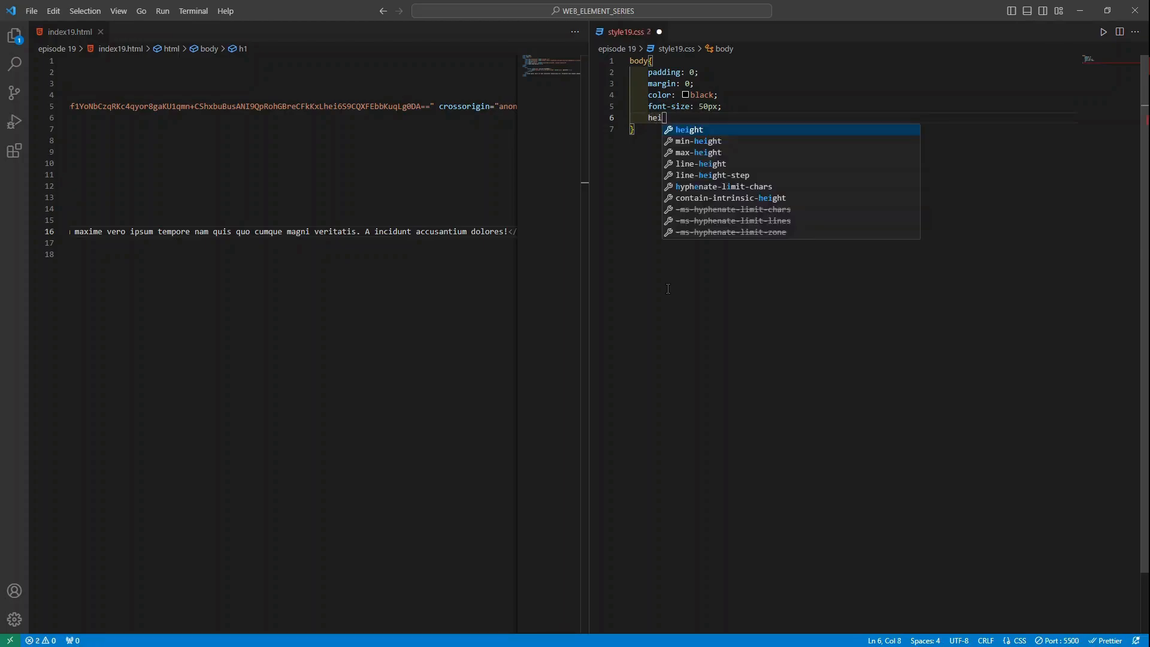
text(ght)
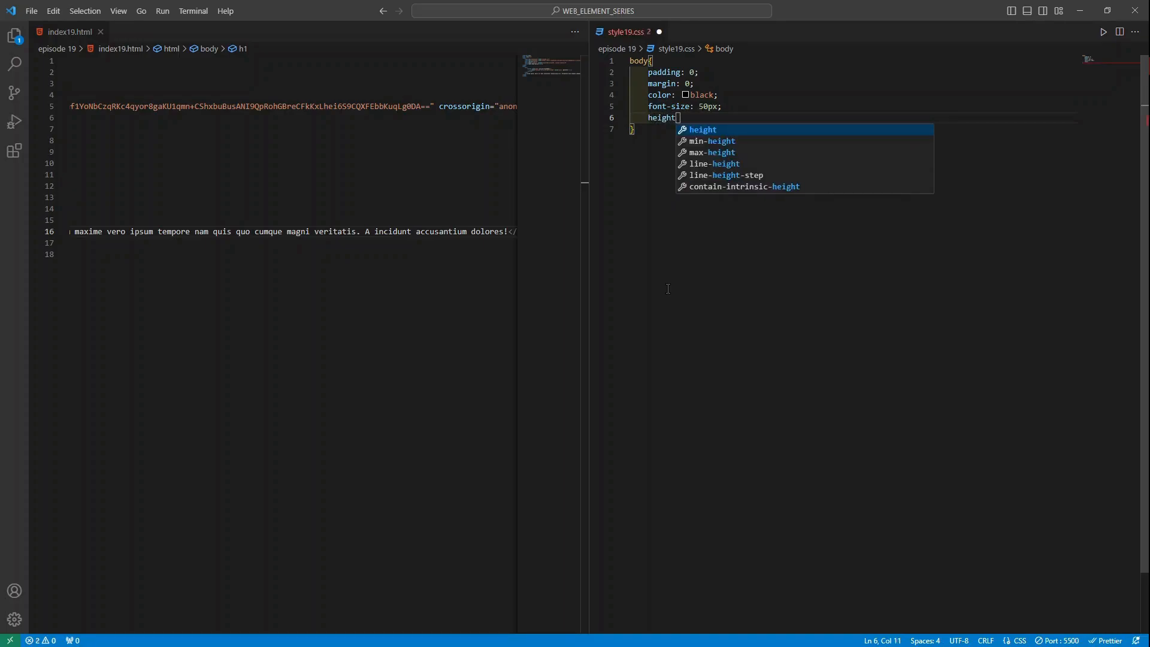
text(: 10)
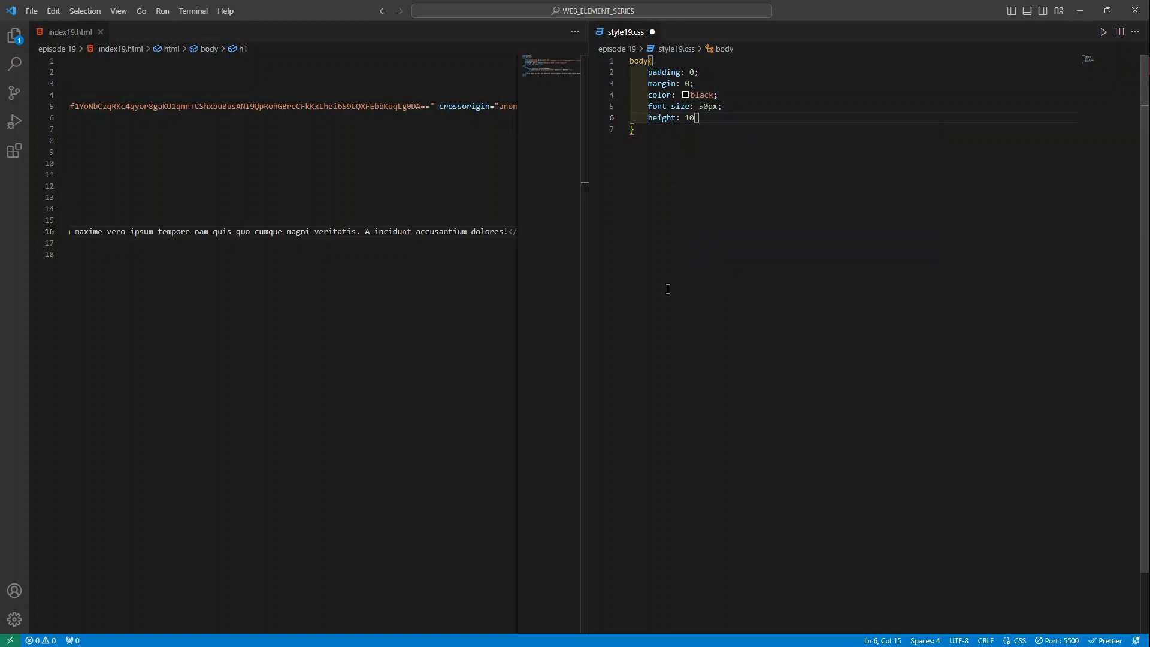
text(vh;)
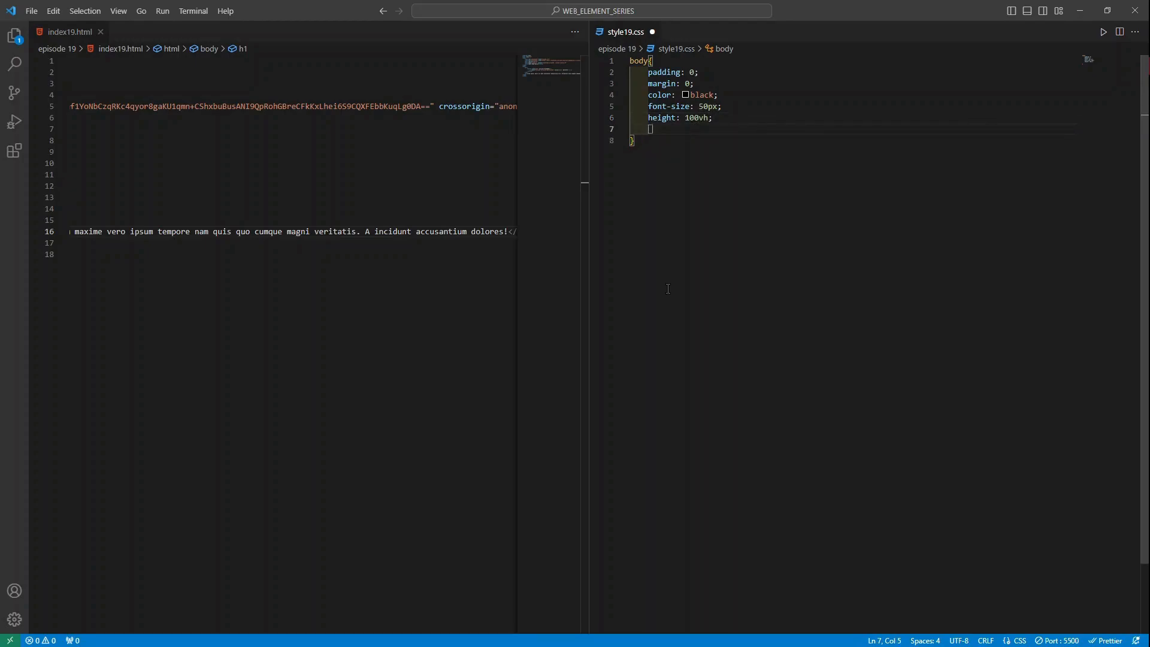
text(display: ;)
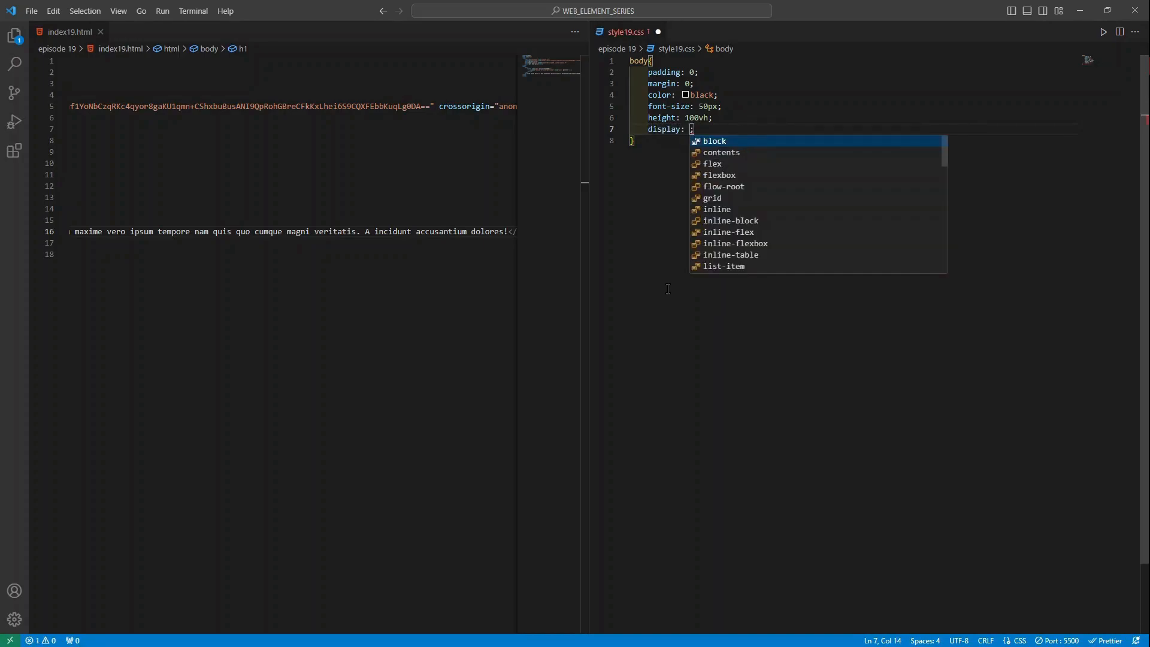
text(grid)
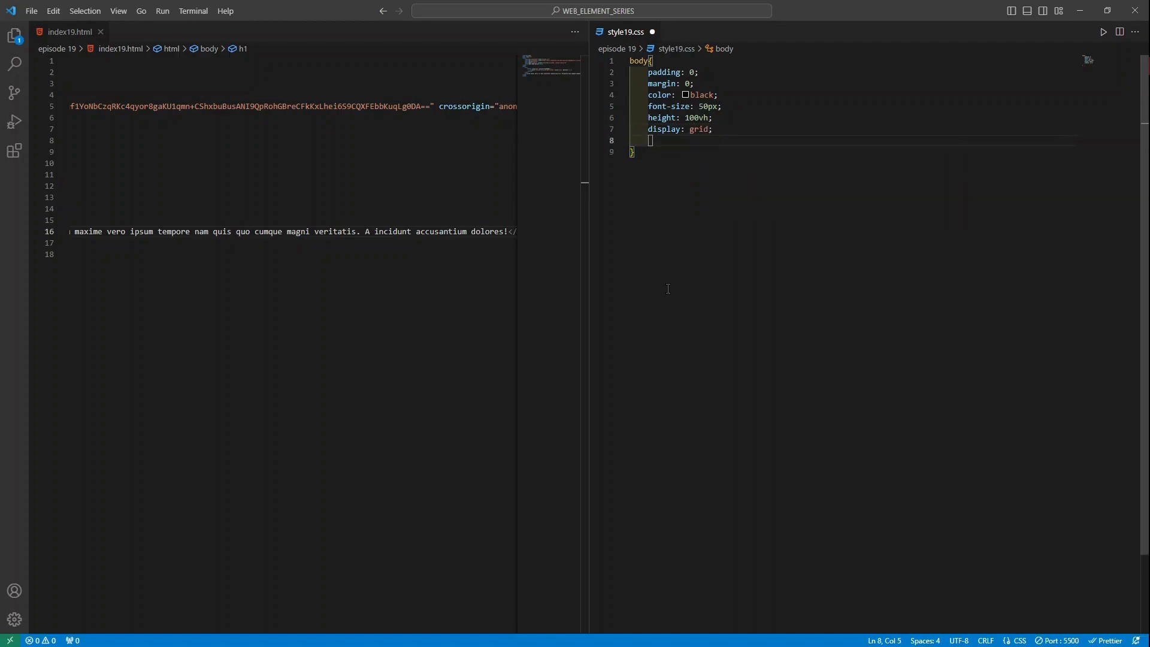
text(place)
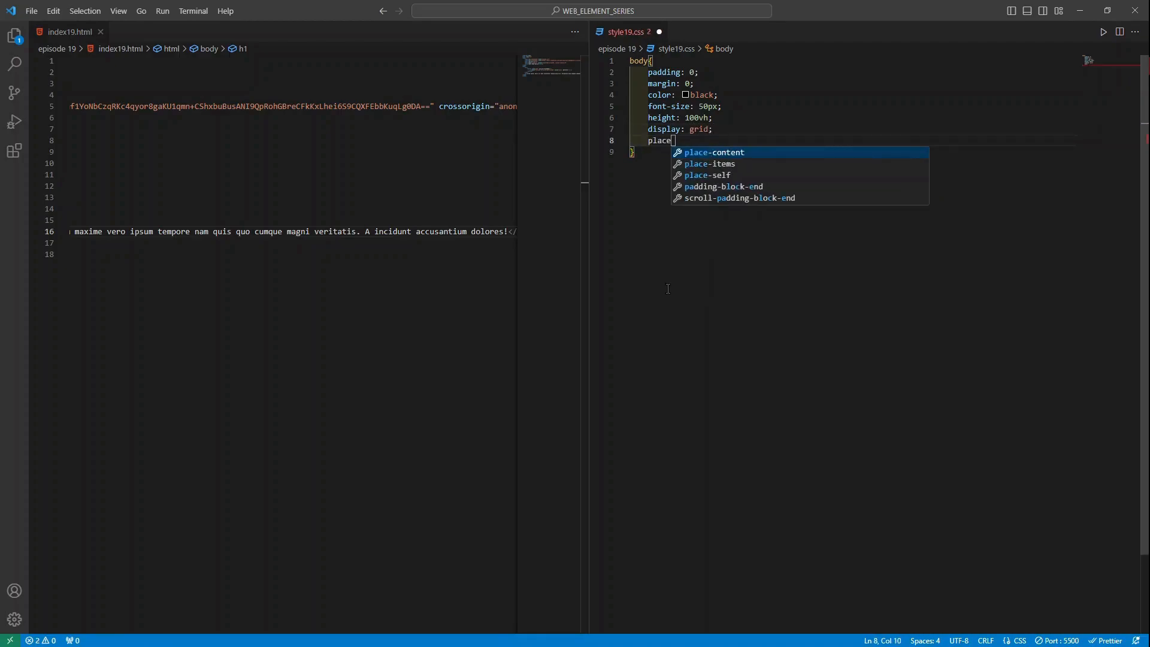
click(711, 153)
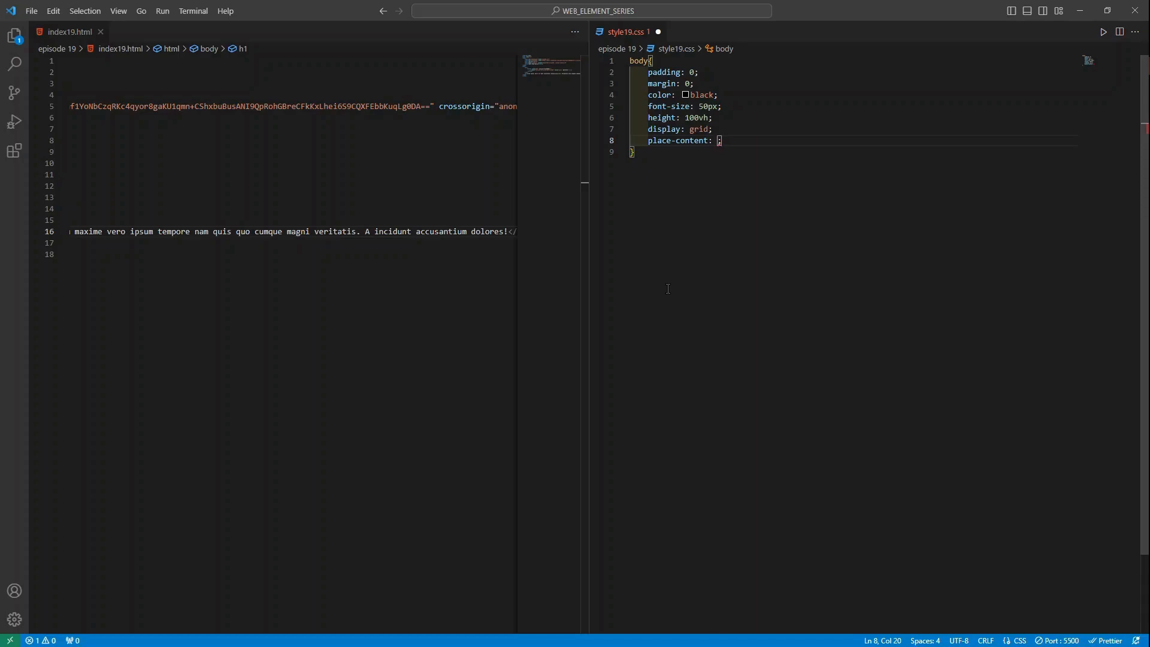
text(center)
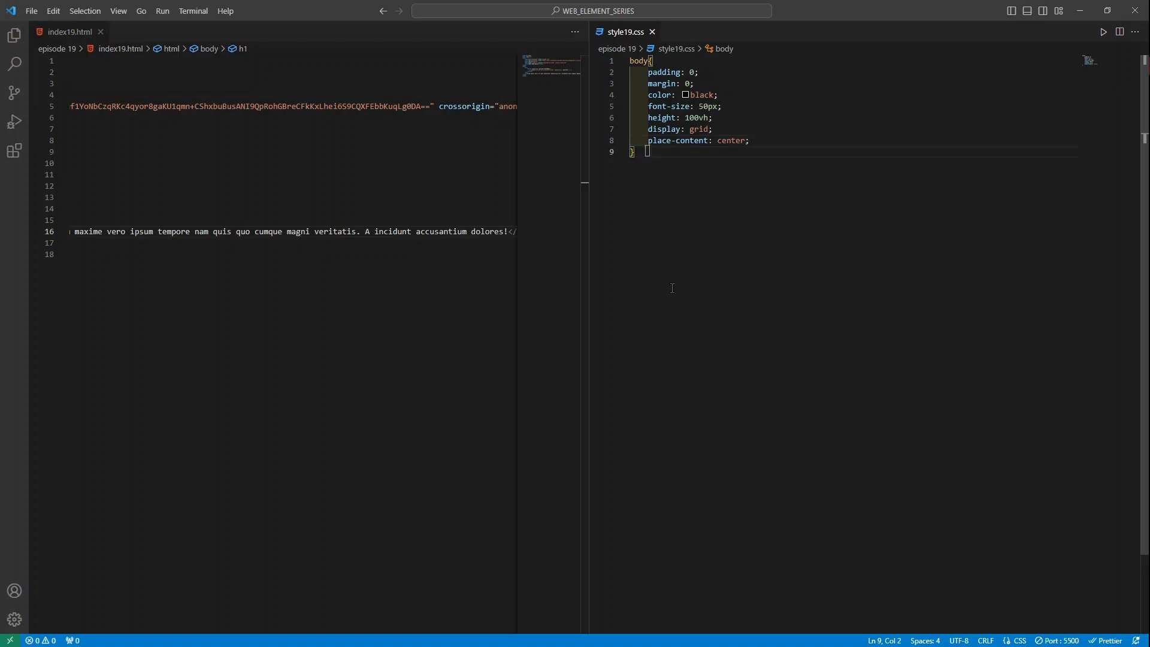
key(Enter)
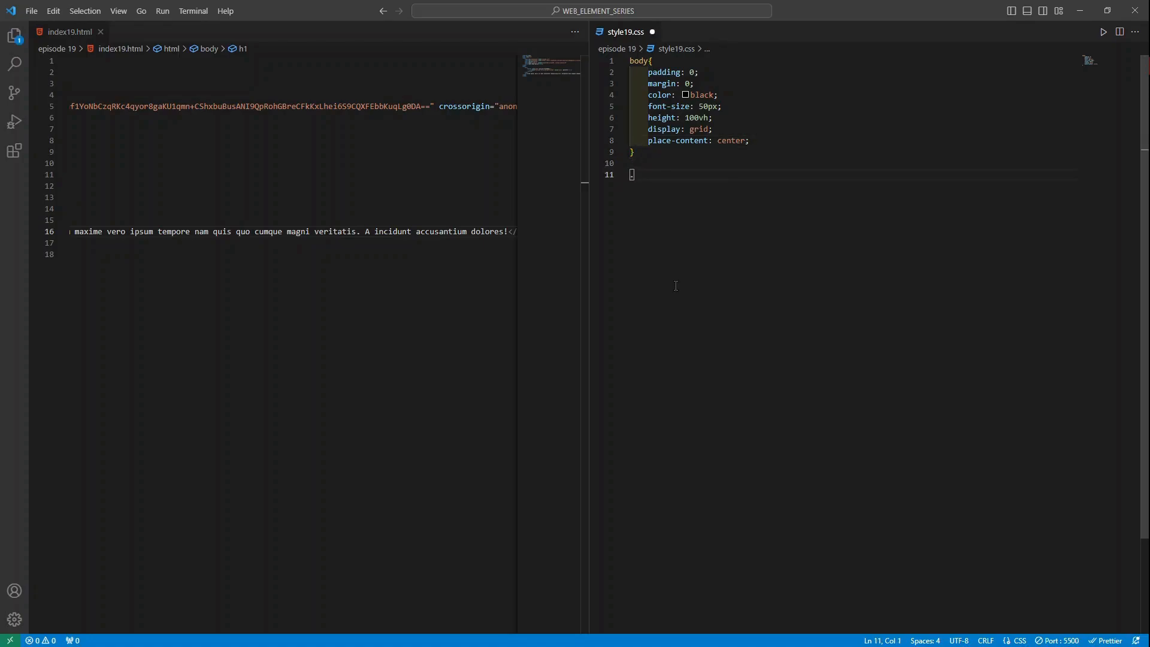
Write a .darkMode rule with background black and color white.
text(.darkMod)
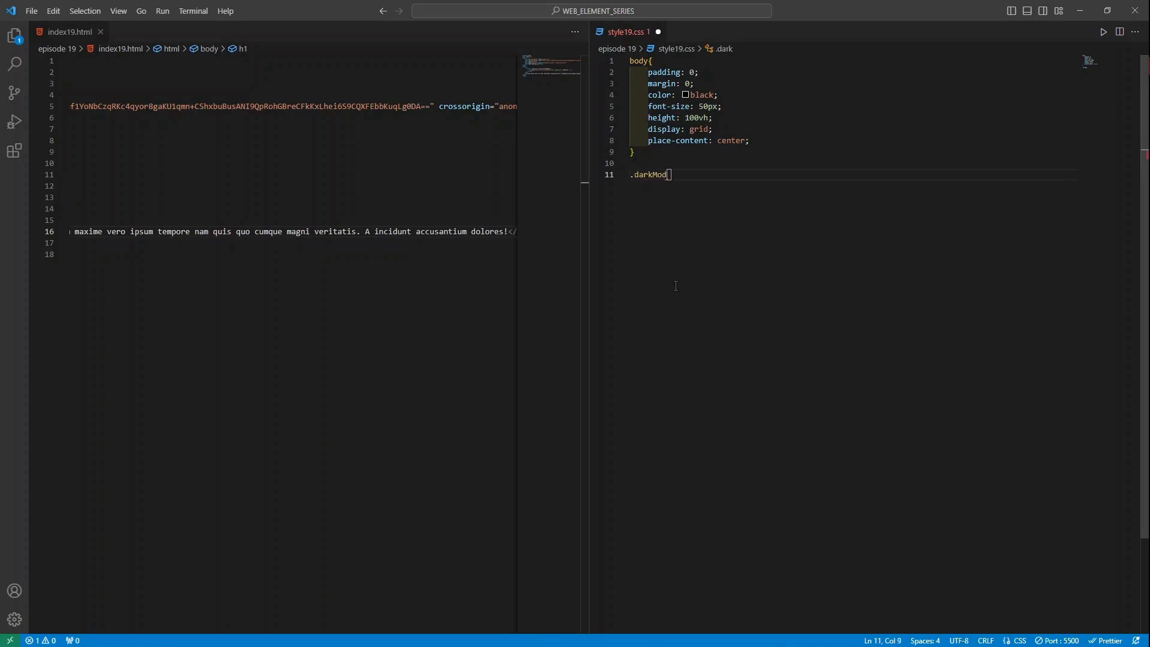
text(e{)
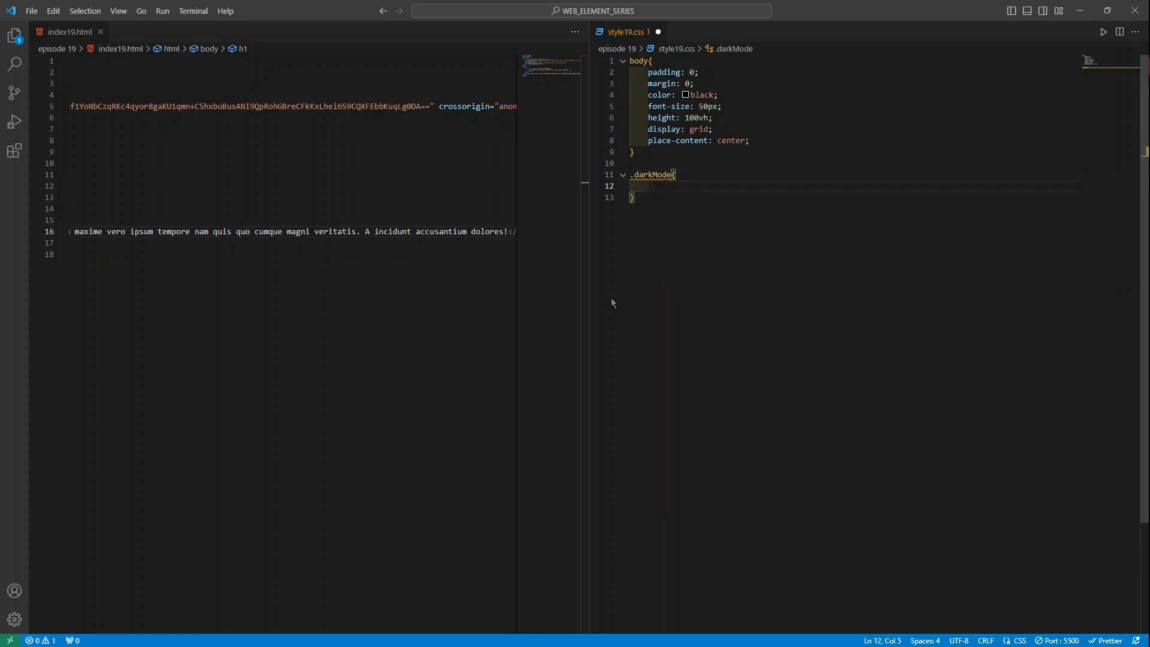
text(backgro)
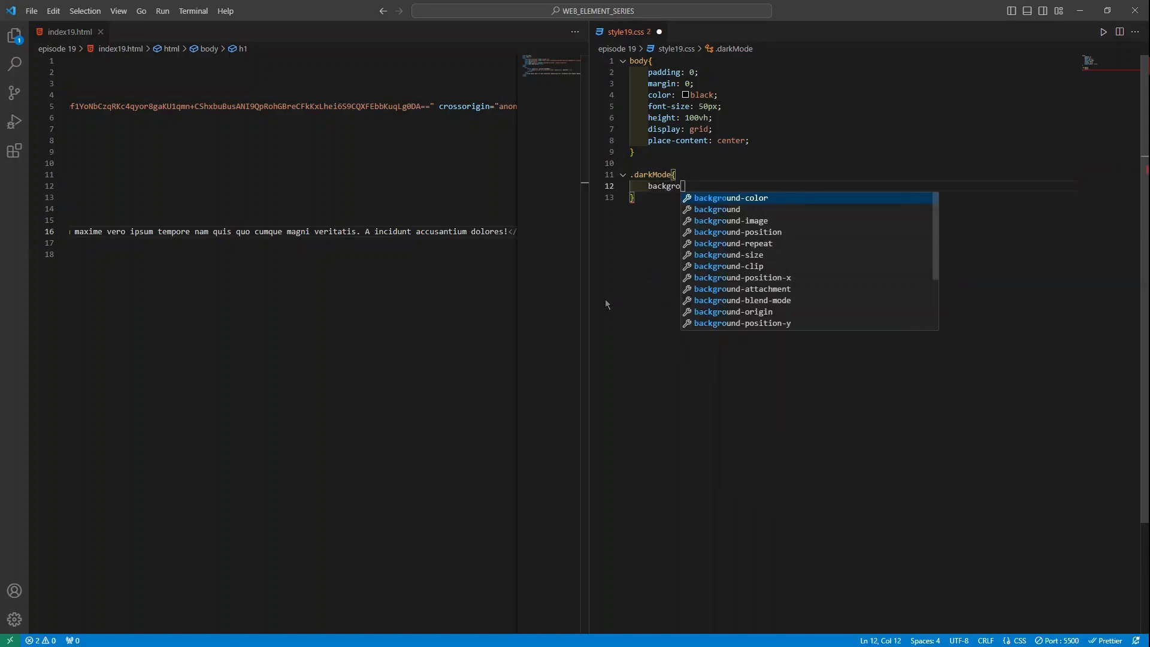
text(background:)
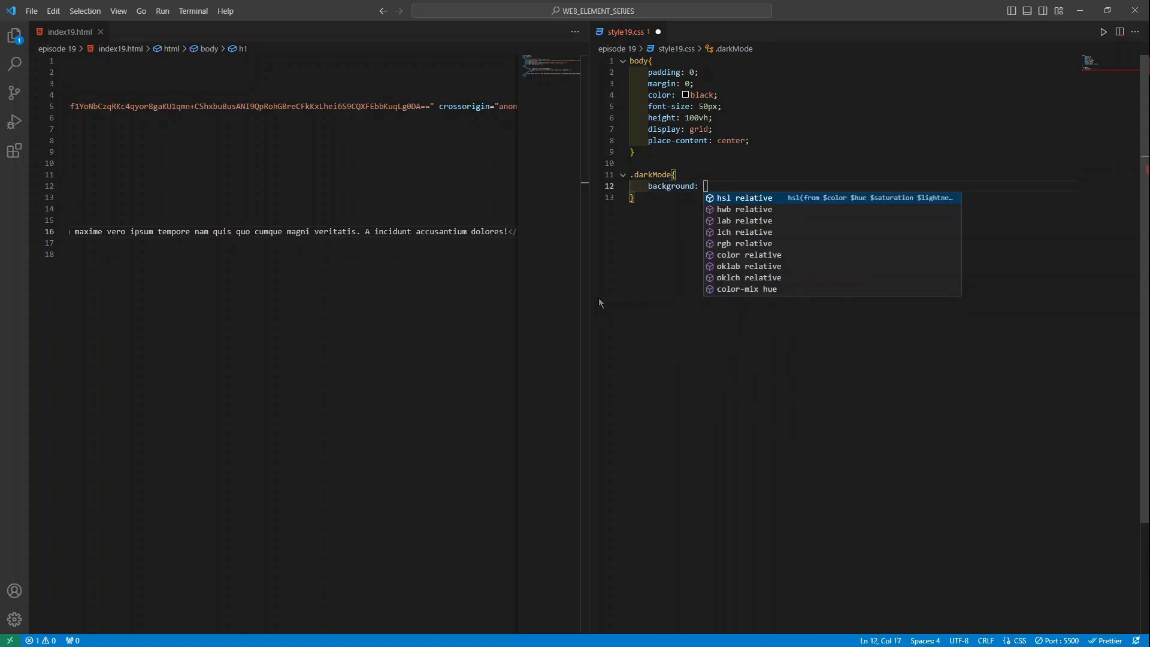
text(bl)
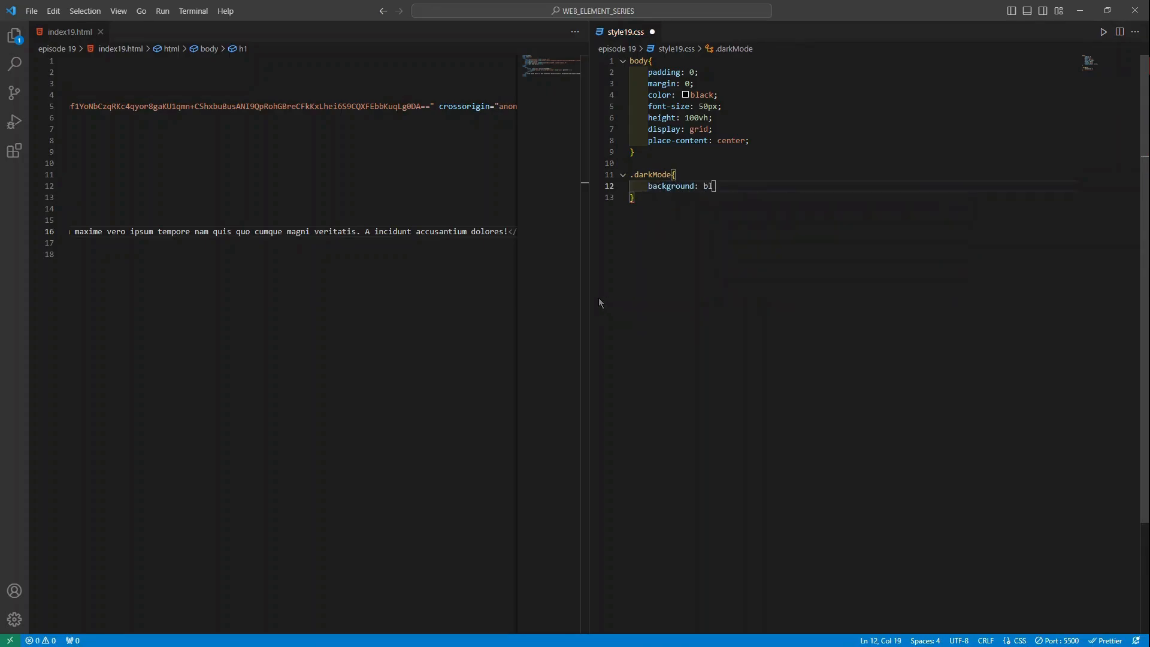
text(lack;)
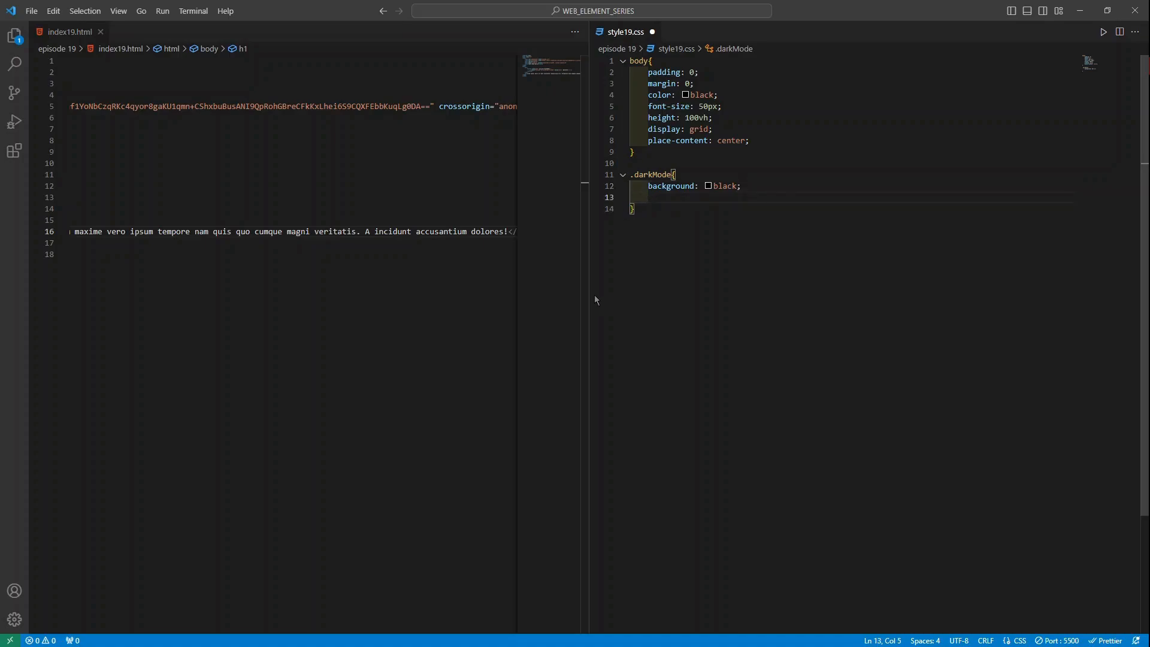
text(color:)
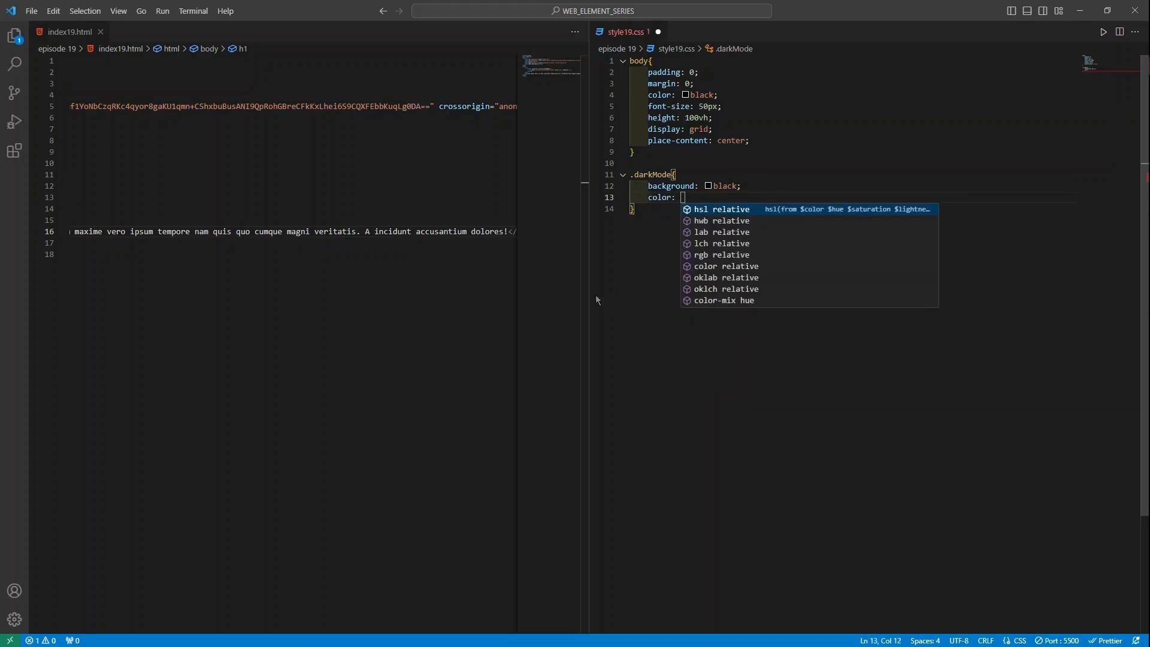
text(white;)
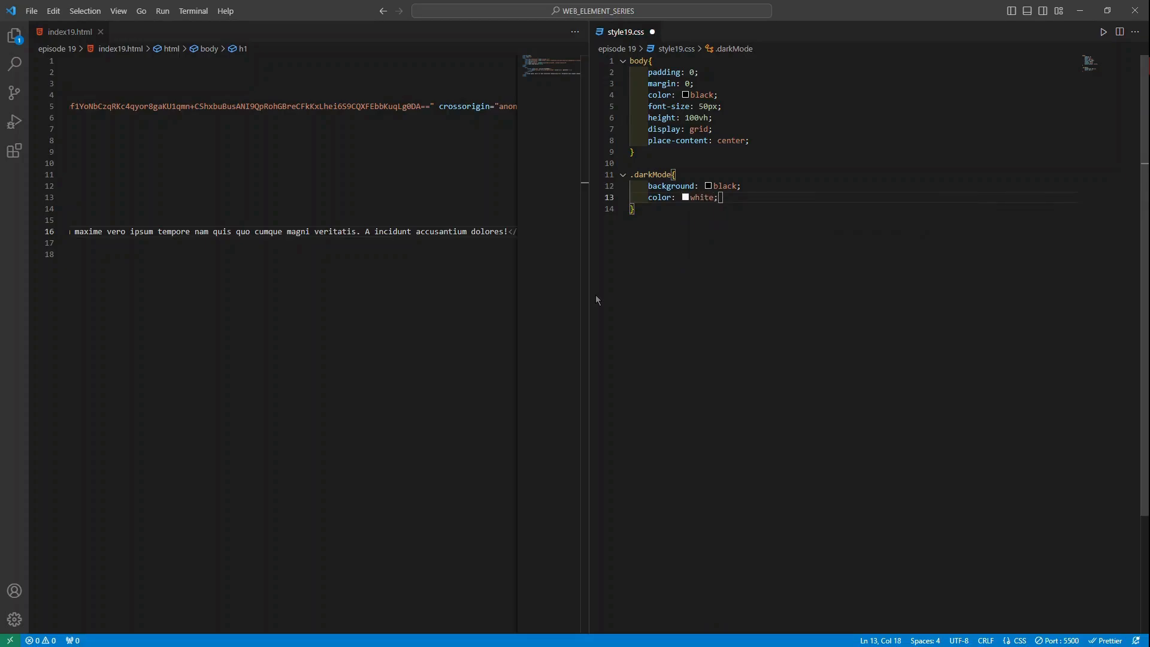
key(enter)
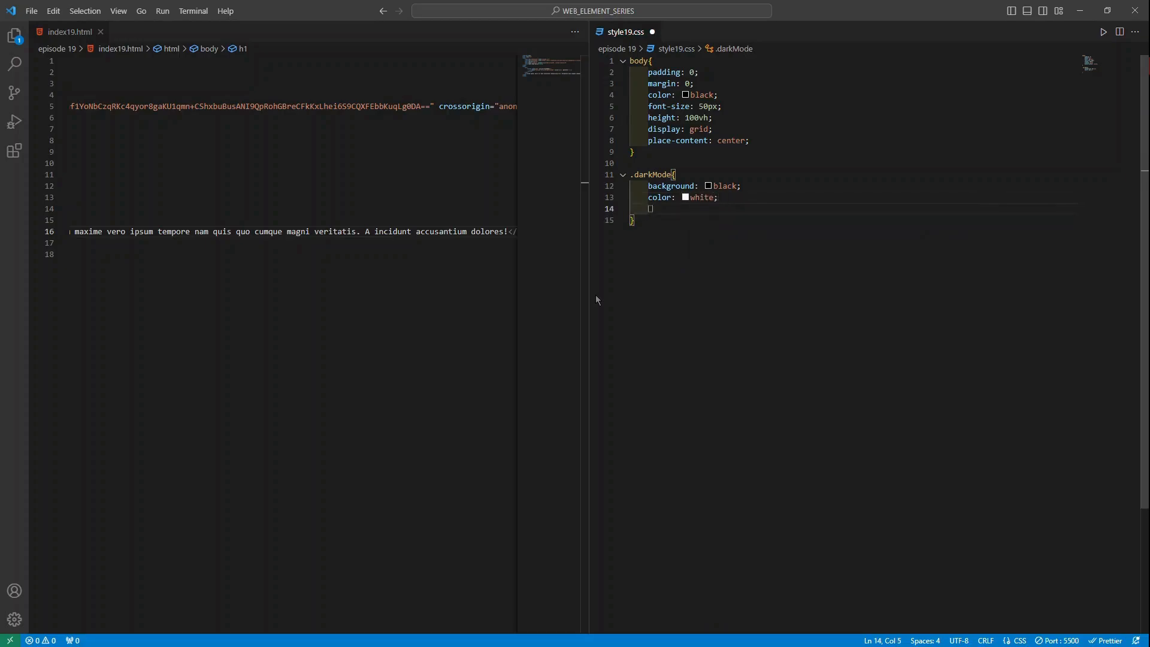
Nest a .fa-circle-half-stroke rule with color white inside .darkMode and begin a new selector.
text(.fa)
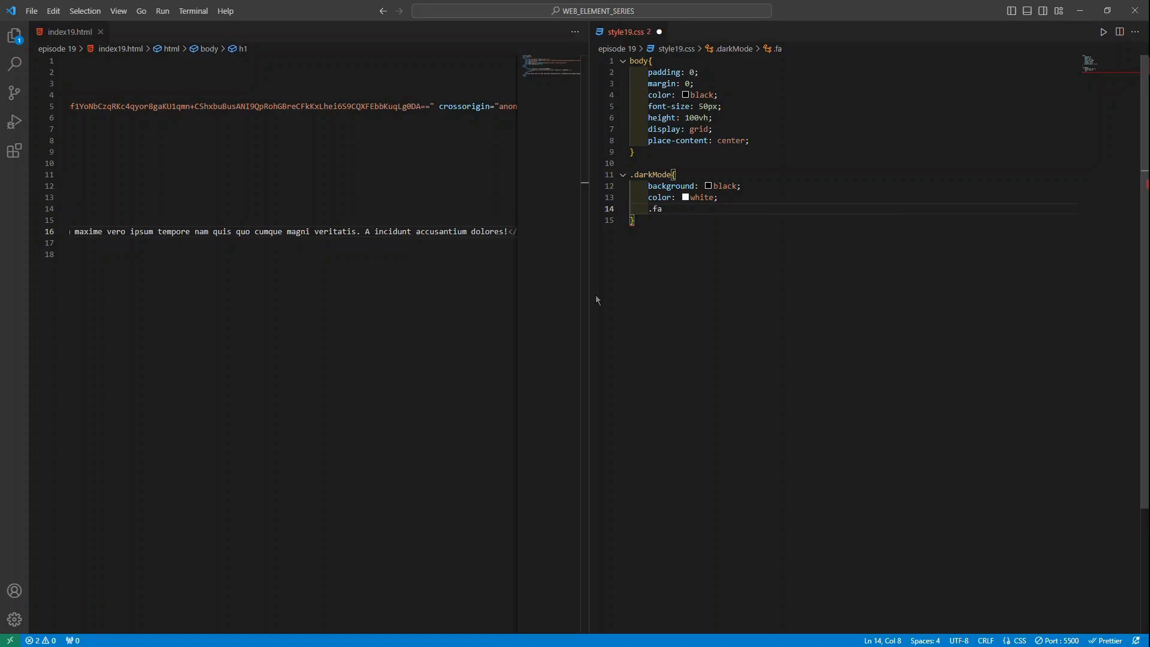
text(-circle)
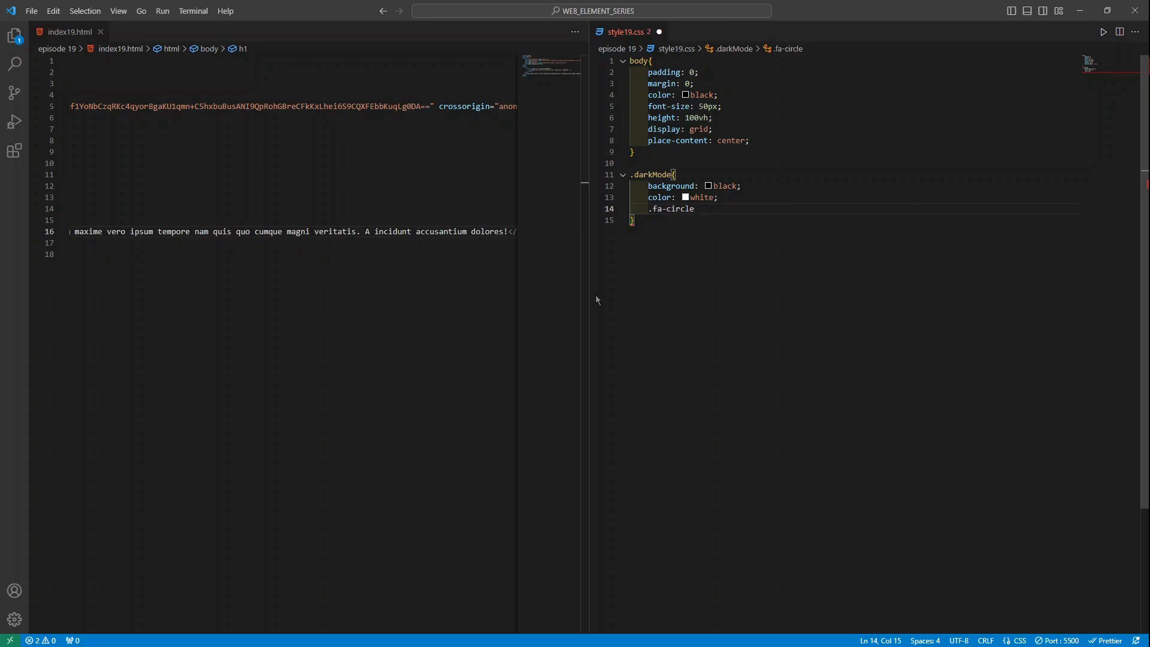
text(-half)
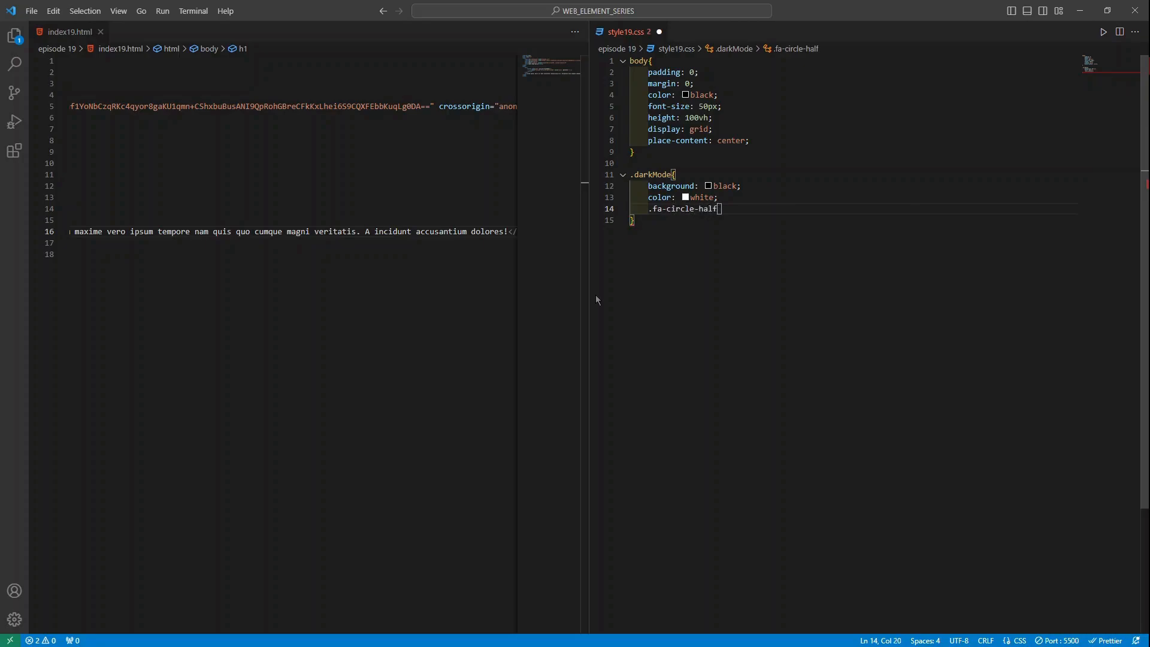
text(-stroke{)
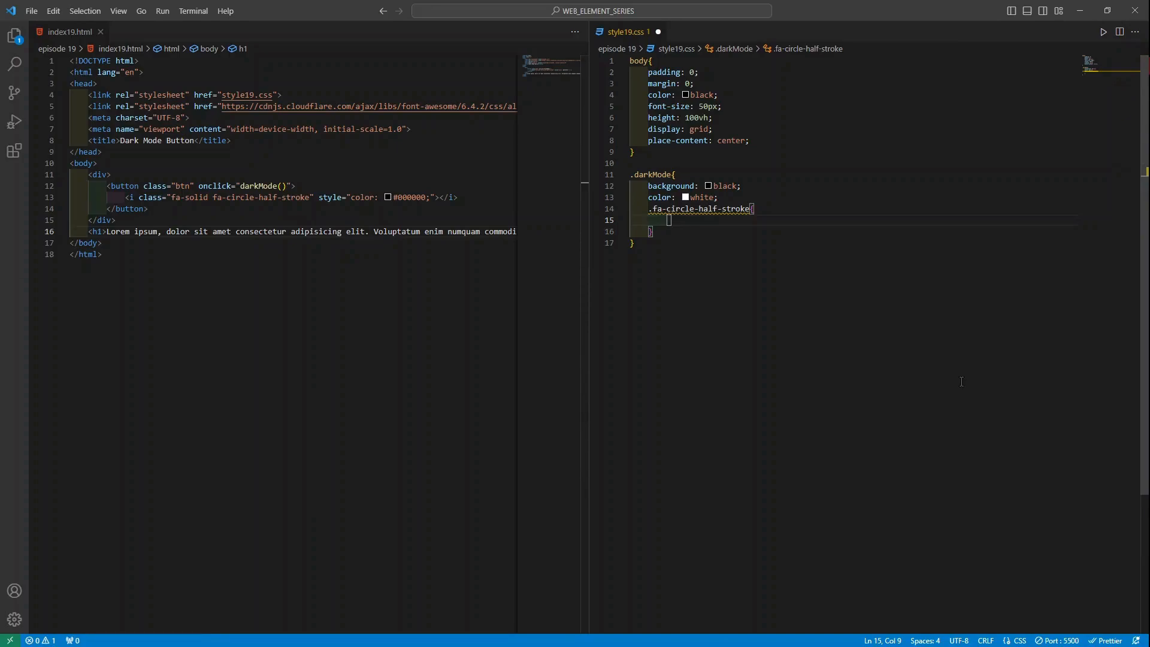
text(color: ;)
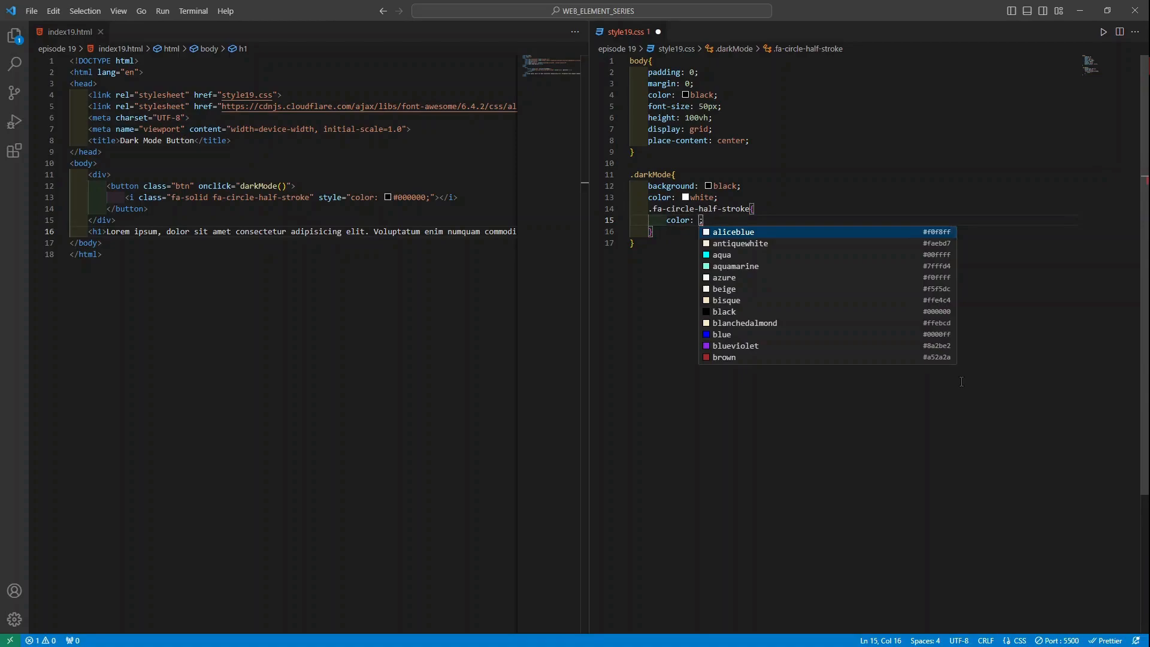
text(white)
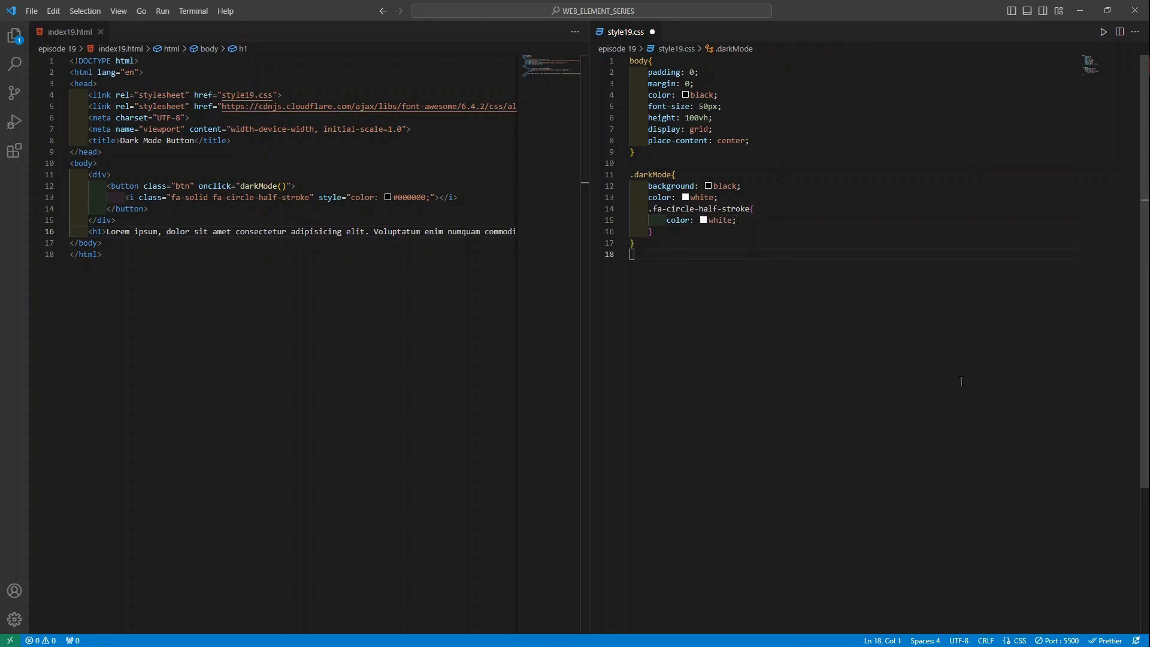
text(.)
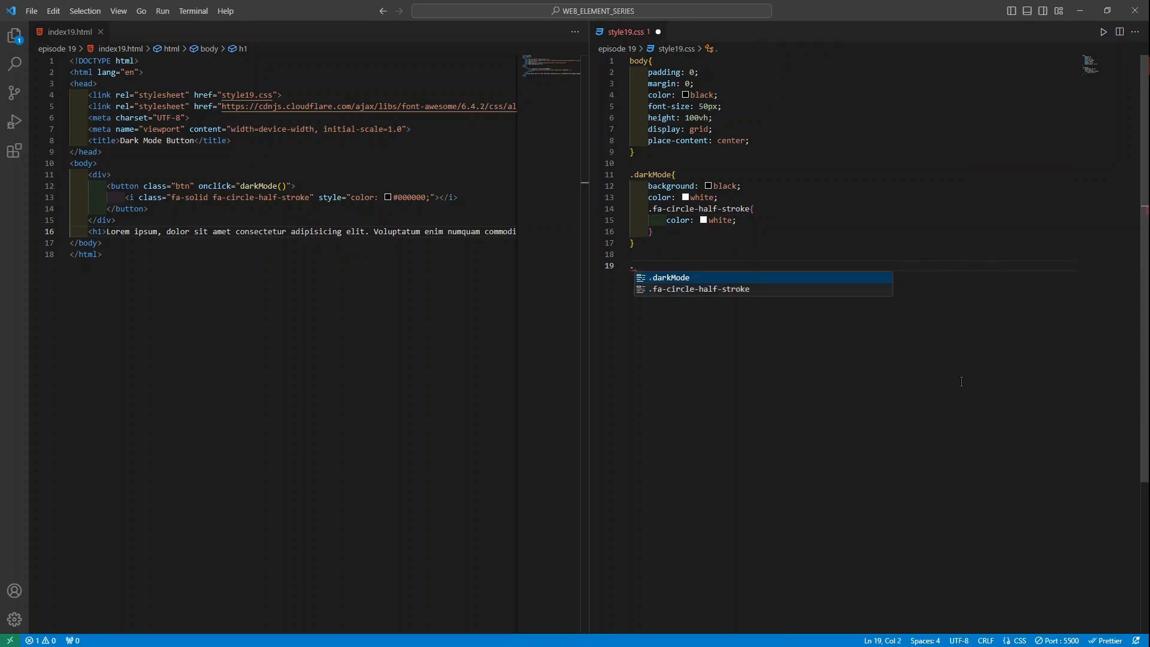
Add an empty .btn rule and change the body's place-content to place-items.
text(btn)
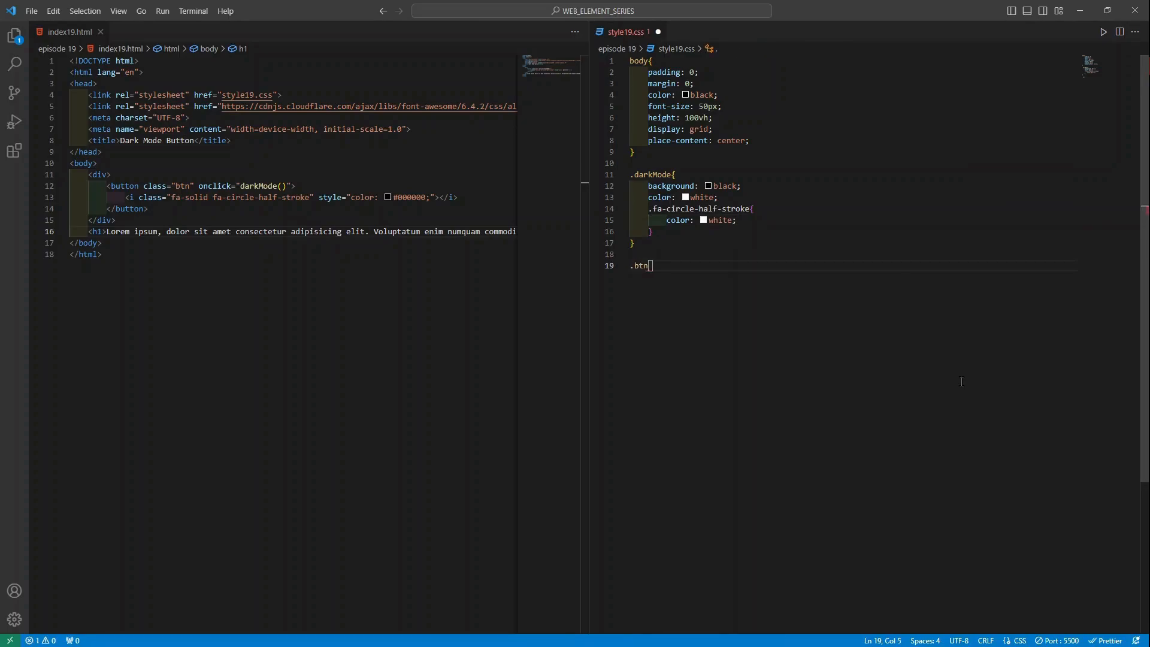
text({)
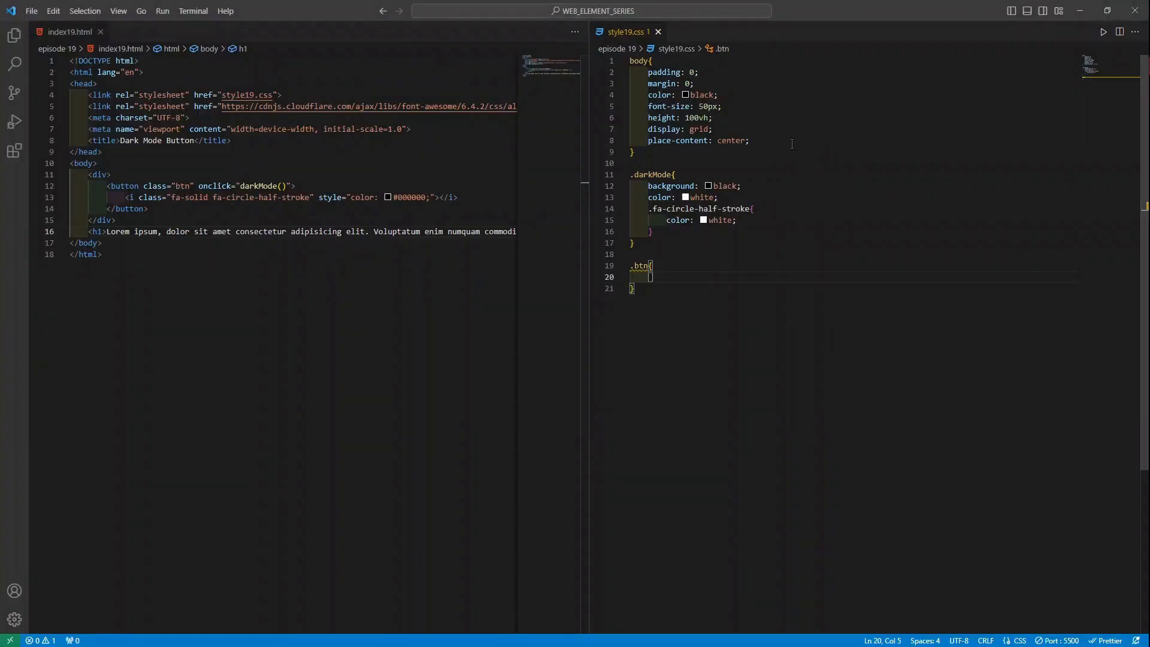
mouse_move(781, 136)
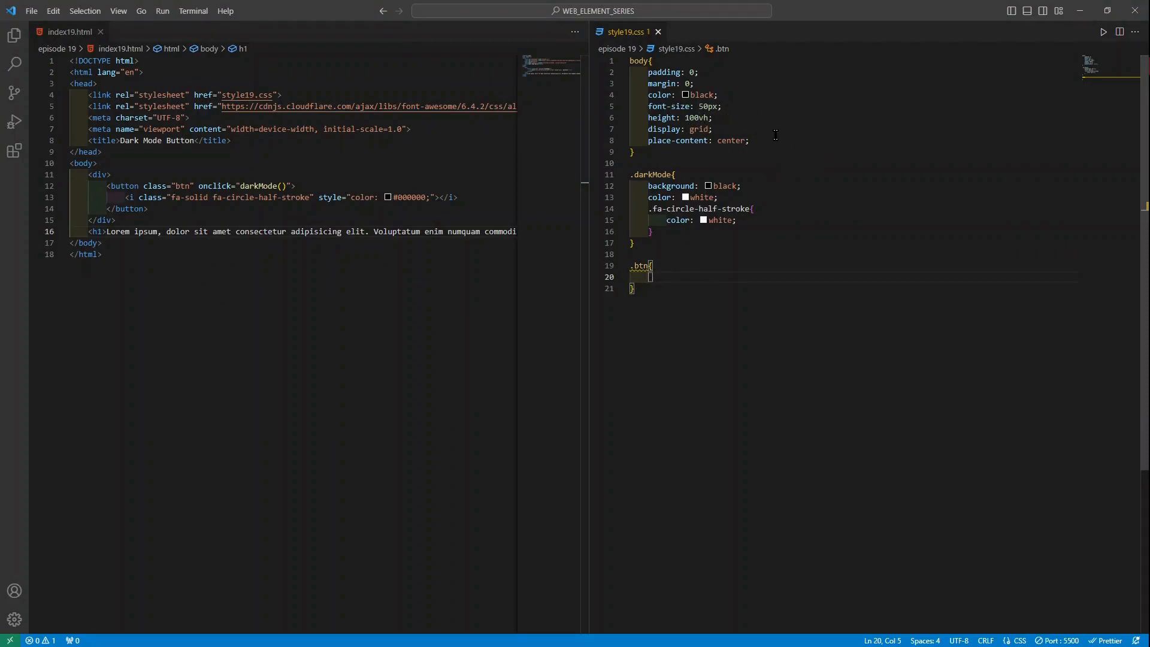
click(752, 140)
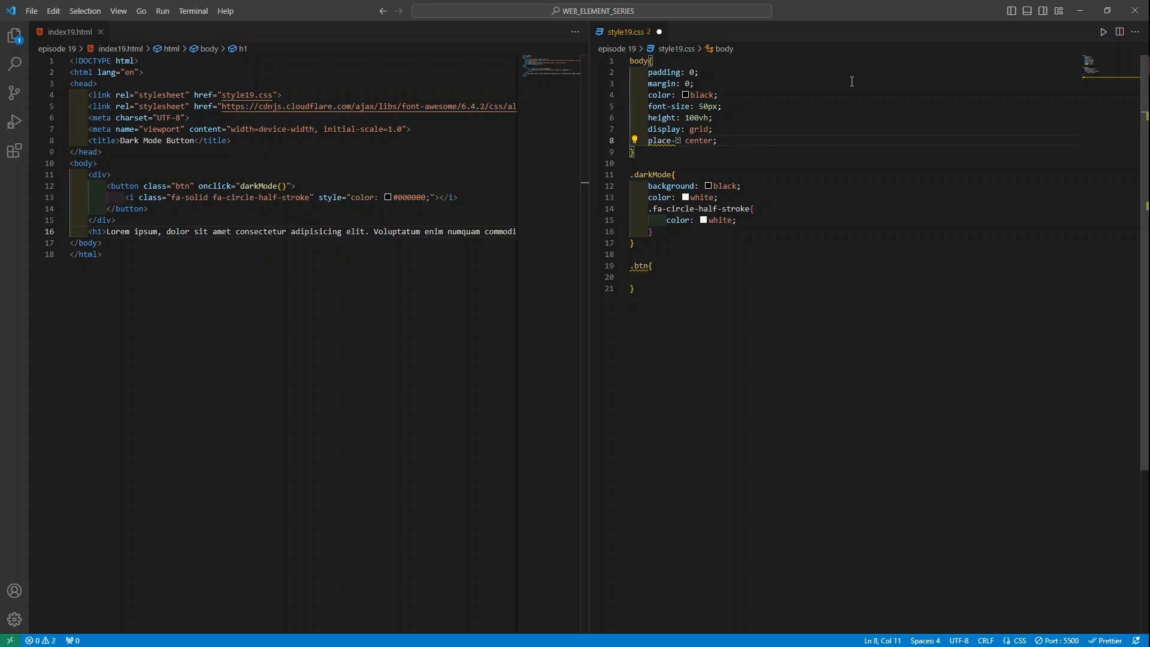
text(items)
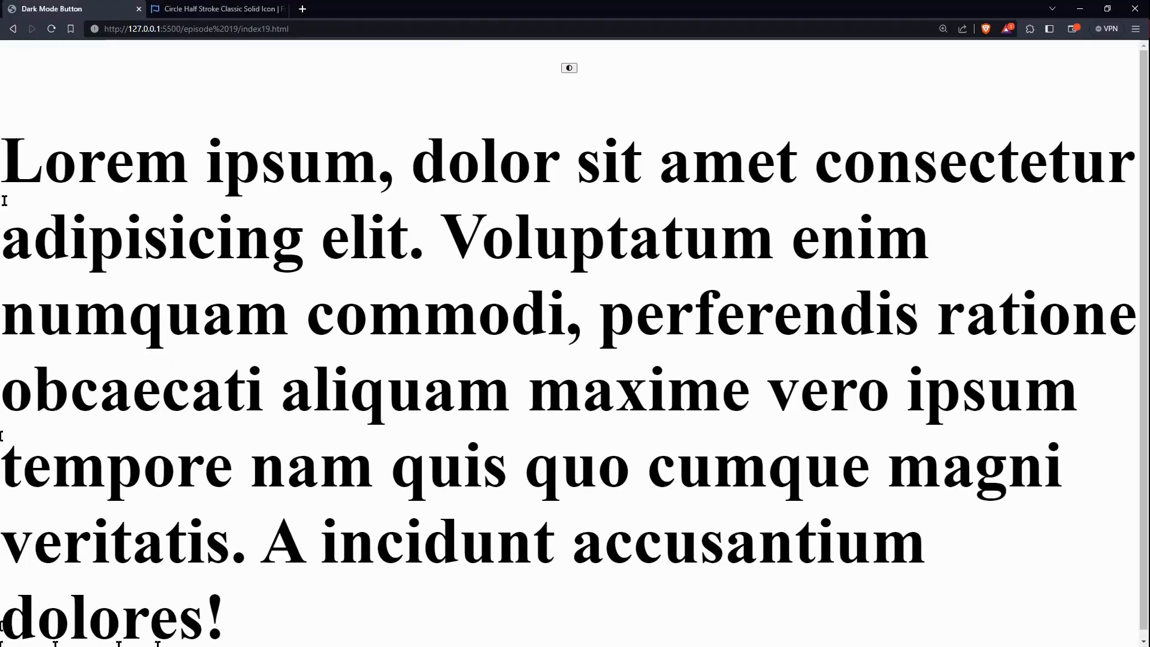
mouse_move(685, 186)
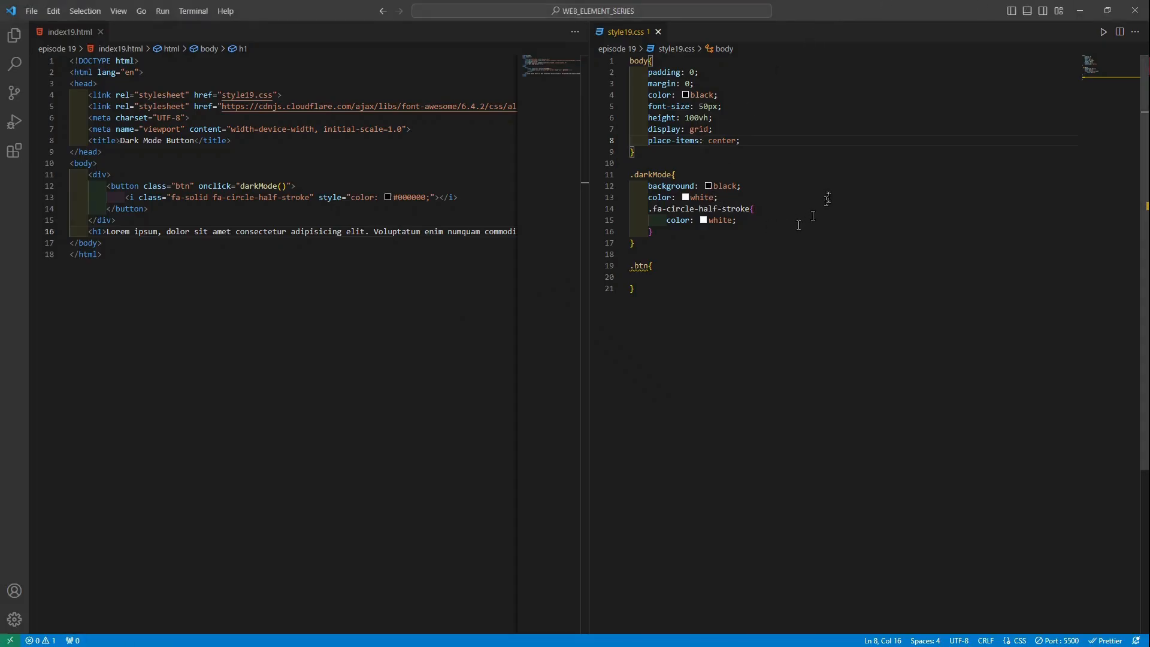
Change the body font-size from 50px to 25px and move into the .btn rule.
click(700, 107)
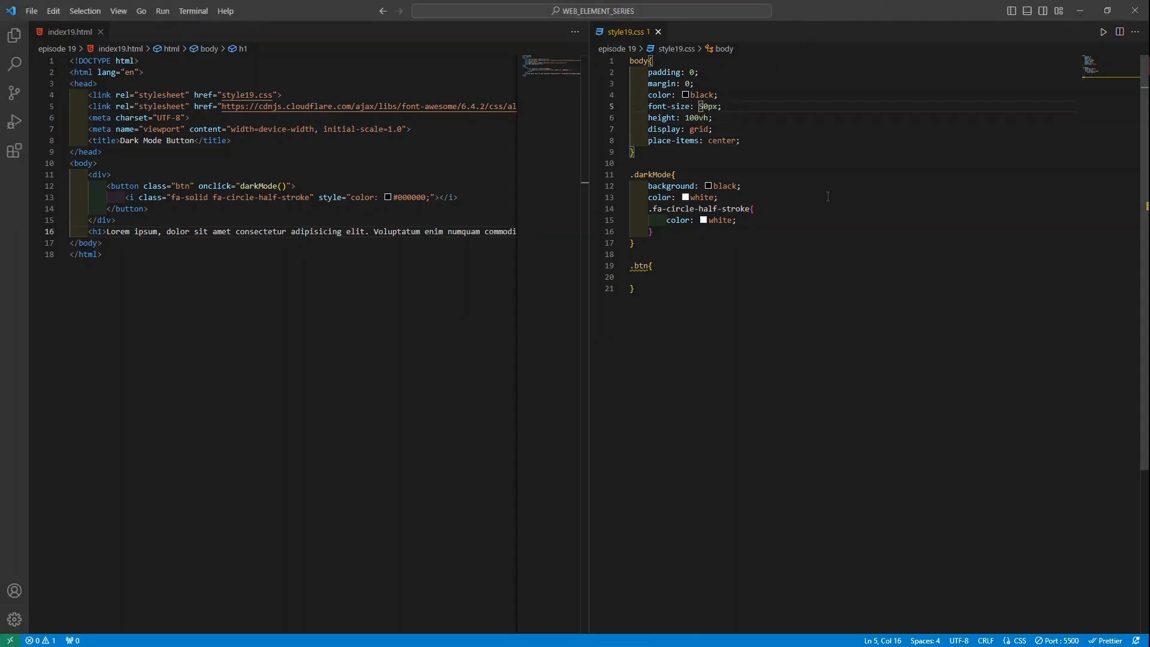
key(Backspace)
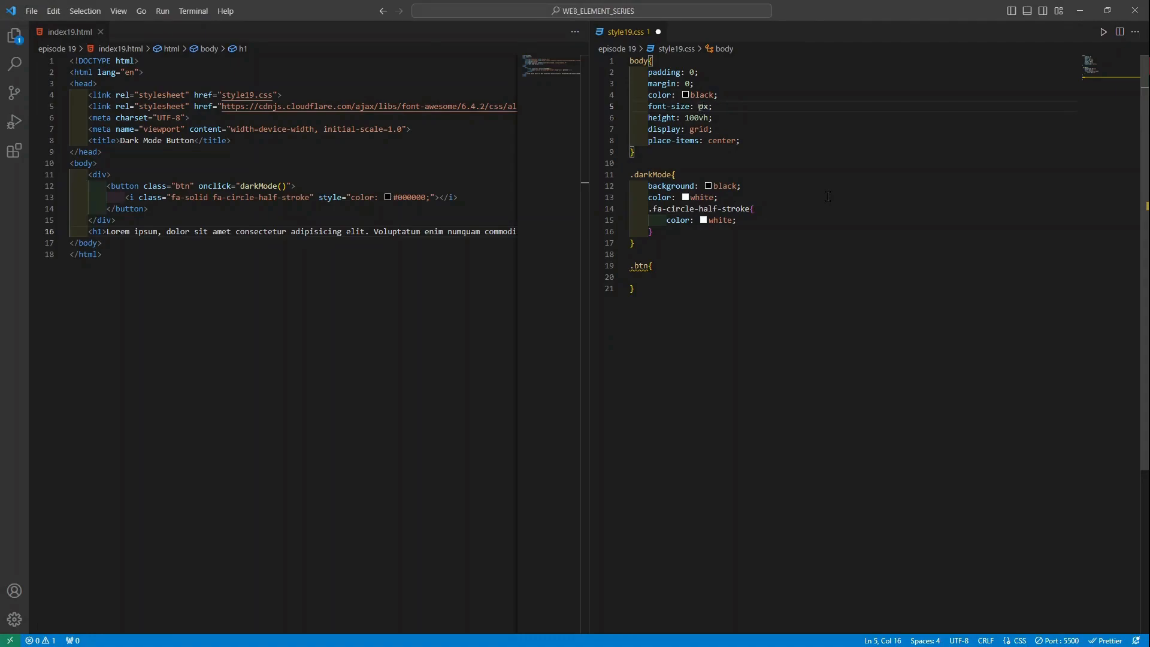
text(25)
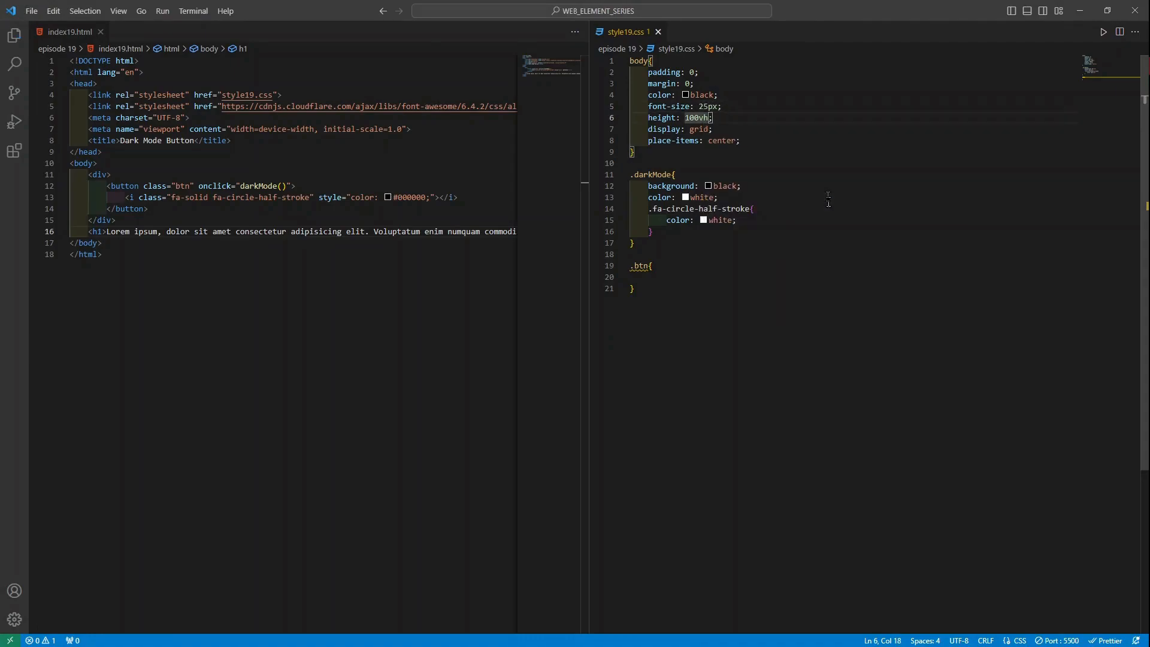
click(635, 277)
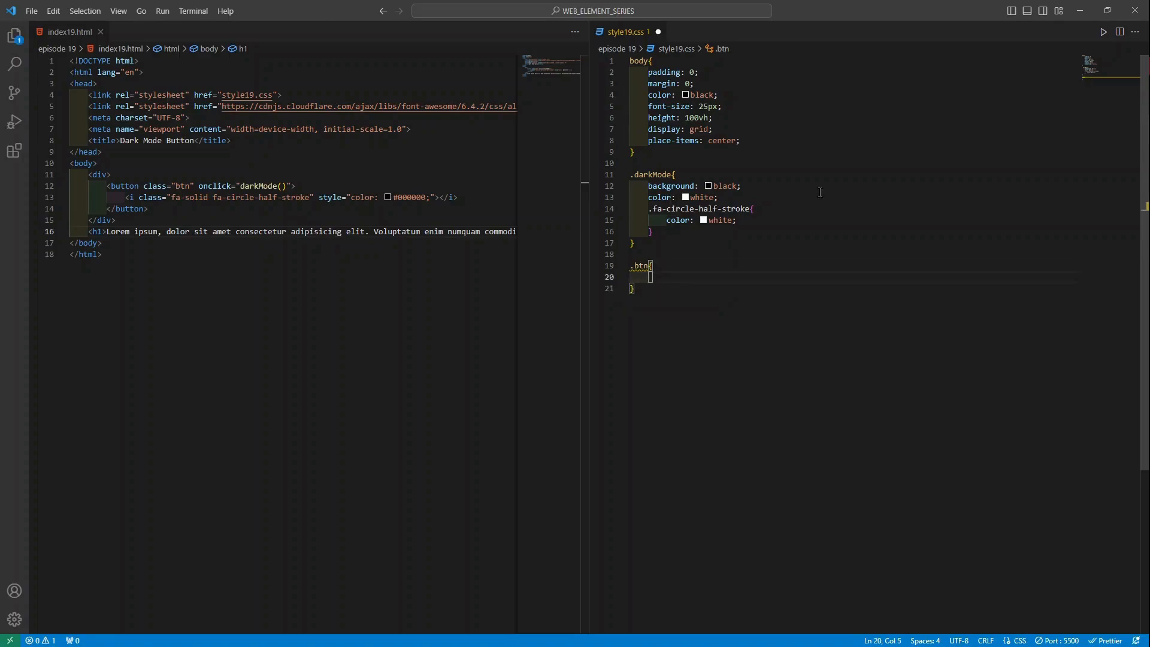
Give the .btn rule font-size 50px and border none.
text(fd)
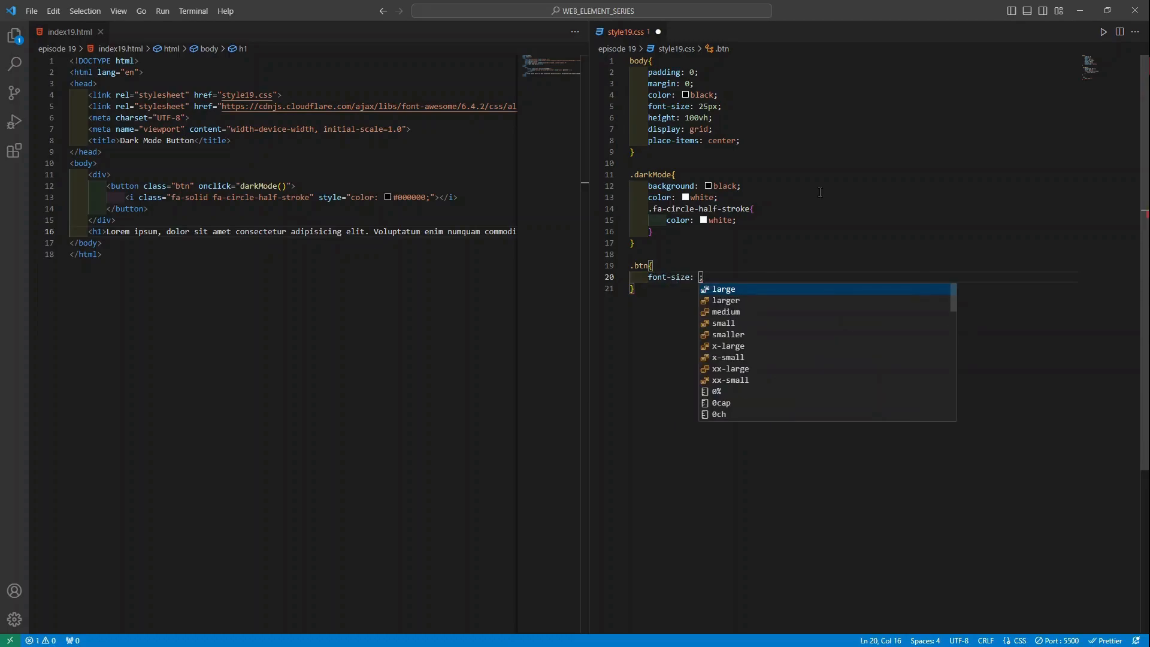
text(50px;)
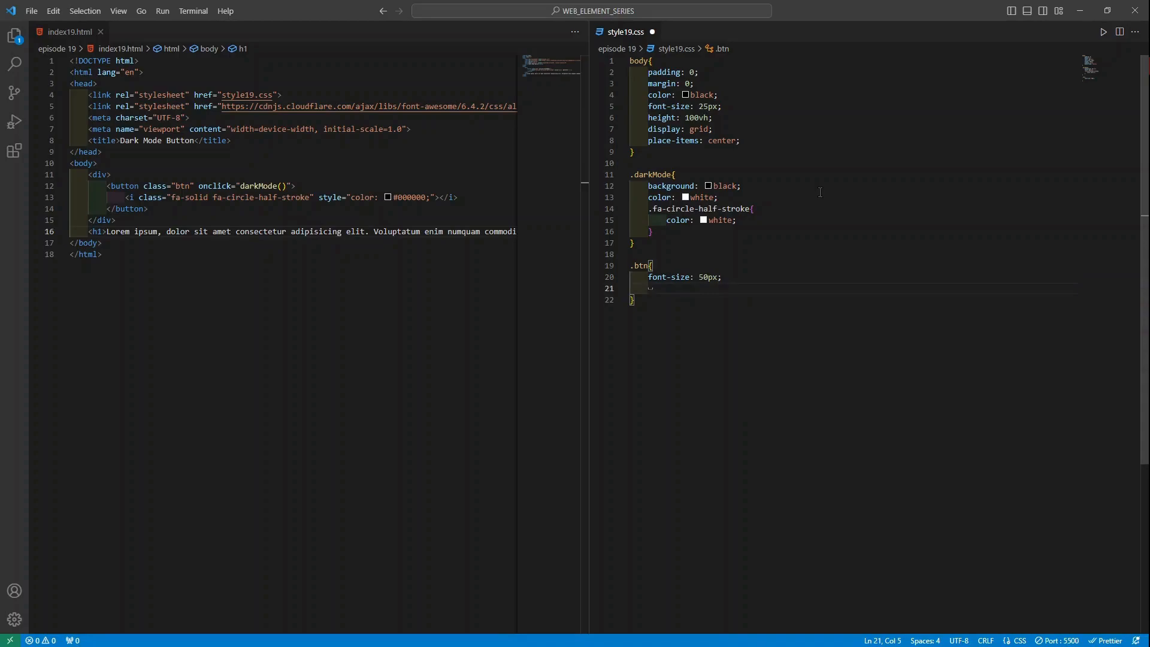
text(b)
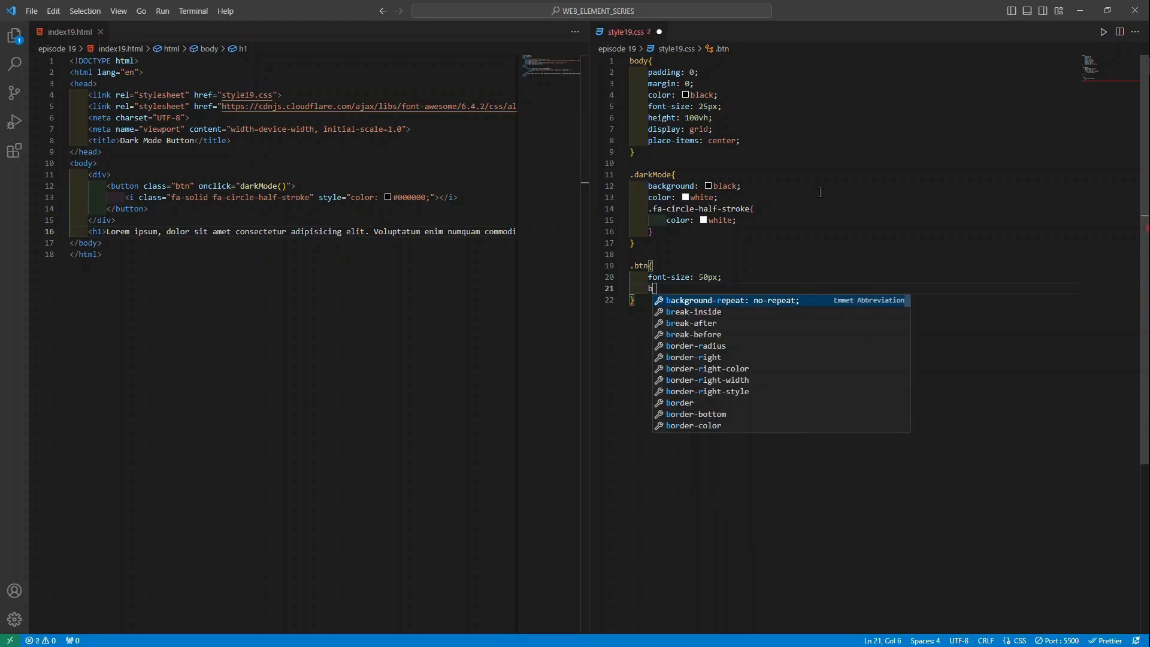
text(order)
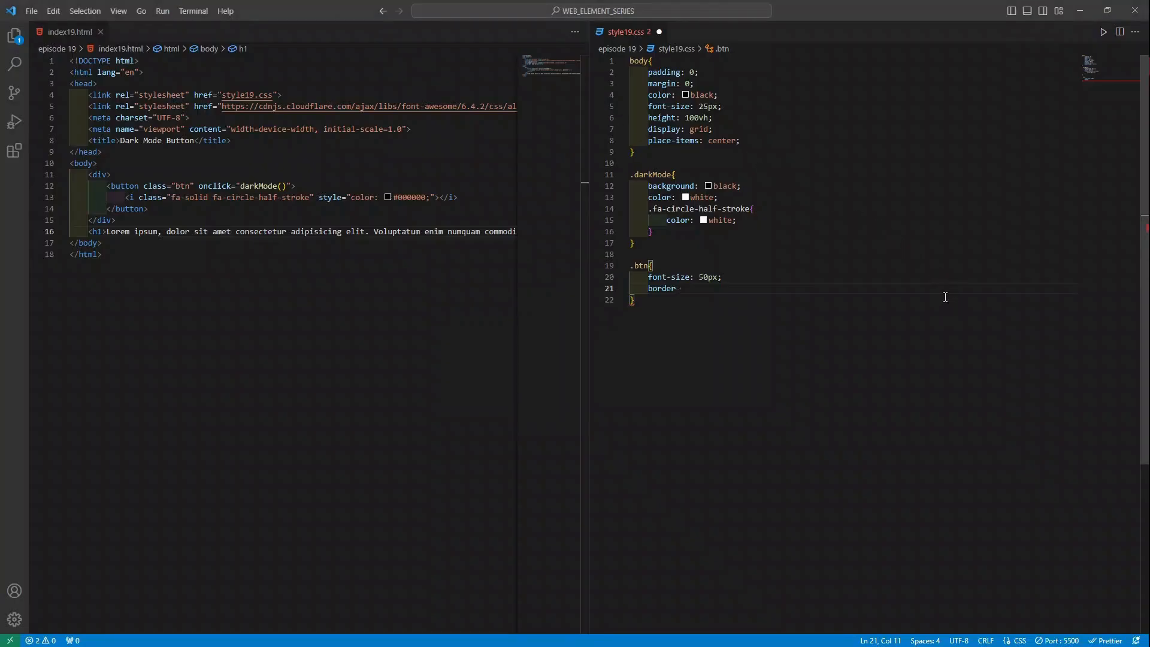
text(none;)
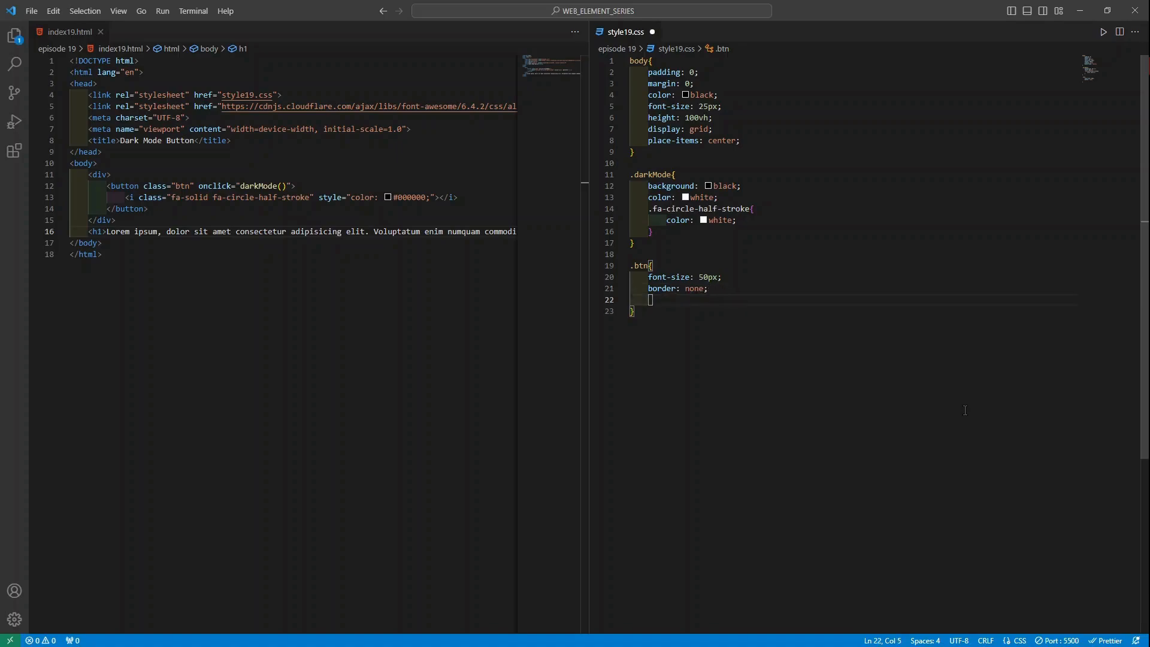
mouse_move(953, 407)
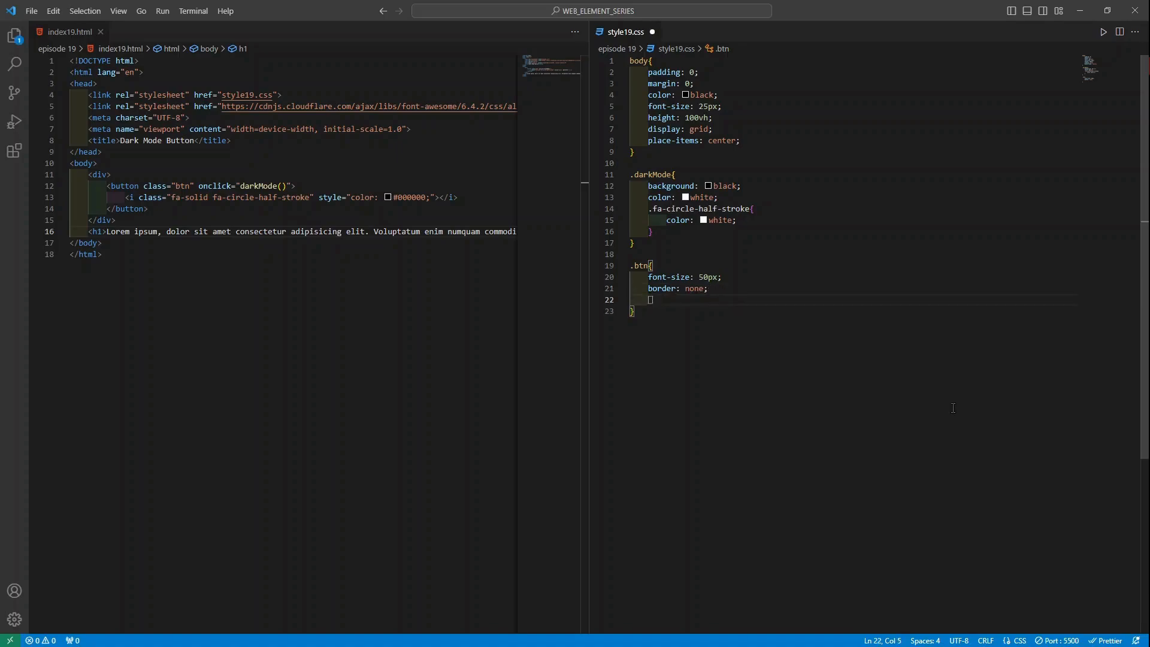
Add a transparent background and color black to the .btn rule.
text(background: transparent;)
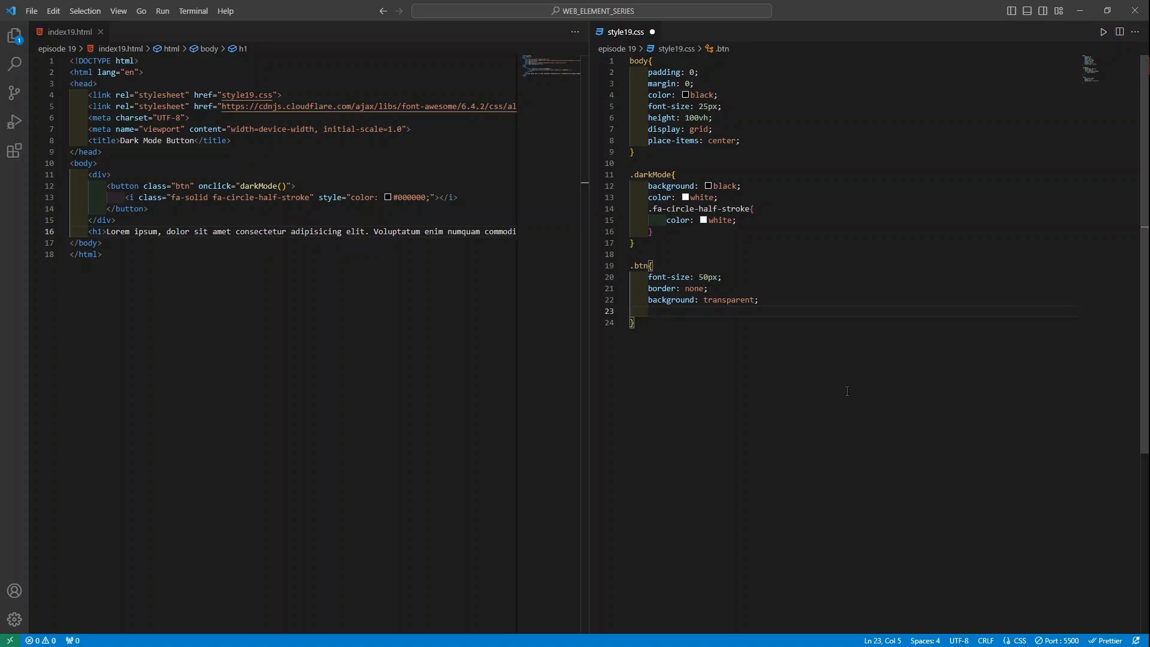
text(color)
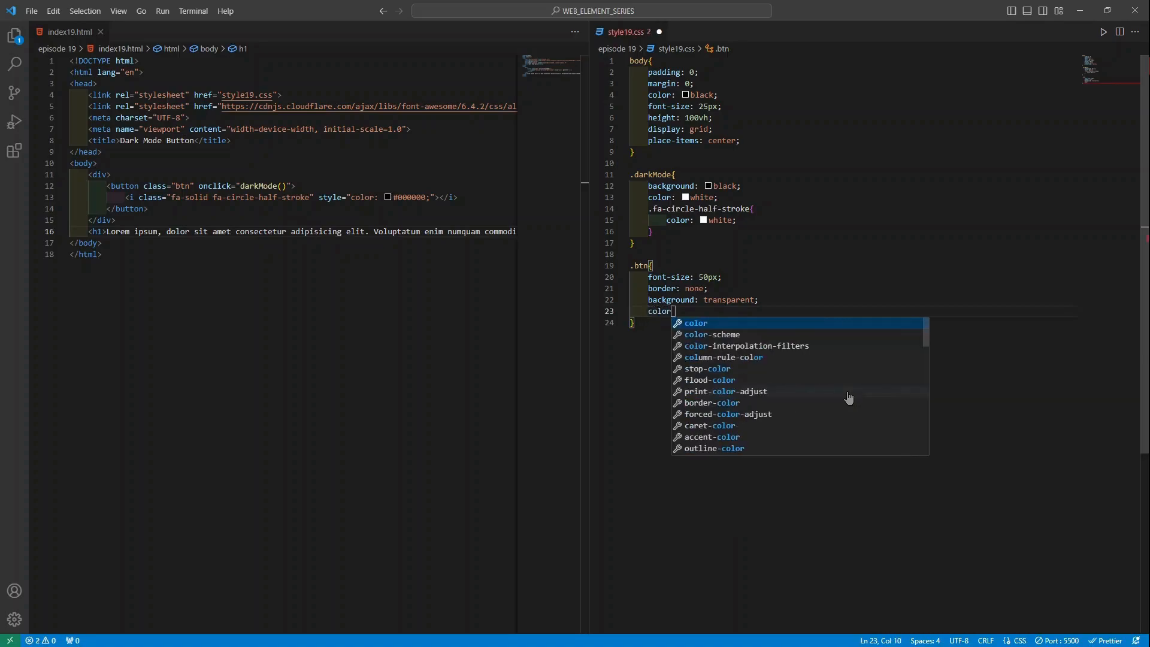
text(black;)
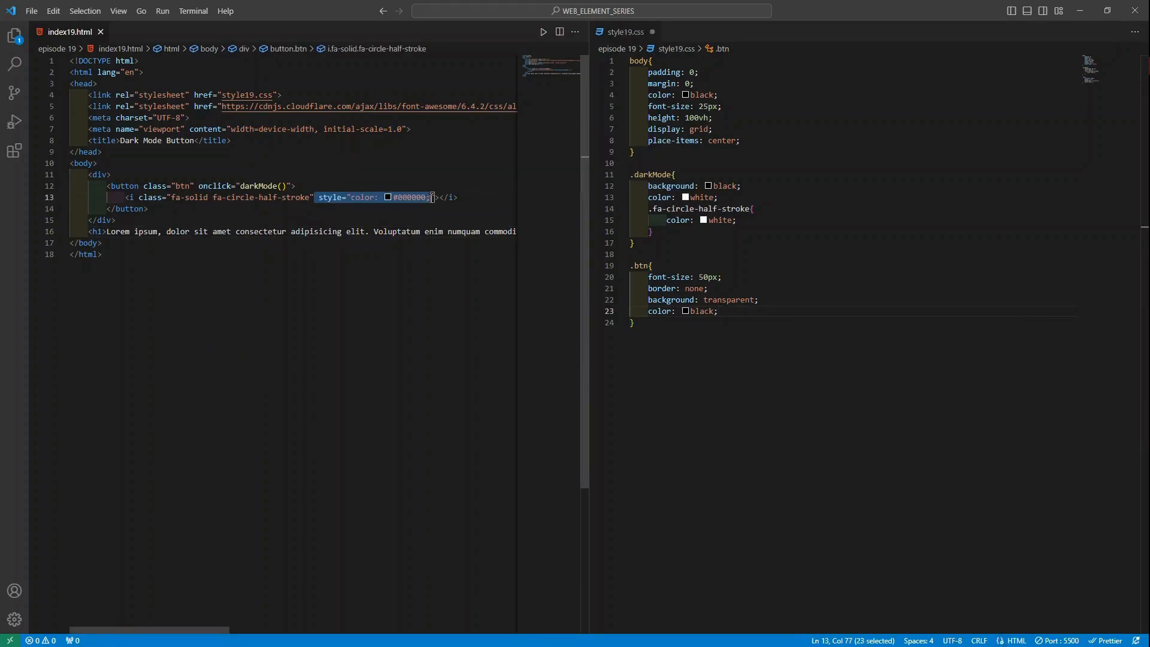
Delete the icon's inline color style in index19.html and start a new line in .btn.
key(Delete)
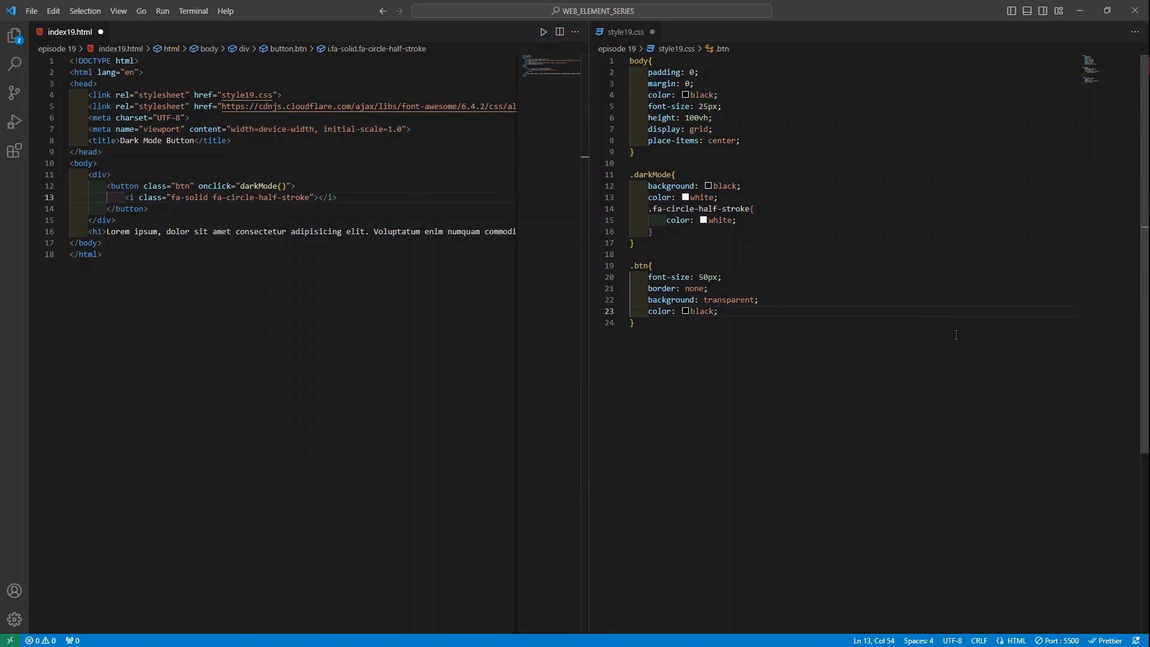
click(712, 299)
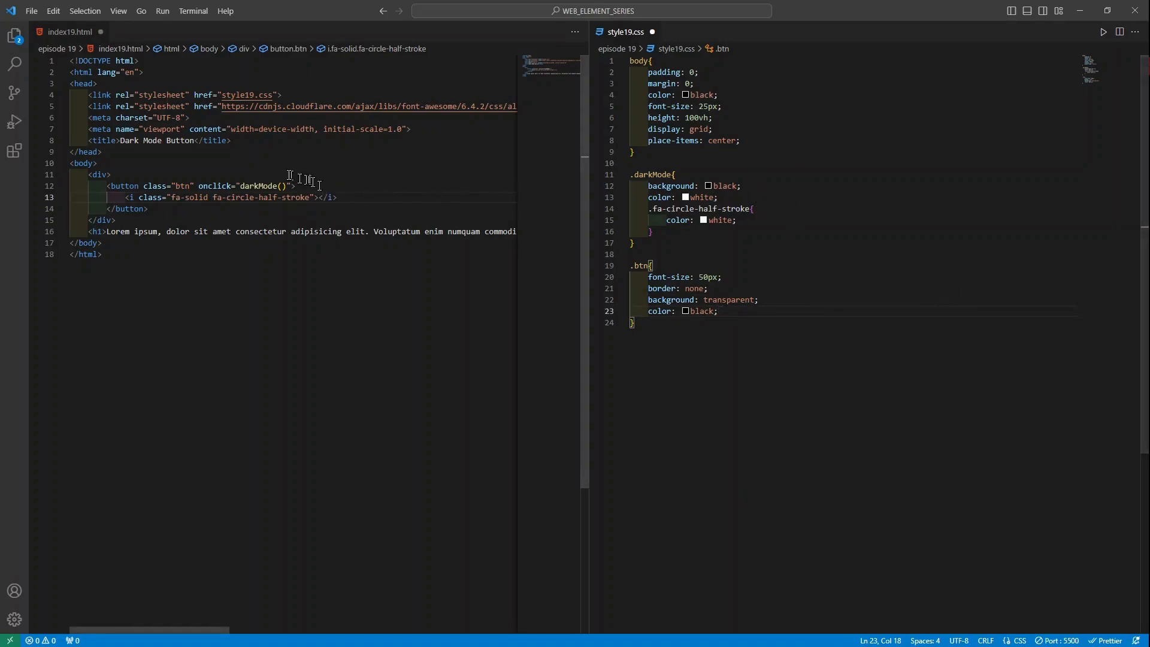
mouse_move(850, 342)
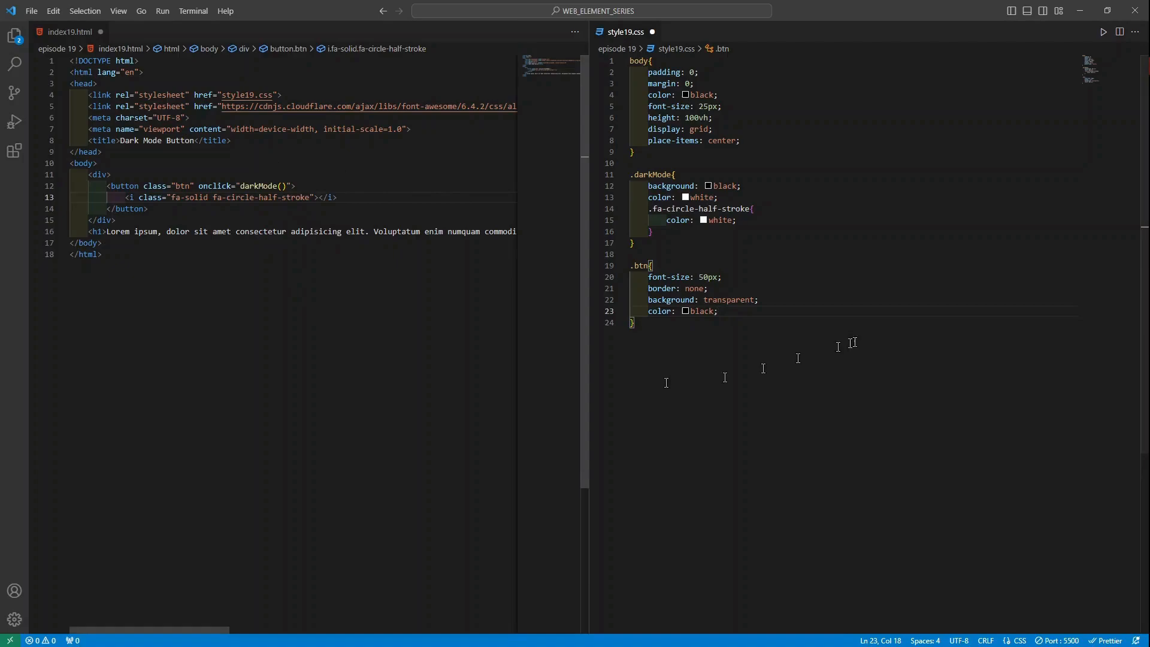
key(Enter)
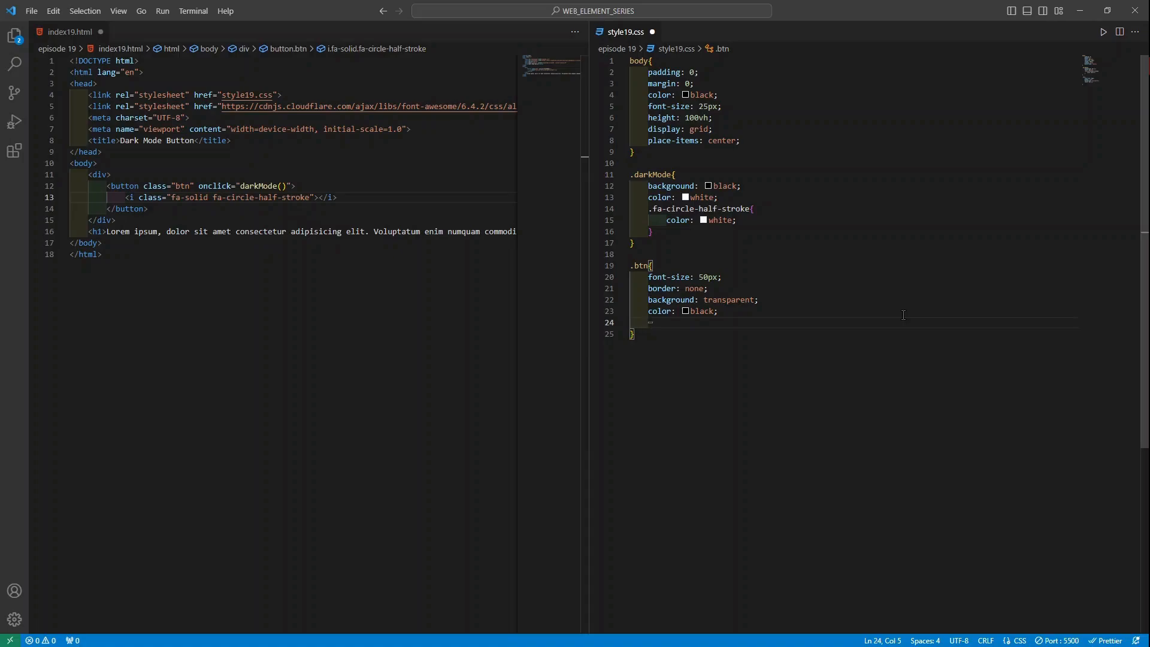
Add cursor: pointer to the .btn rule and begin a width declaration.
text(cusor: ;)
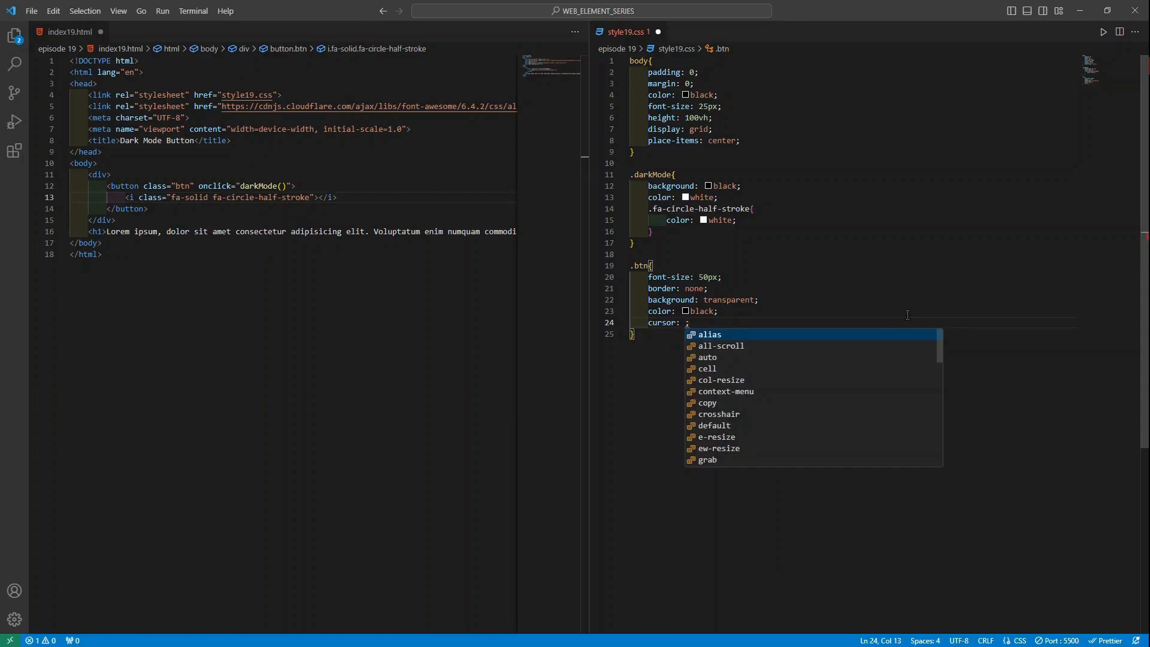
text(pointer)
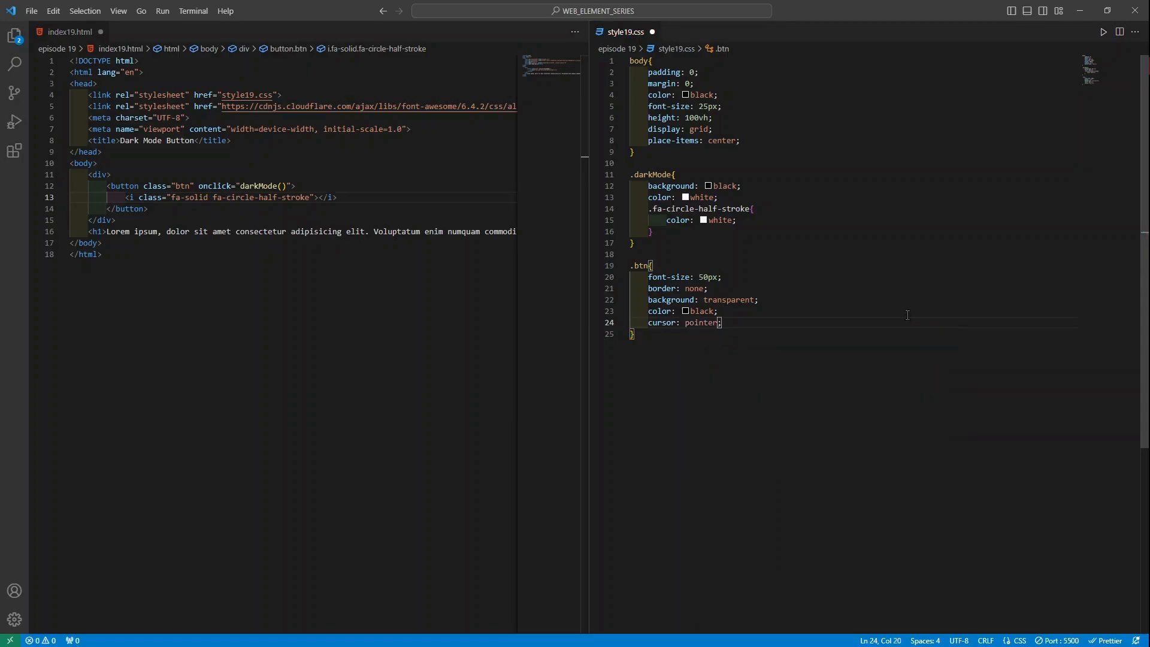
key(enter)
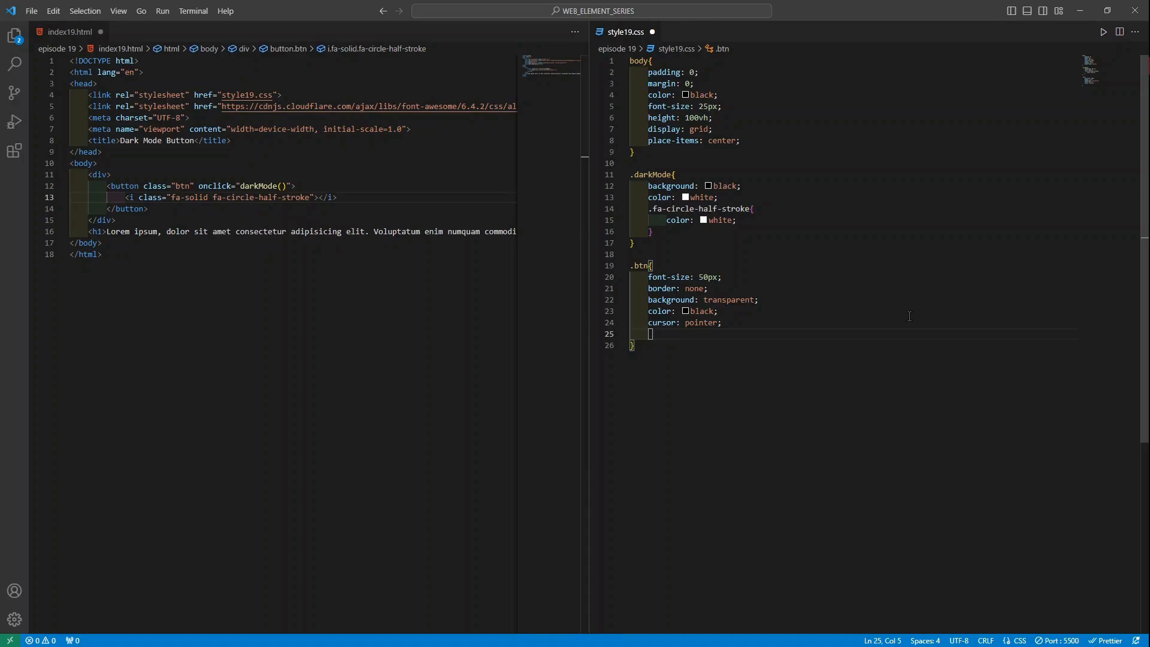
text(width)
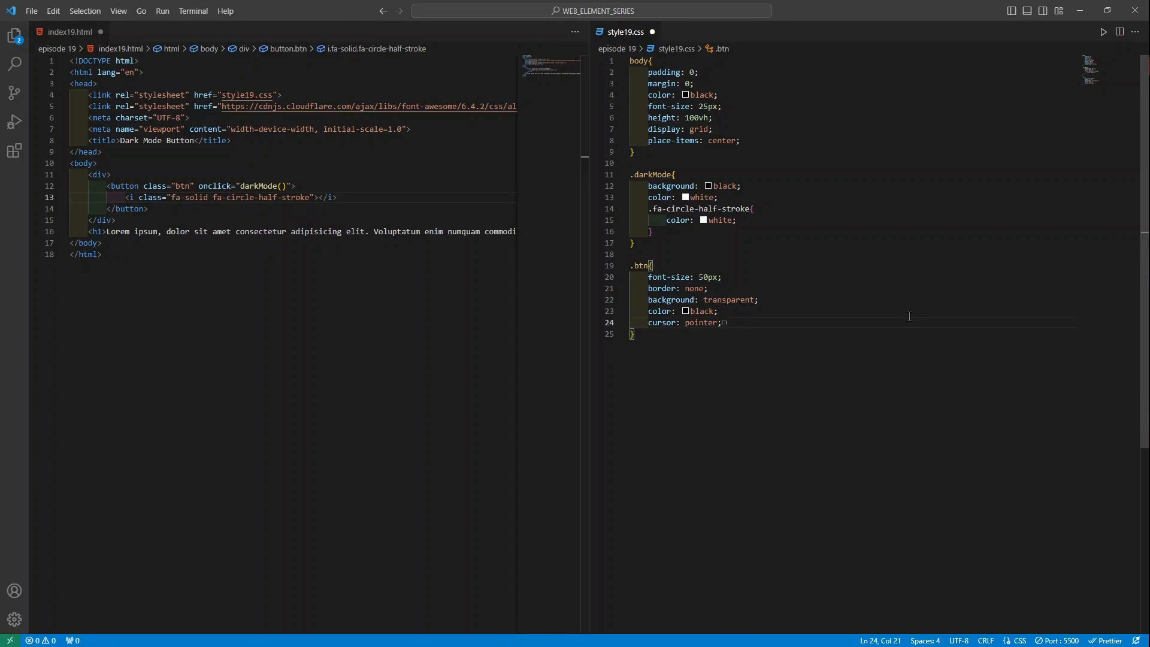
mouse_move(799, 303)
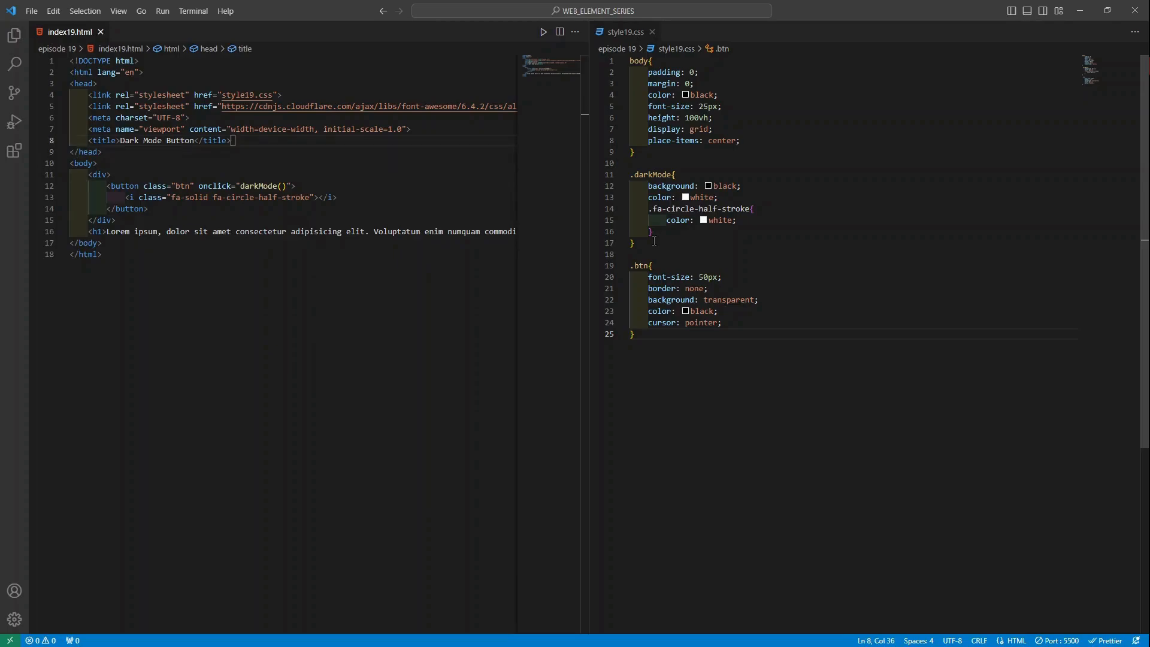
Insert a <script> block before the closing body tag in index19.html.
click(105, 152)
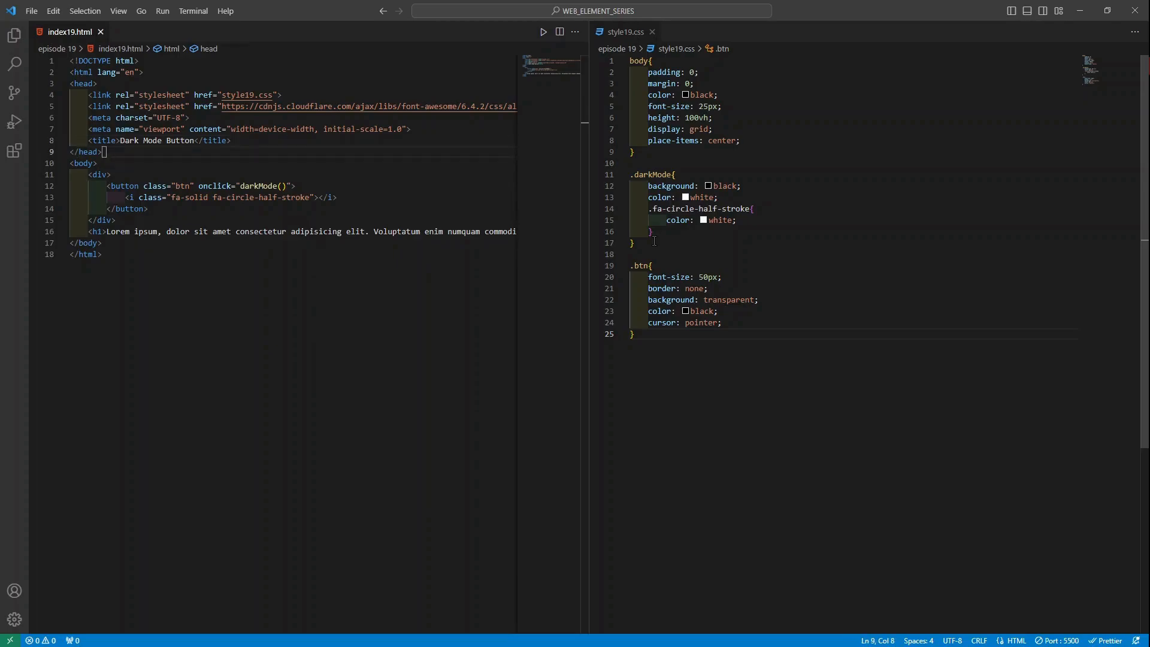
click(104, 243)
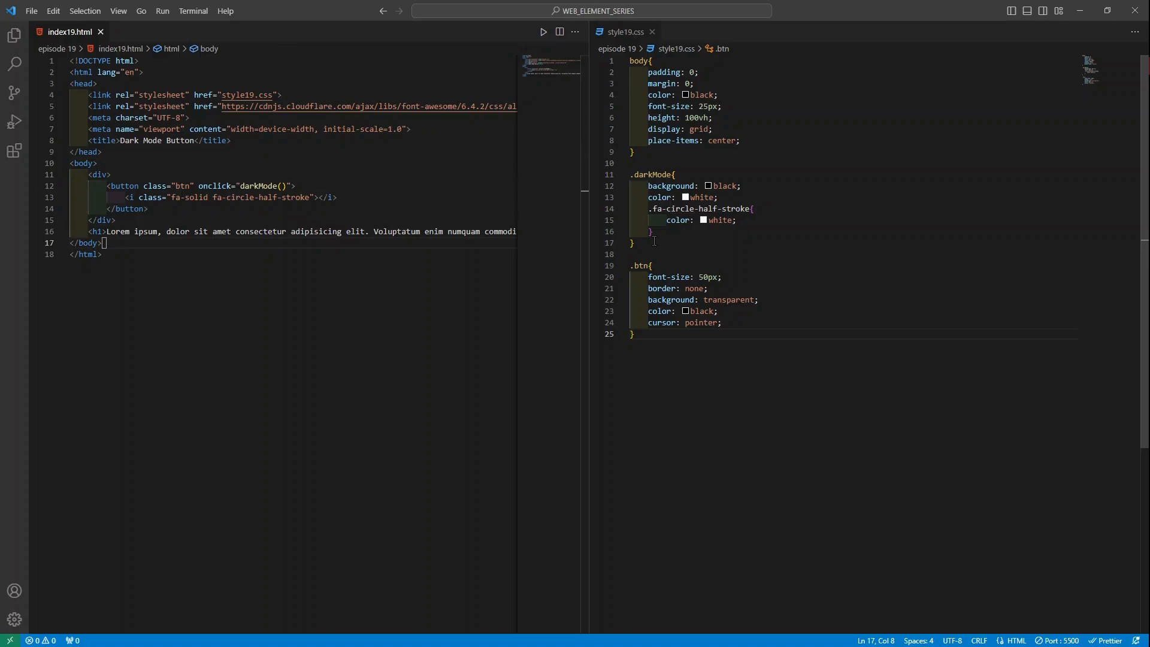
click(70, 244)
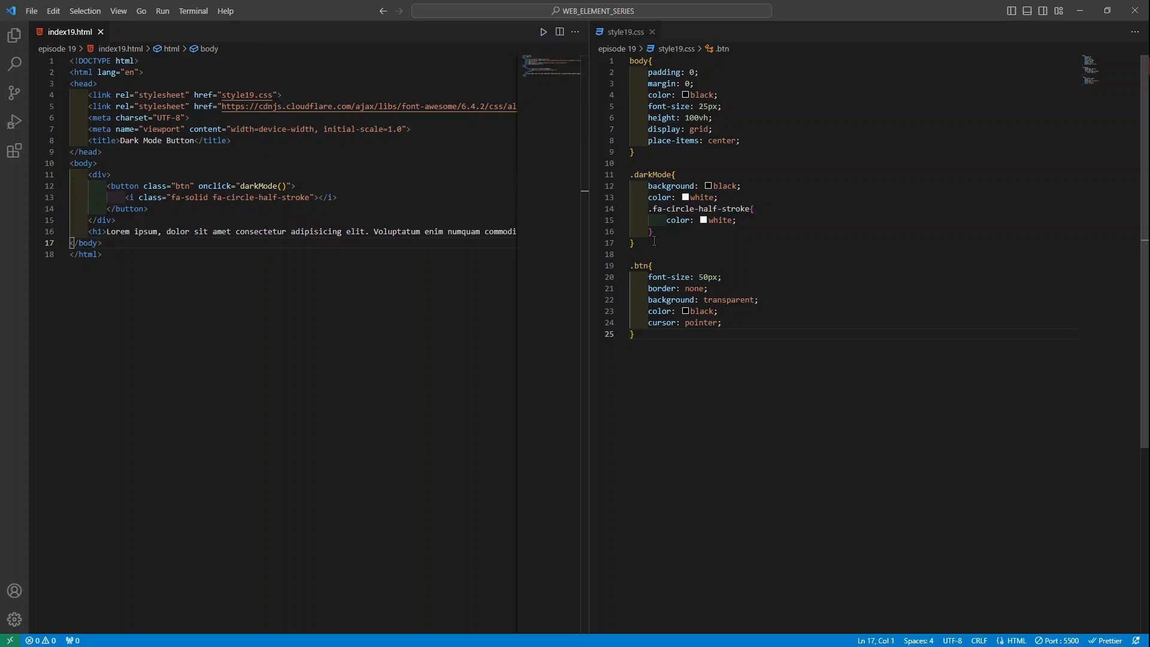
key(Enter)
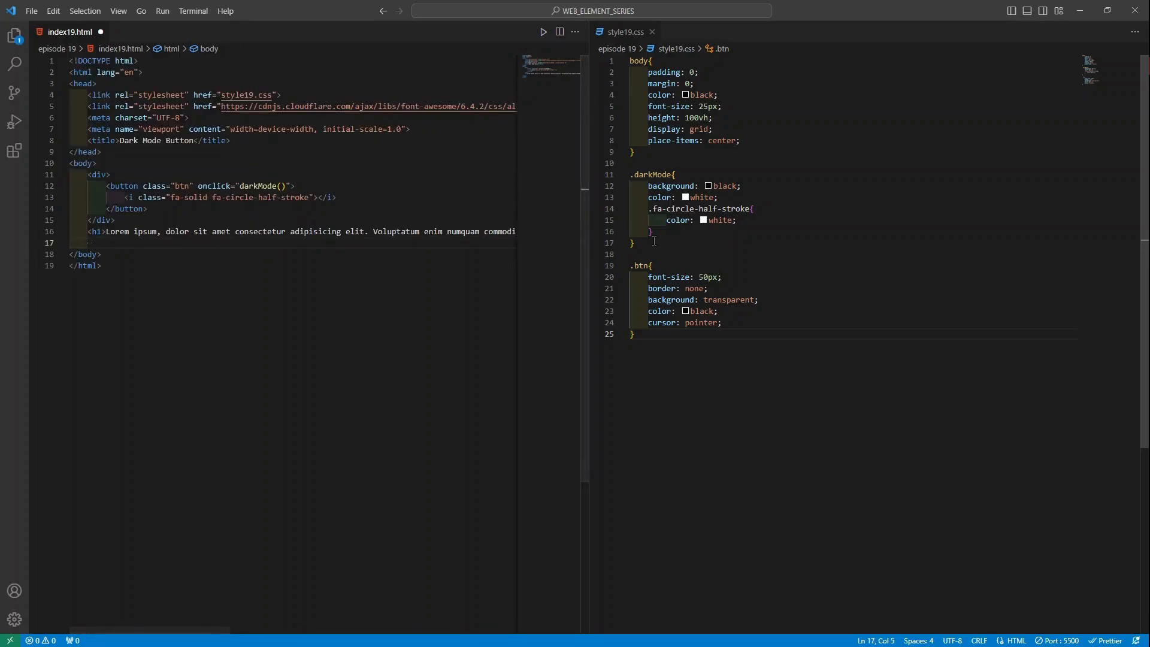
text(<script>)
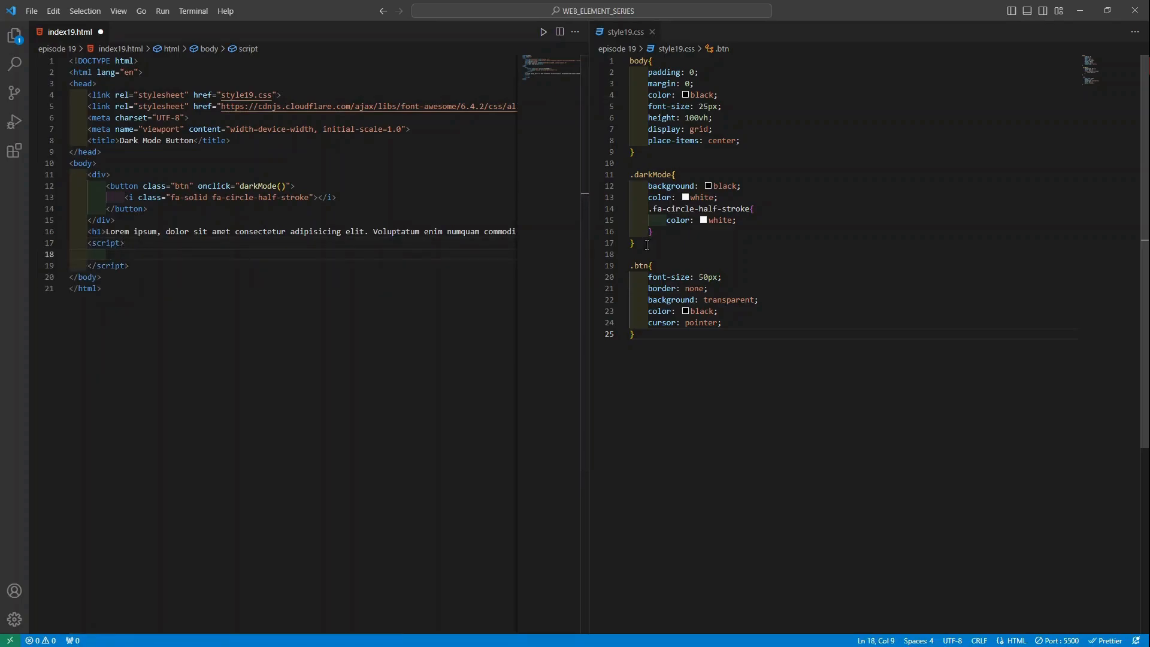
Define function darkMode() whose first line sets var element = document.body.
text(function)
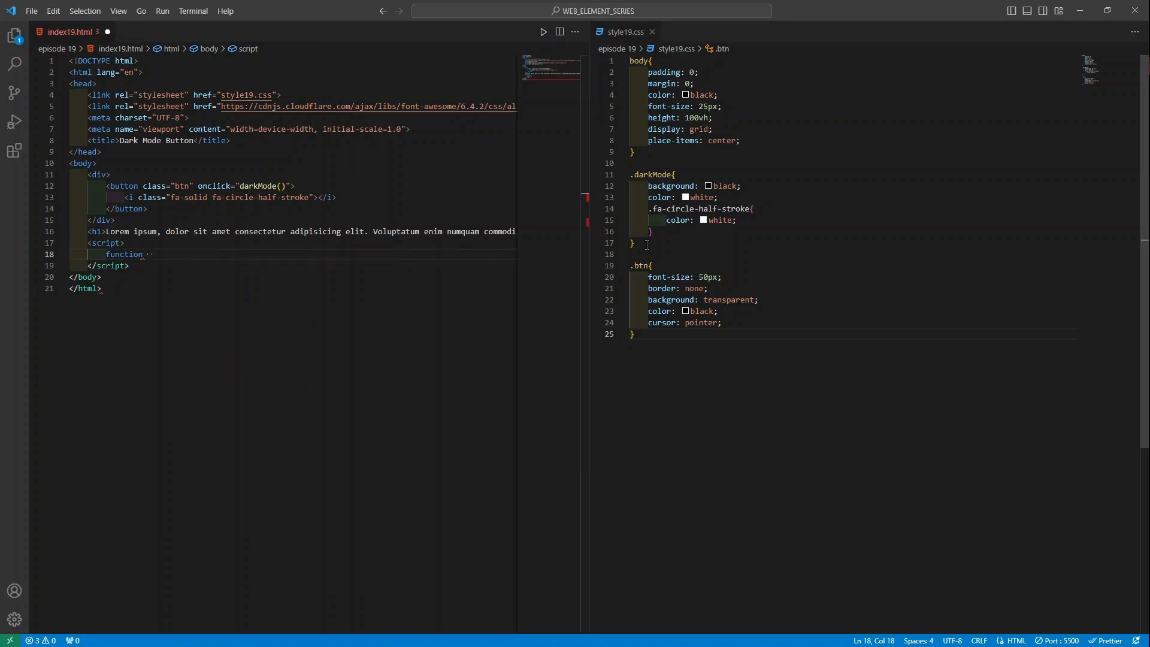
text(darkMode)
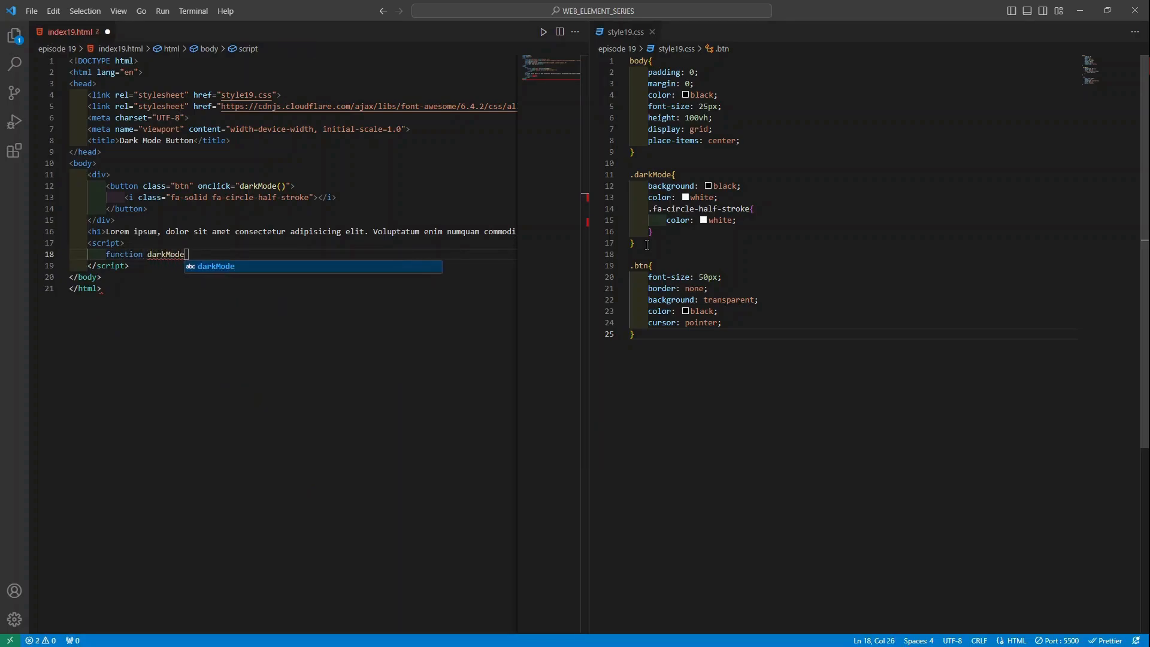
text(())
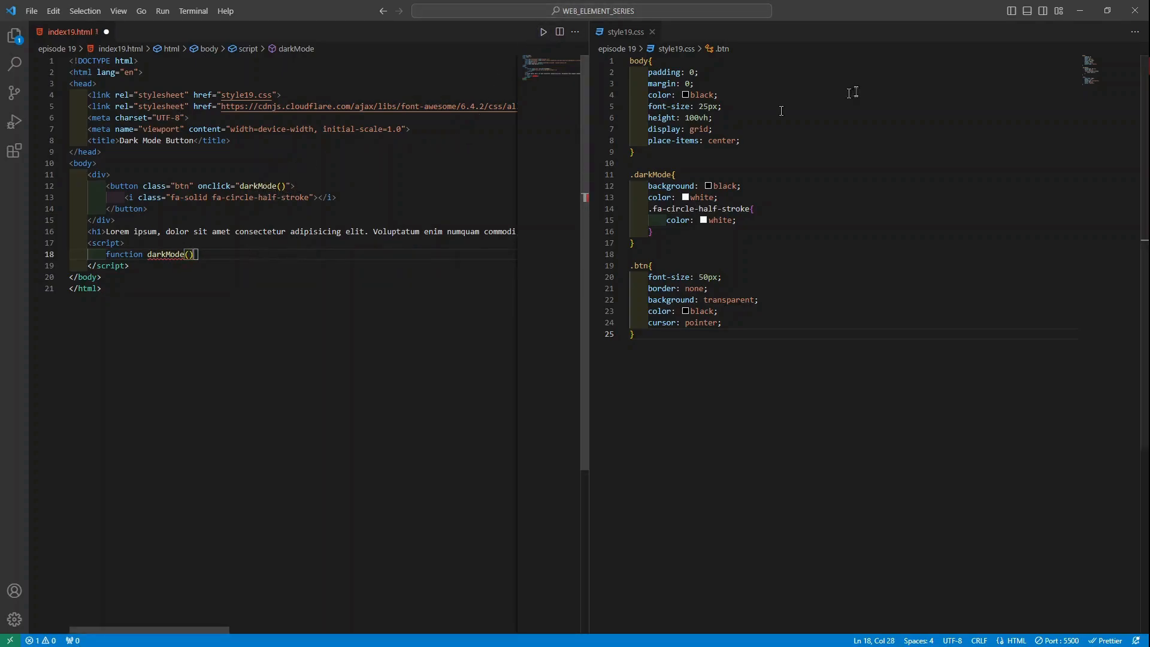
text({)
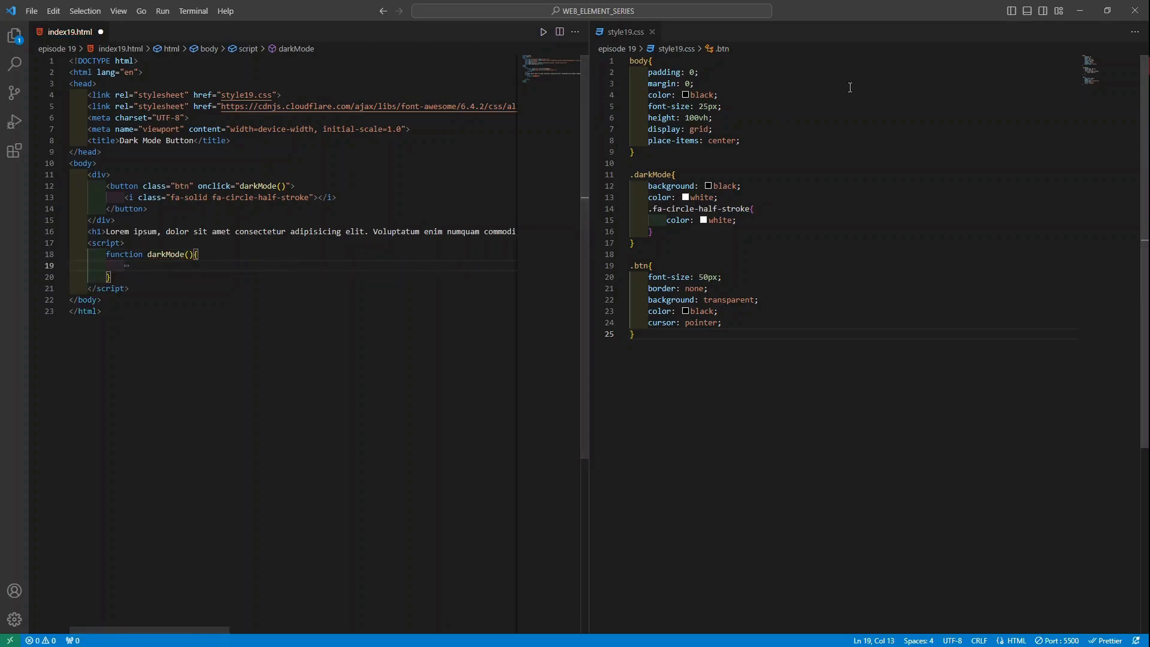
text(var)
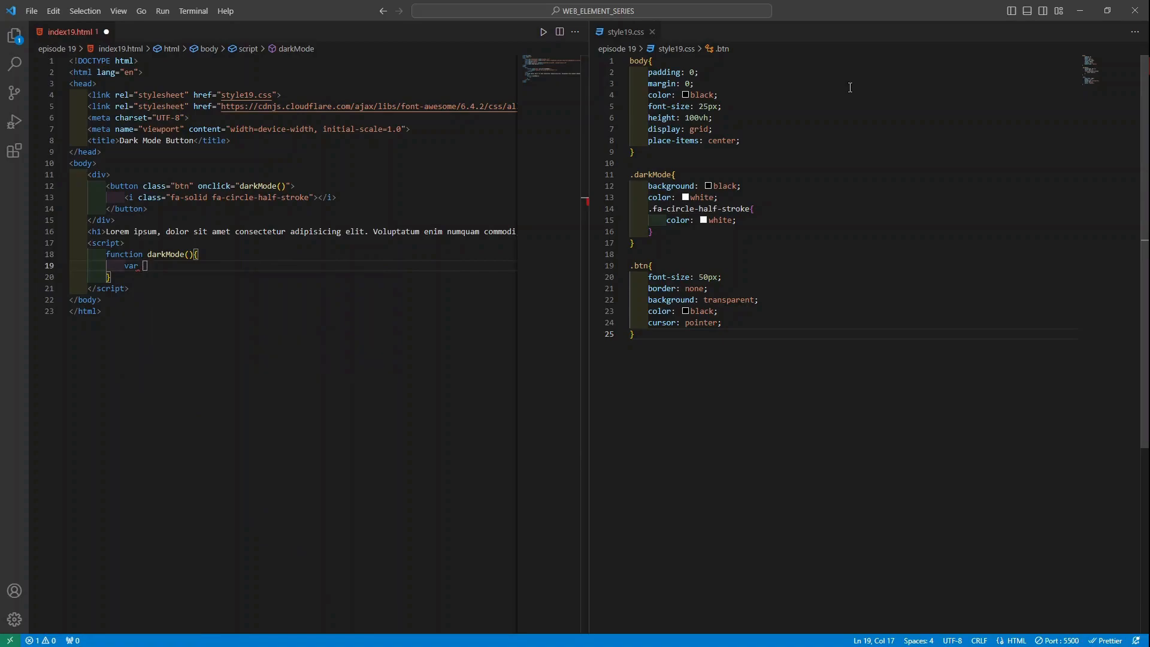
text(element)
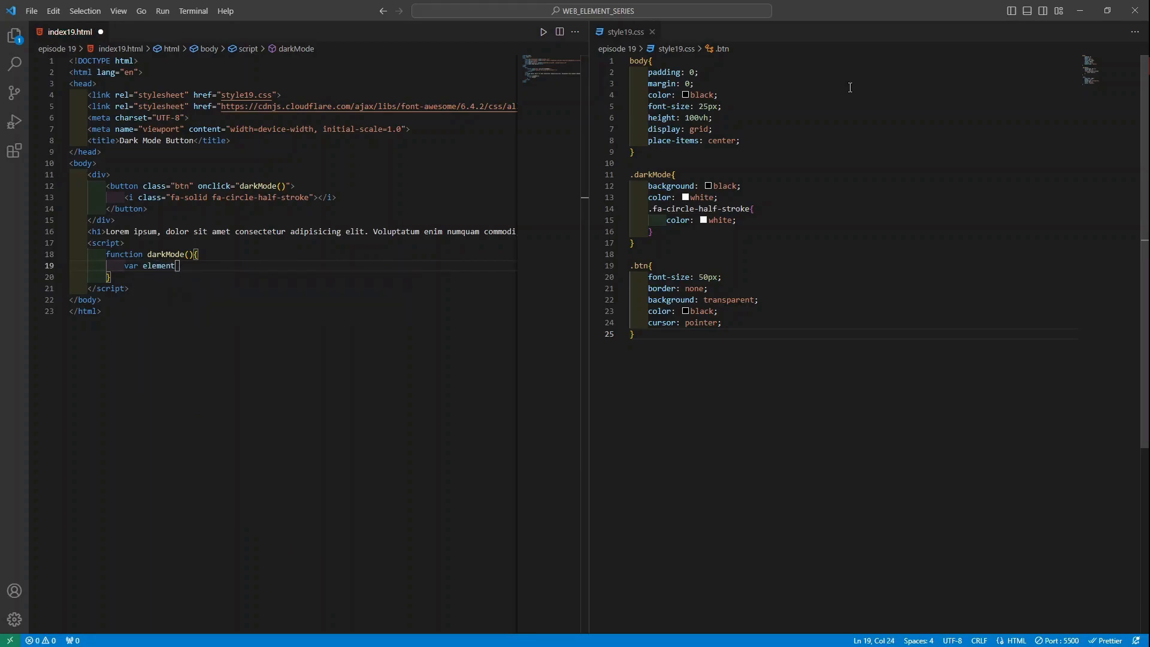
text(=)
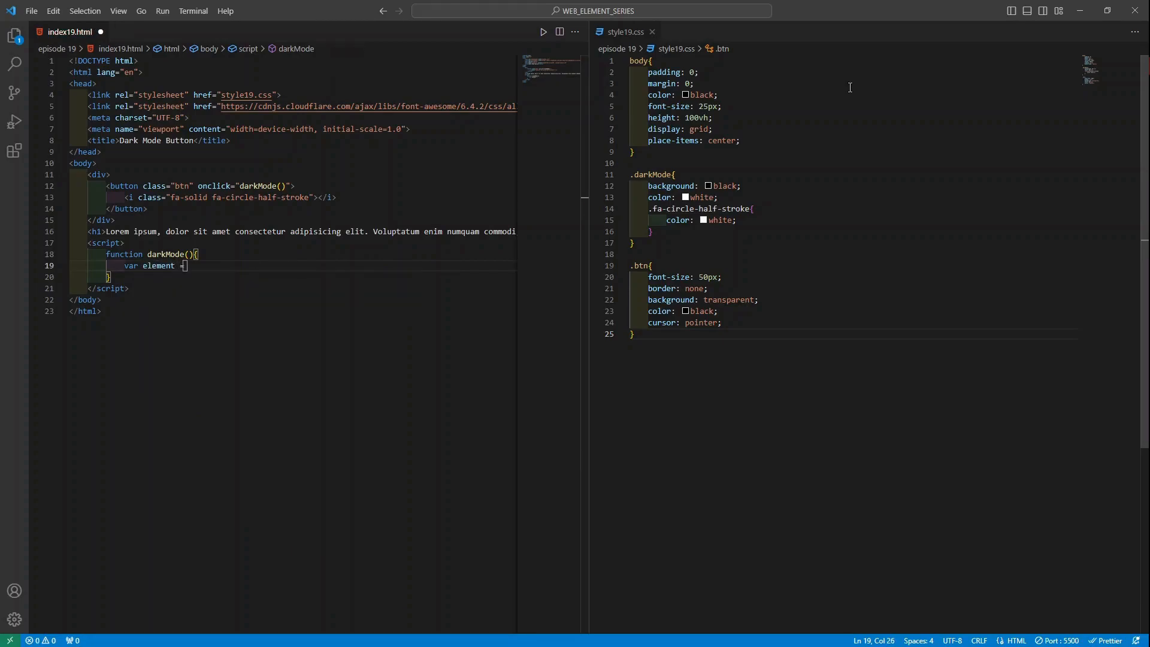
text(document)
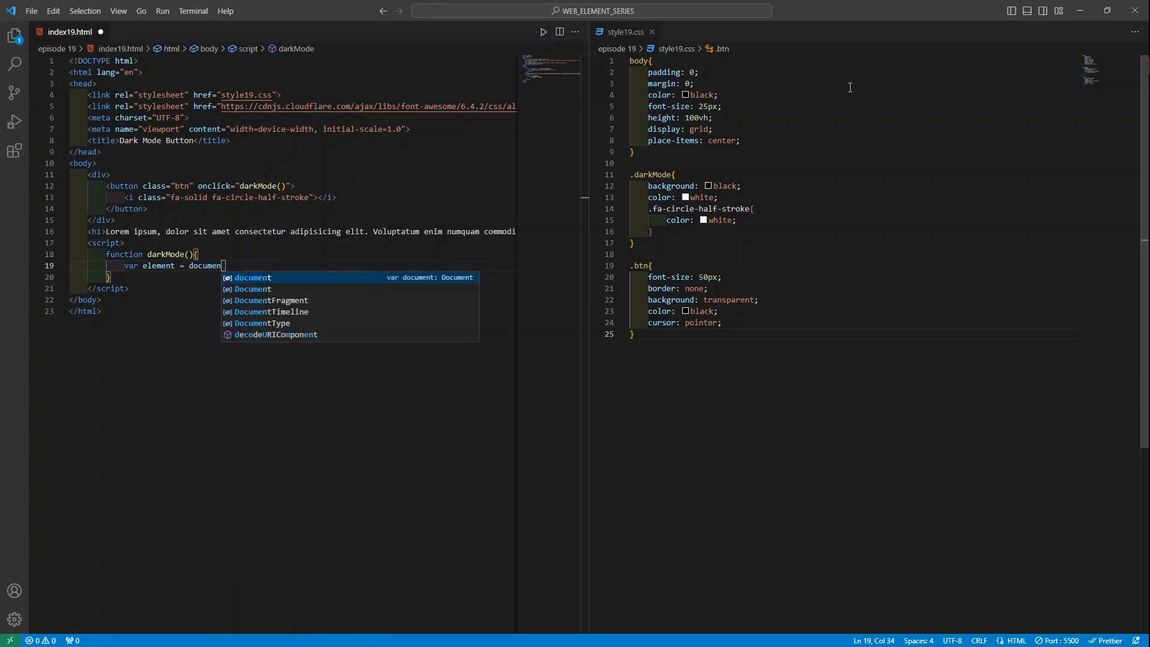
text(.body;)
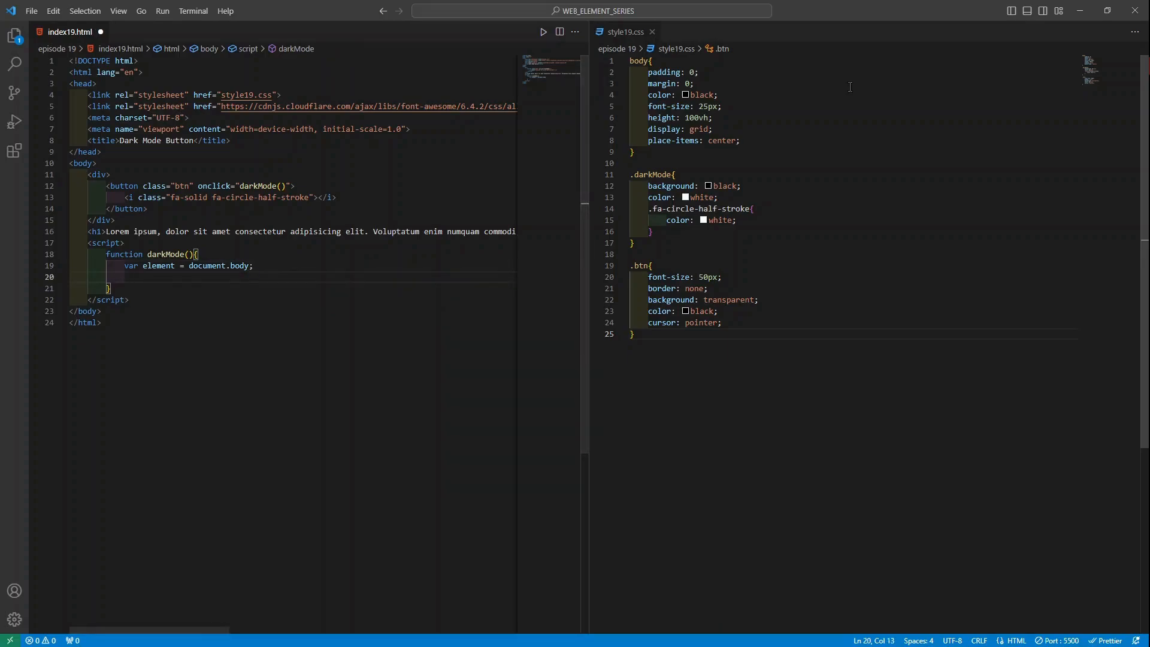
Write element.classList.toggle("dark-mode"); inside darkMode so the body's dark-mode class toggles.
text(element)
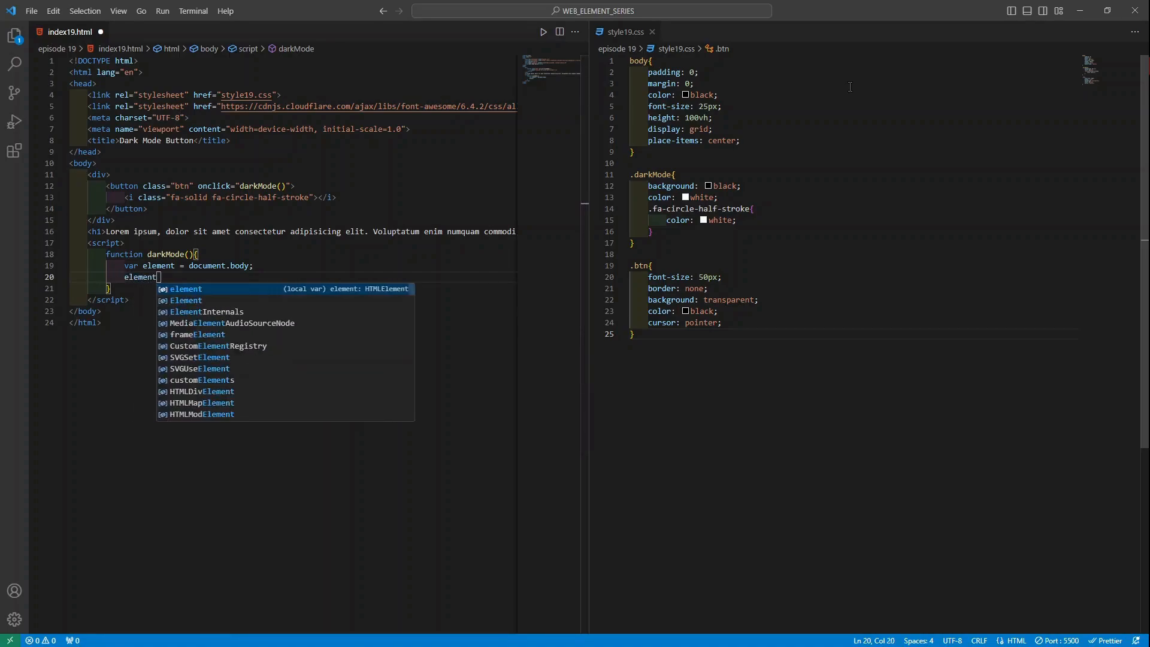
text(.)
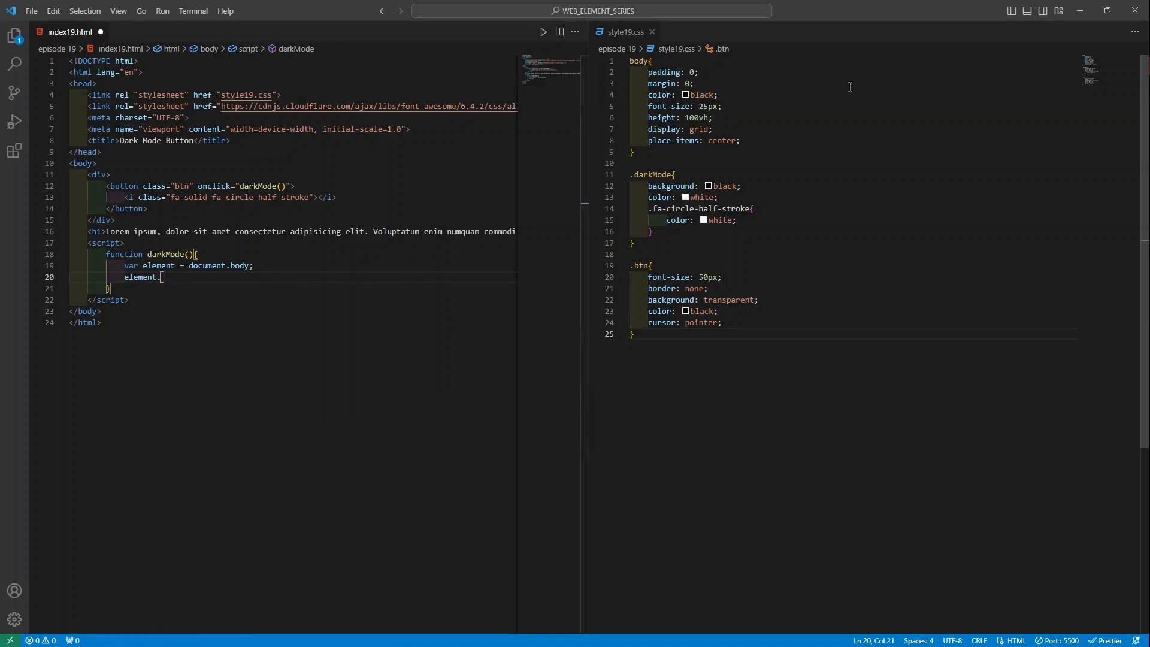
text(classList)
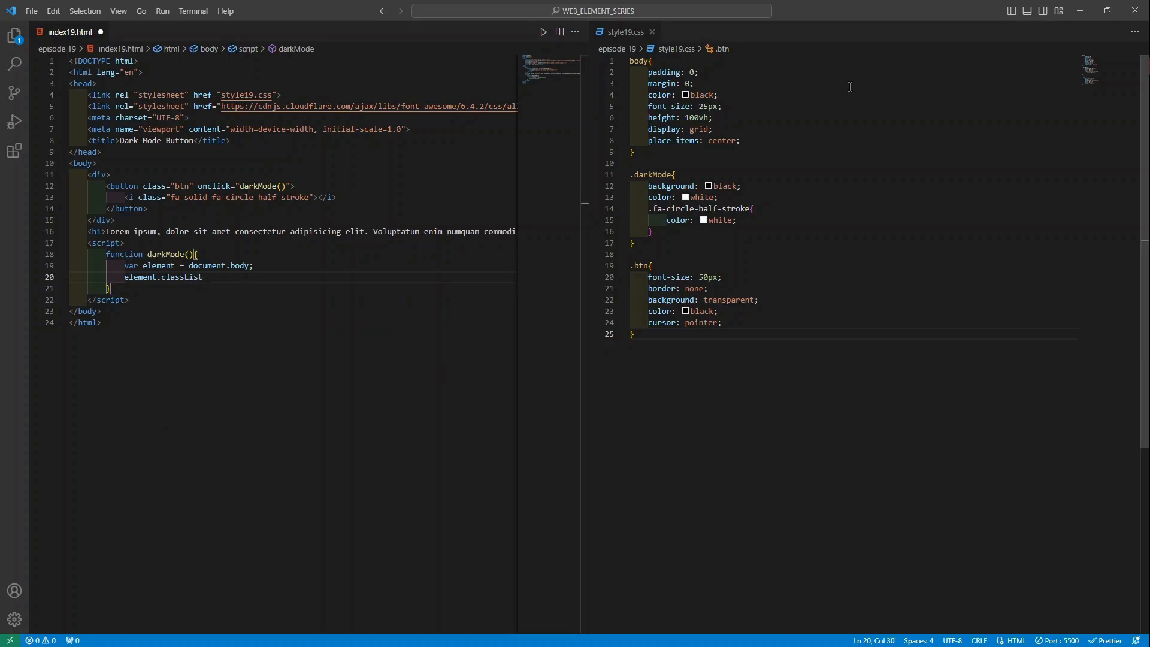
text(.toggle)
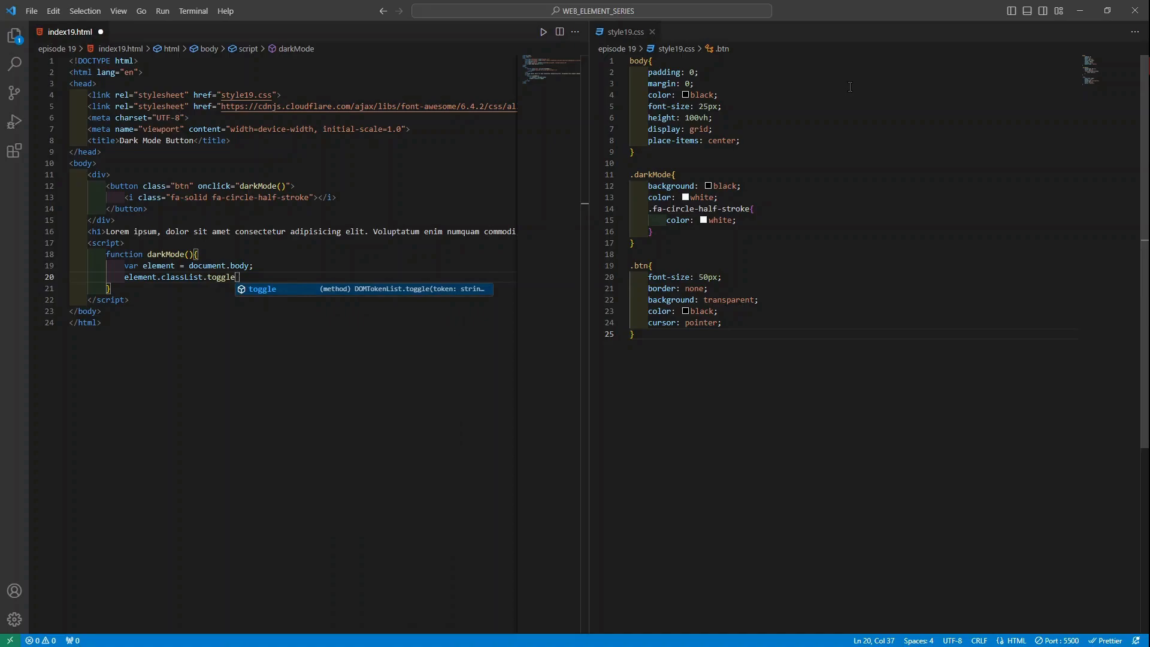
key(Escape)
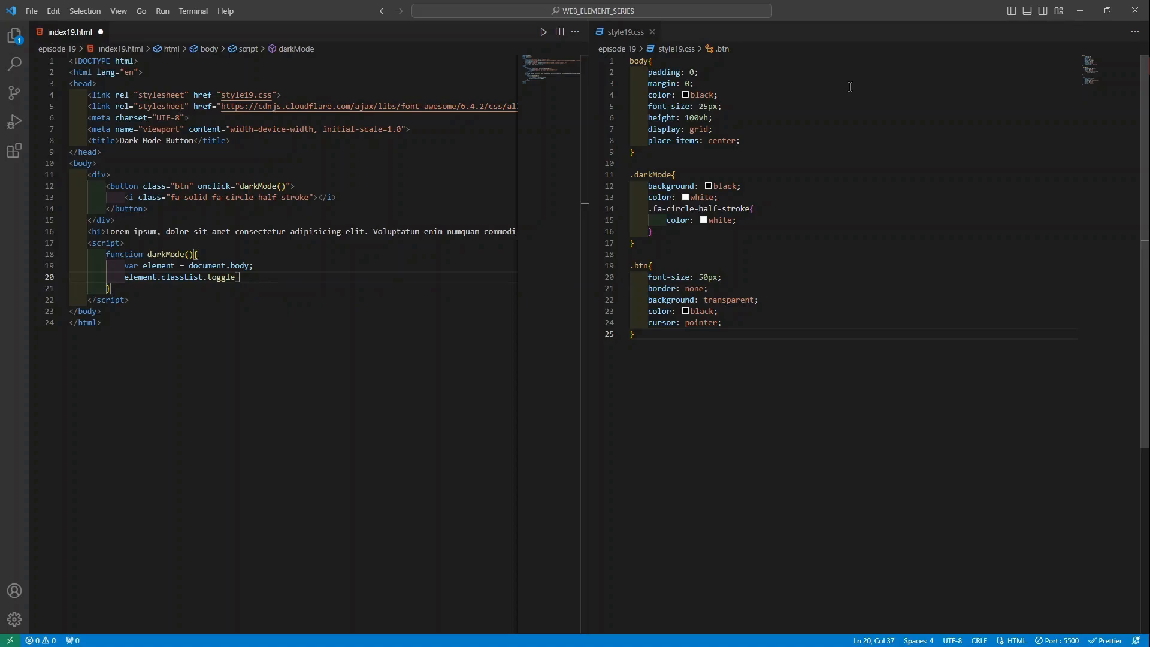
text((")
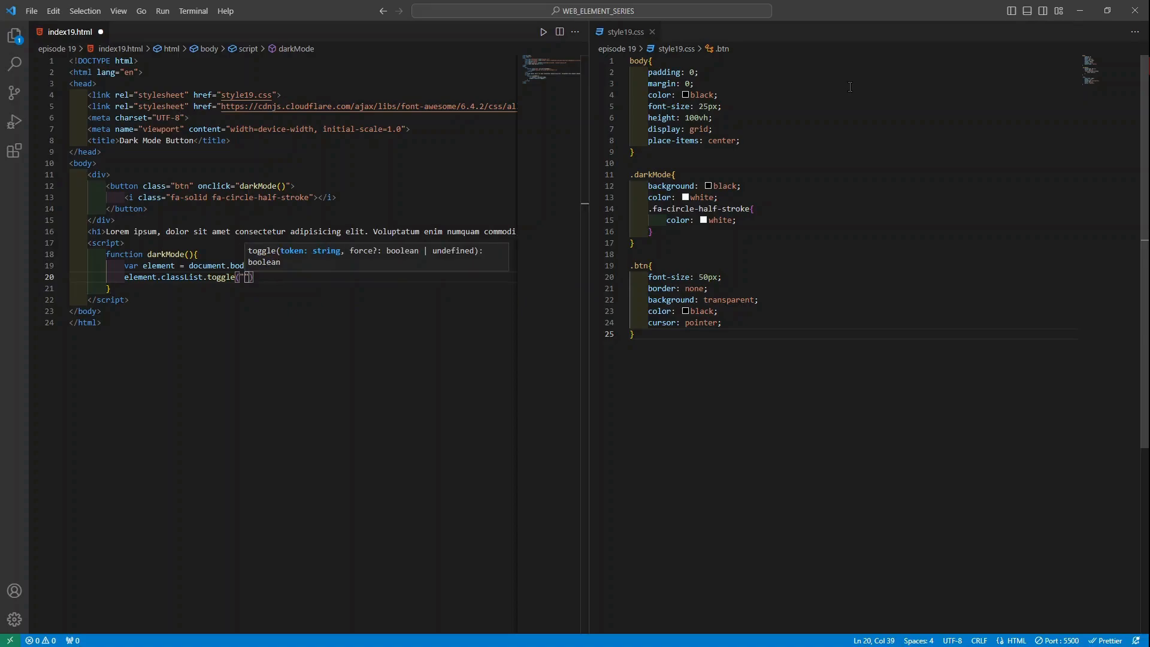
text(dark-mode)
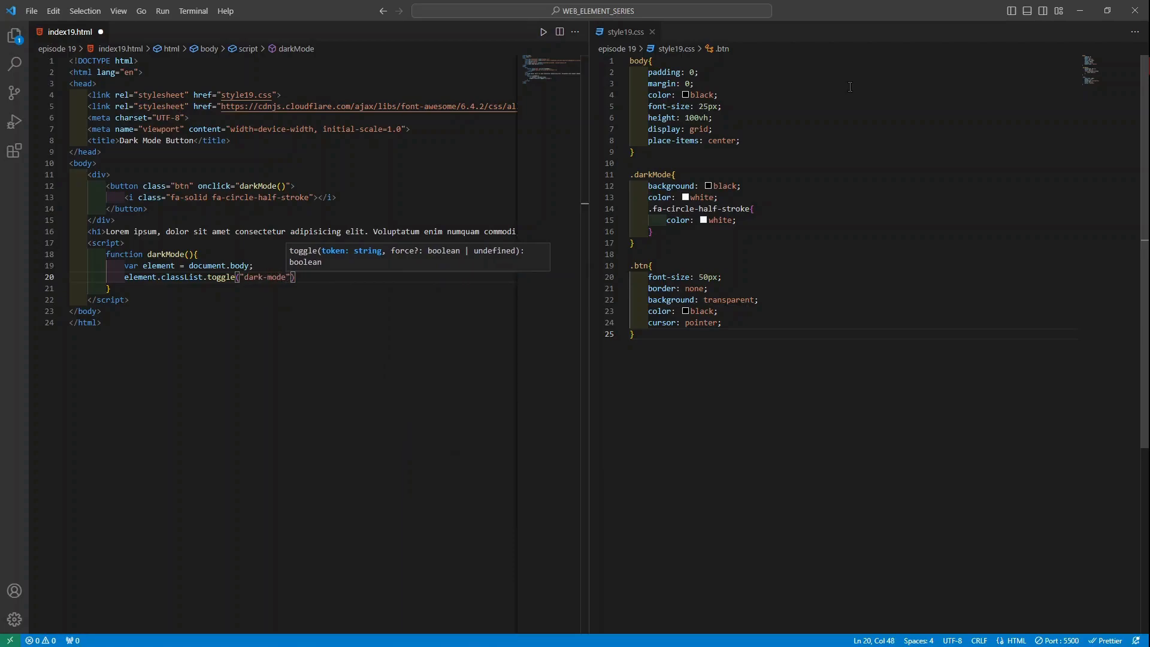
text(;)
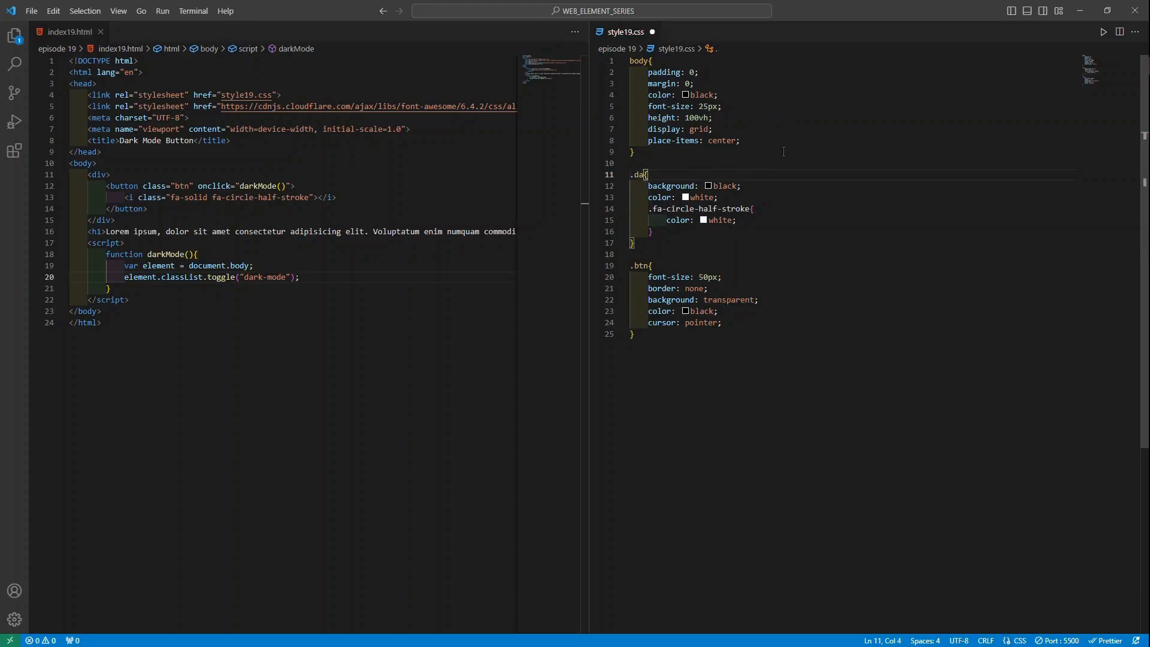
Finish renaming the selector to .dark-mode, then test the toggle in Brave turning the page black.
text(rk-mode)
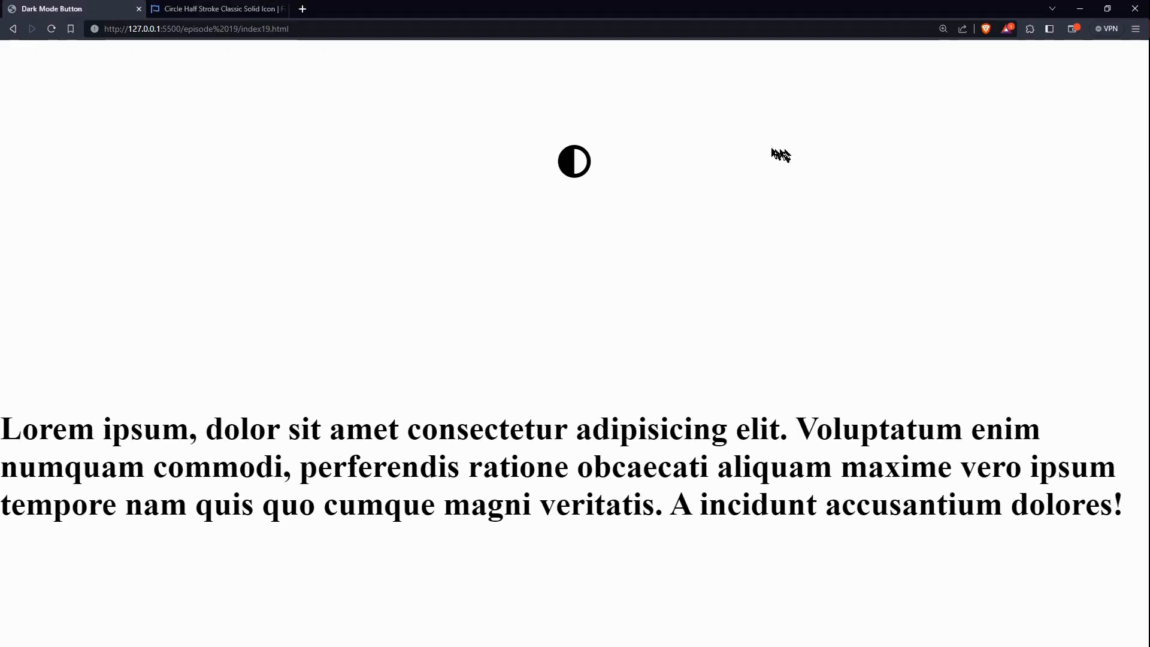
click(574, 162)
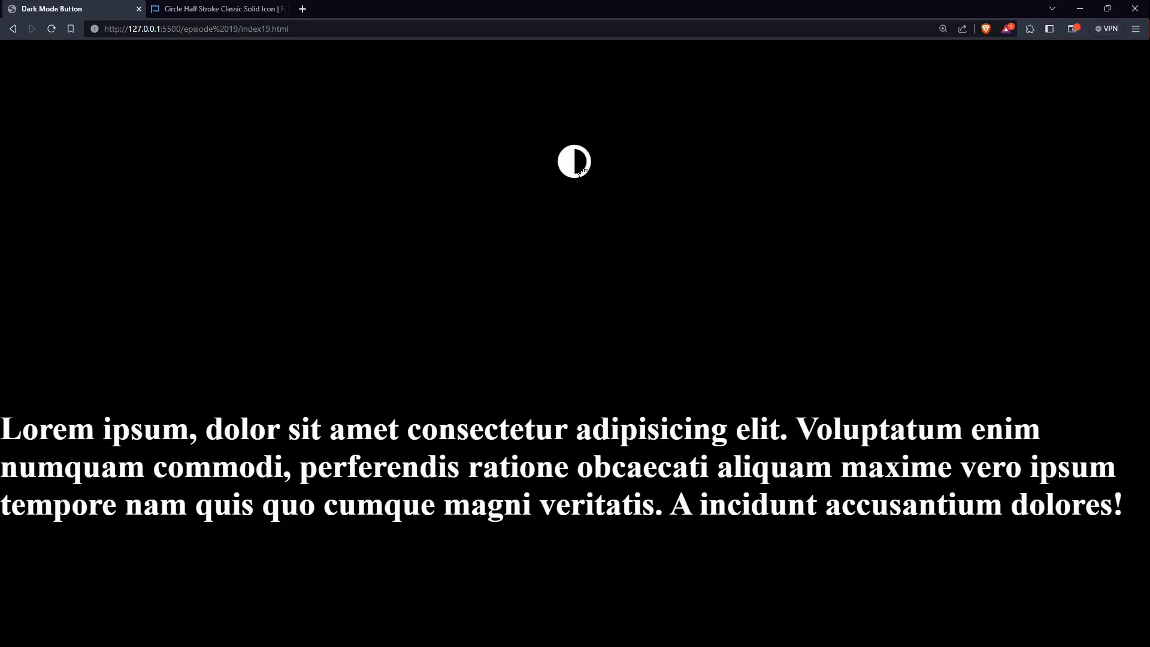
click(573, 162)
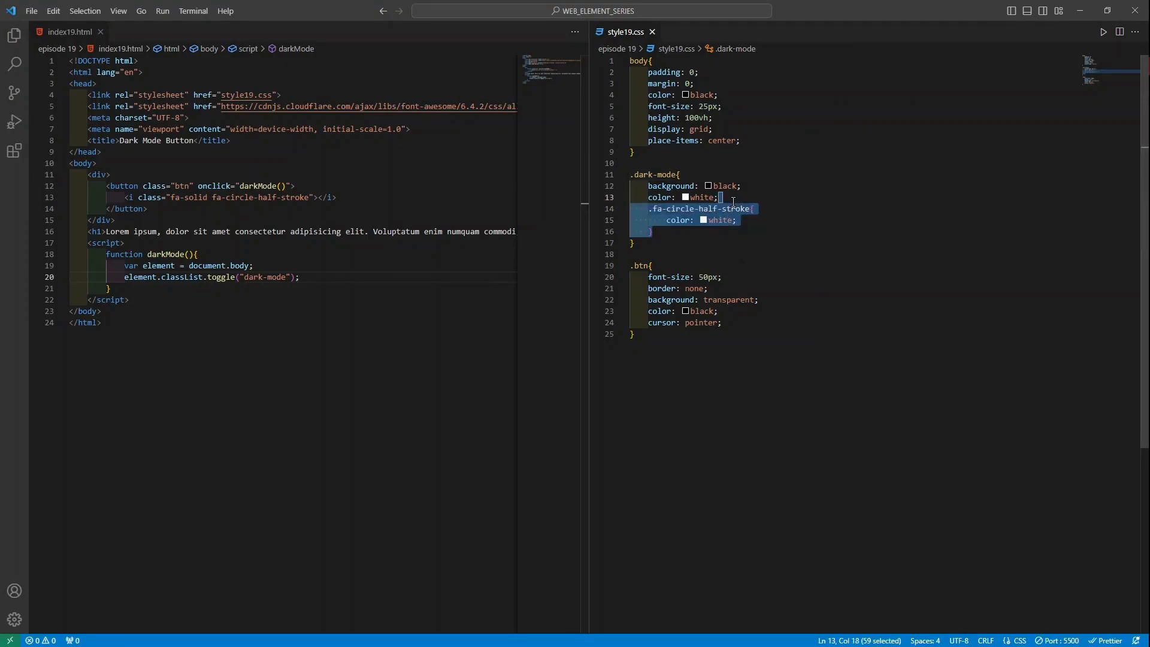
key(Delete)
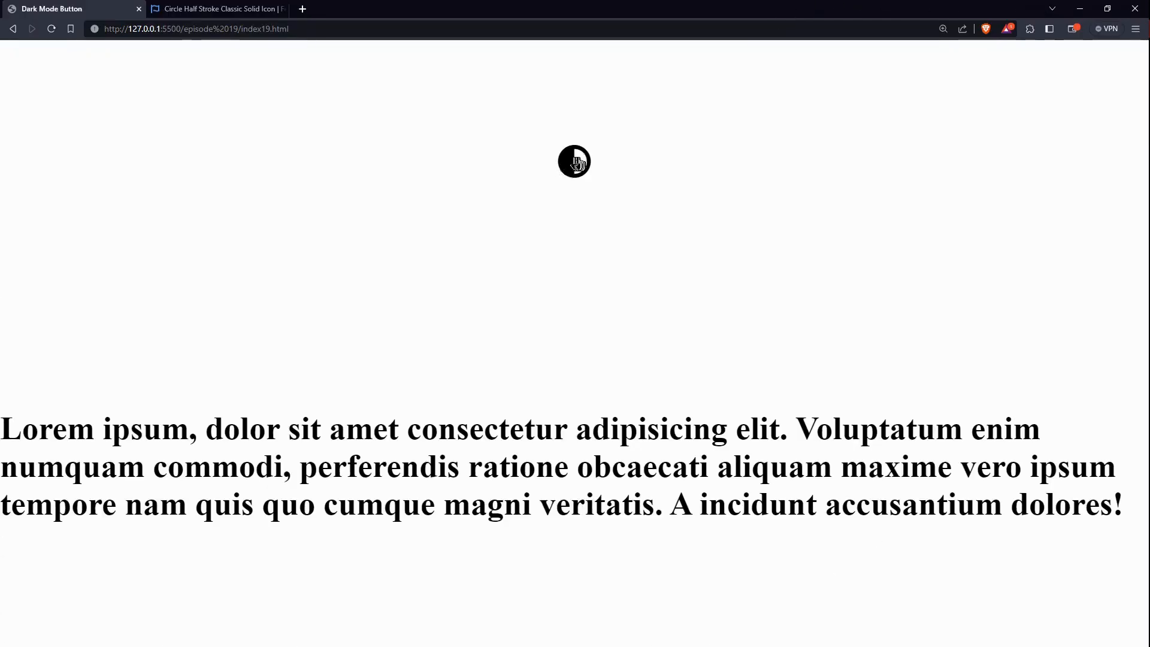
click(574, 162)
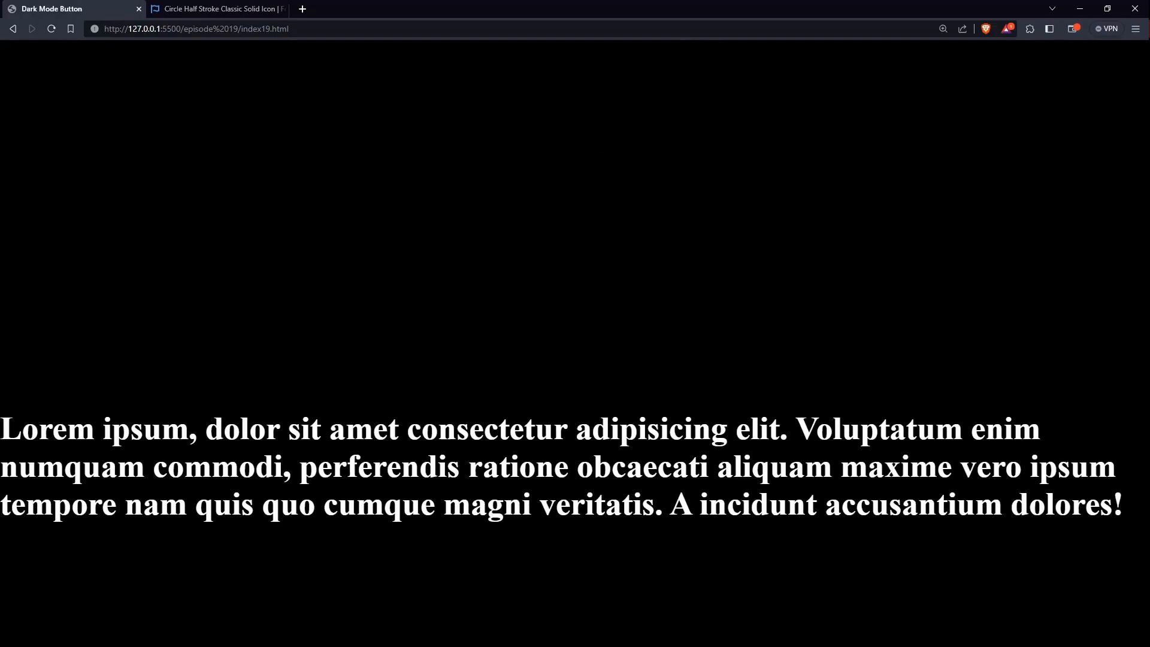
mouse_move(589, 146)
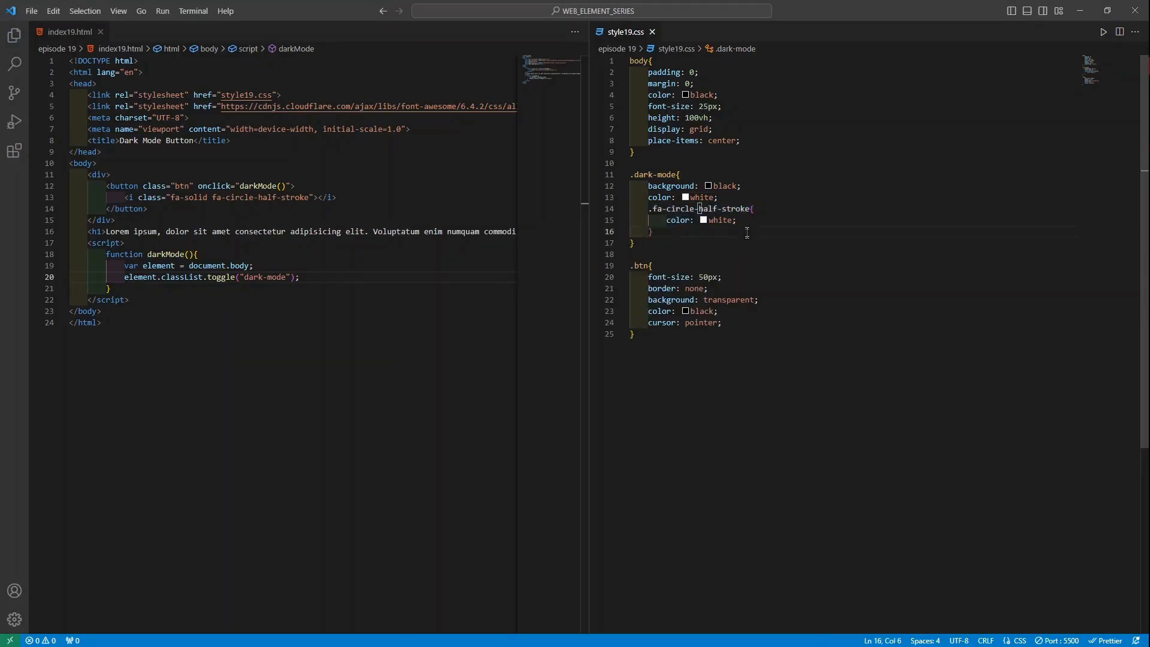
Return to Brave and toggle dark mode, showing black background with a white half-circle icon.
click(651, 232)
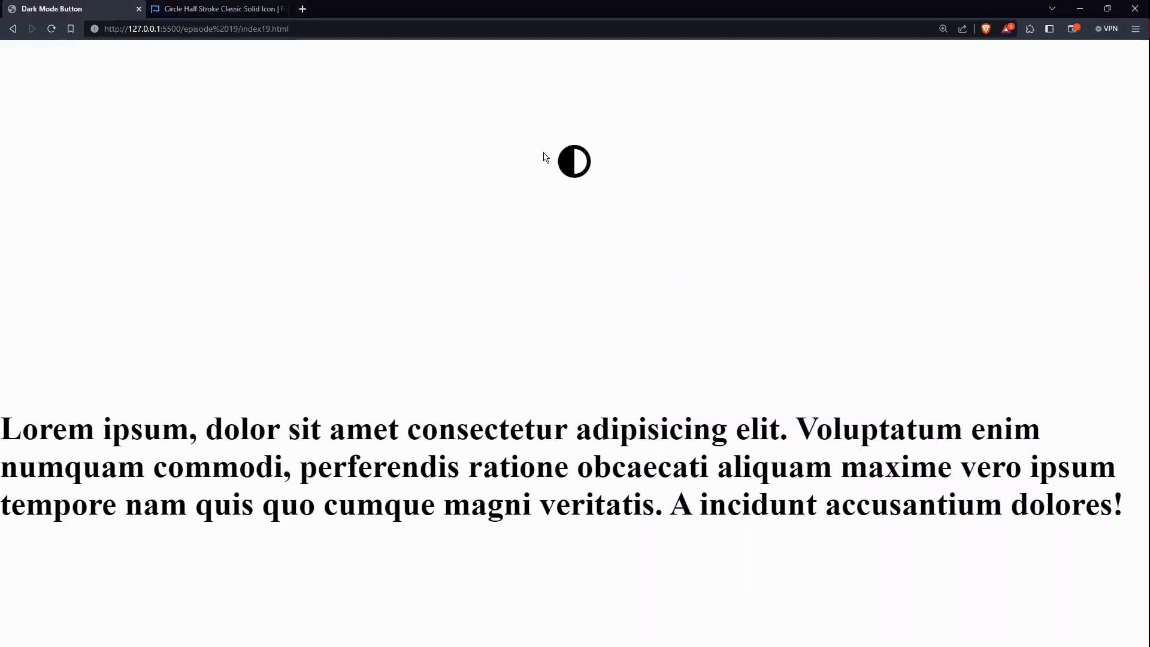
click(574, 162)
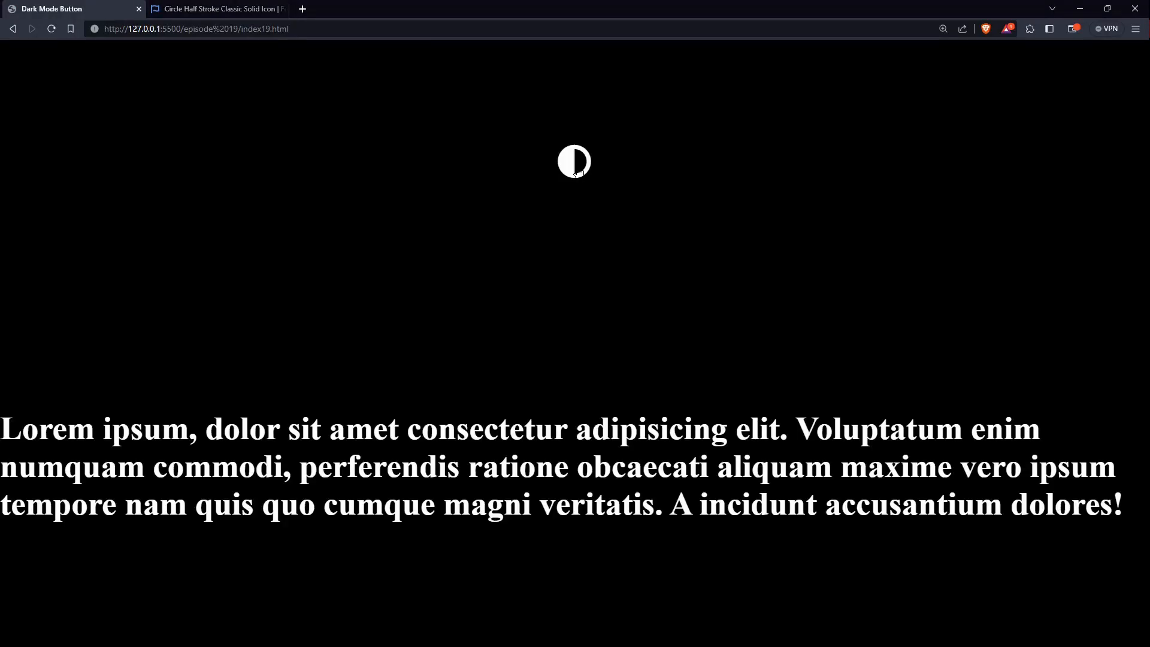
mouse_move(326, 411)
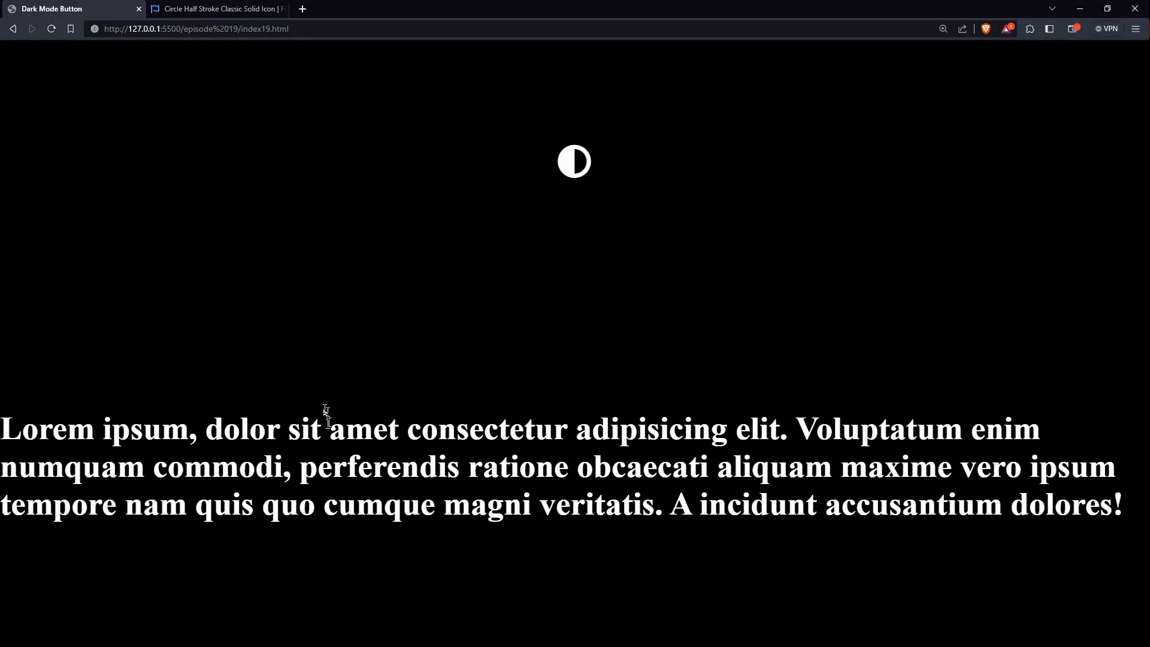
mouse_move(847, 491)
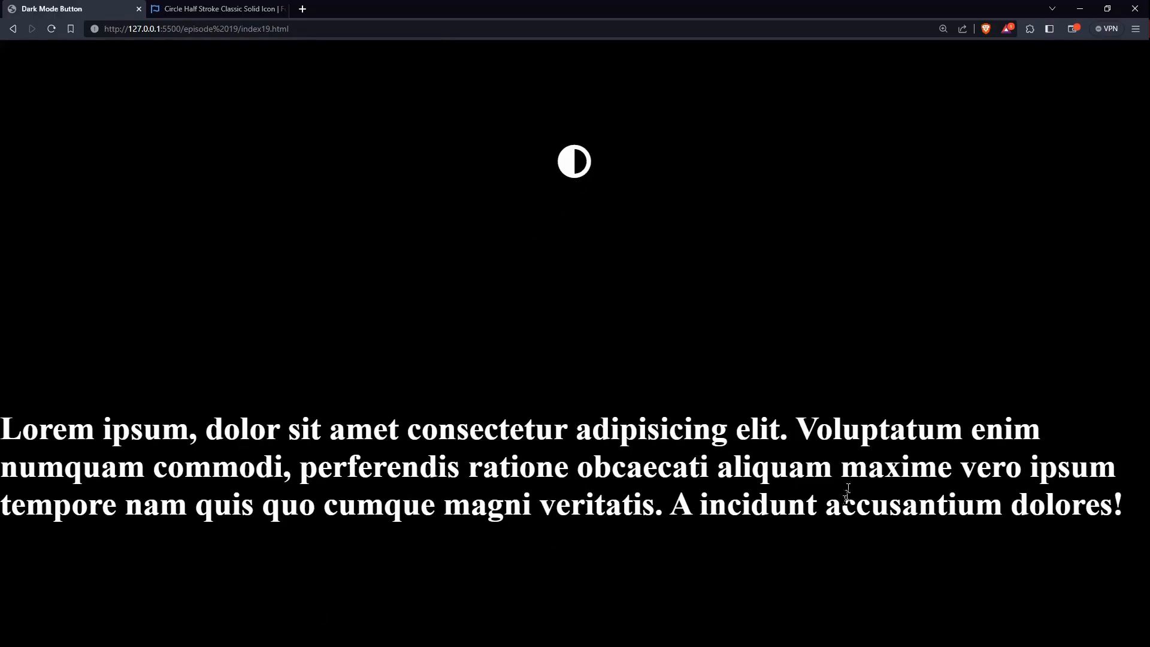